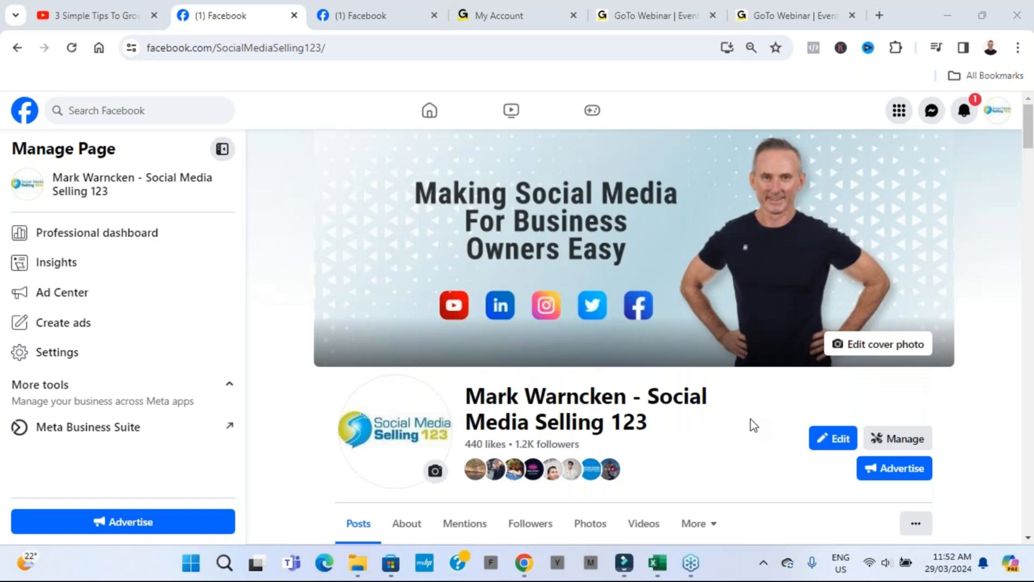
Glance at the business Page in the other tab and return to the personal profile
scroll(down, 3)
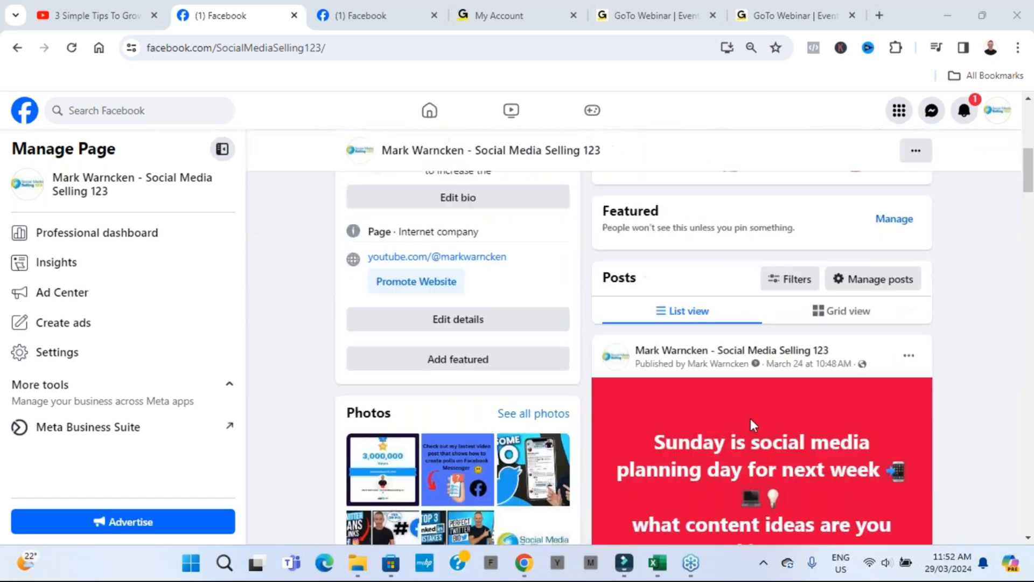
scroll(down, 3)
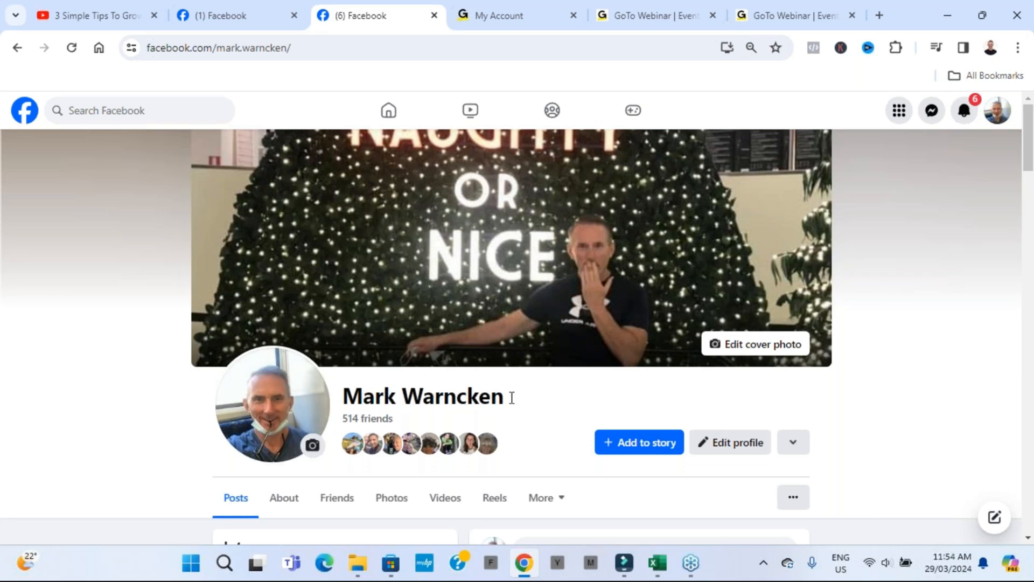
mouse_move(532, 402)
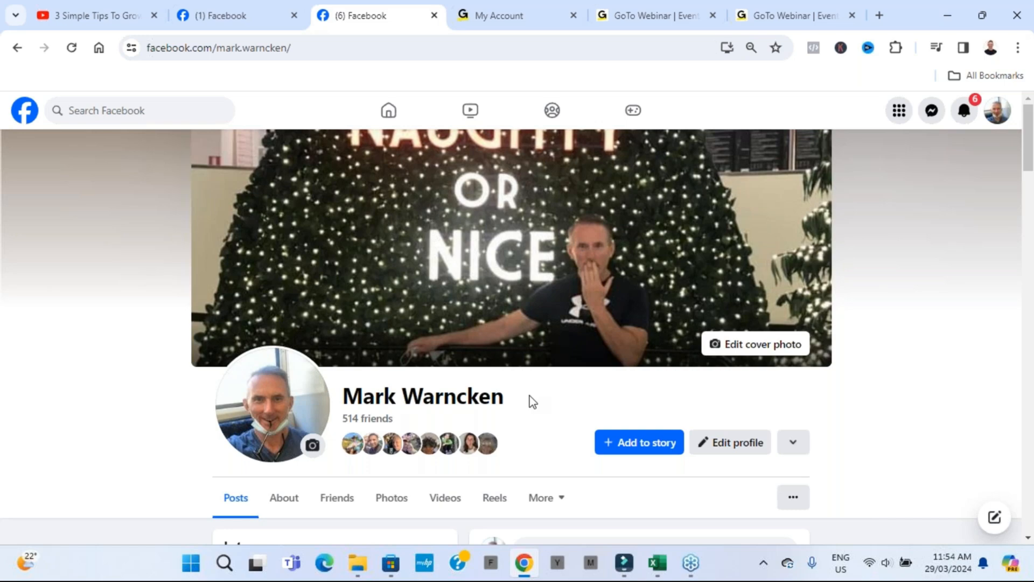
scroll(down, 3)
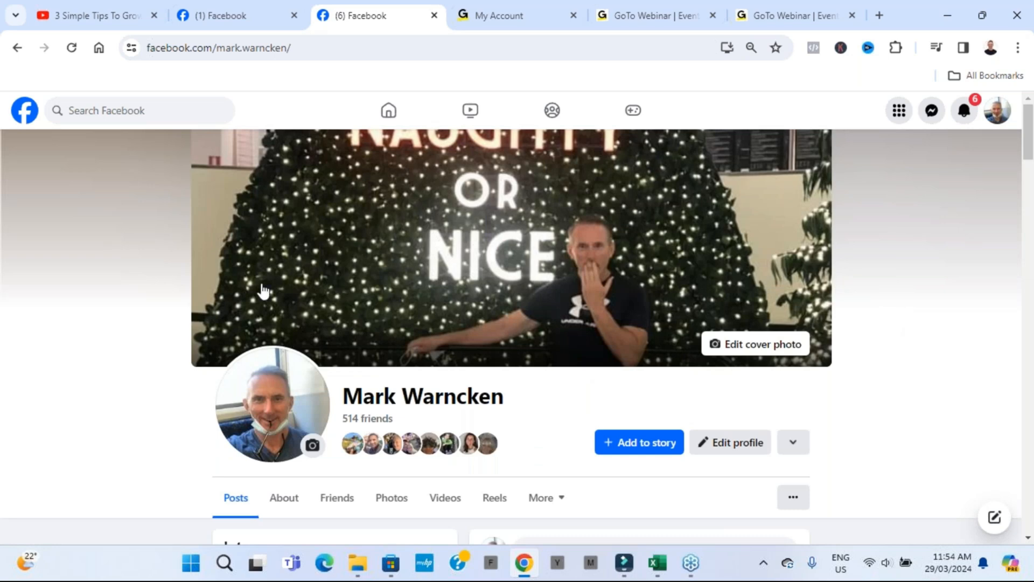
mouse_move(404, 212)
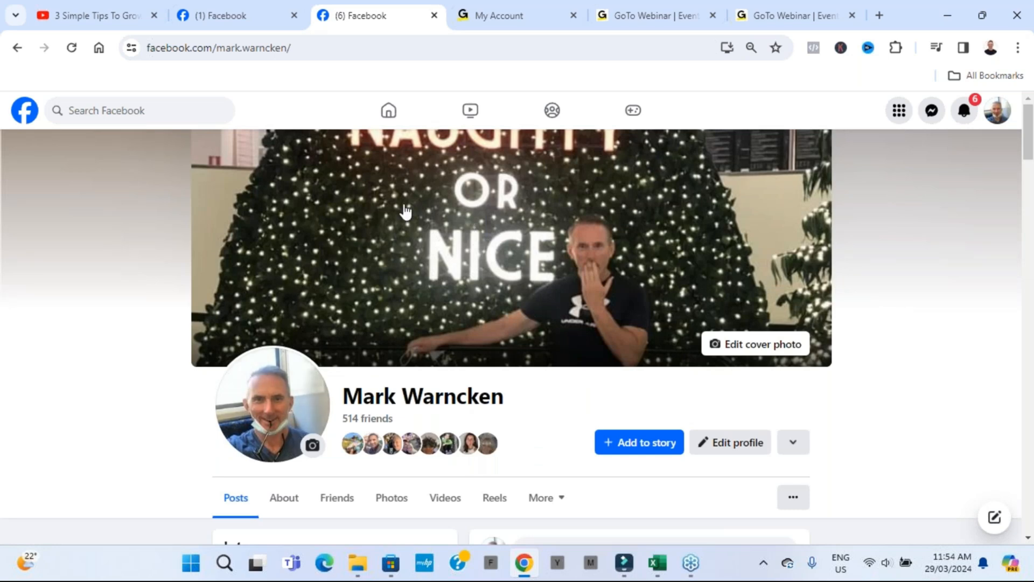
mouse_move(451, 469)
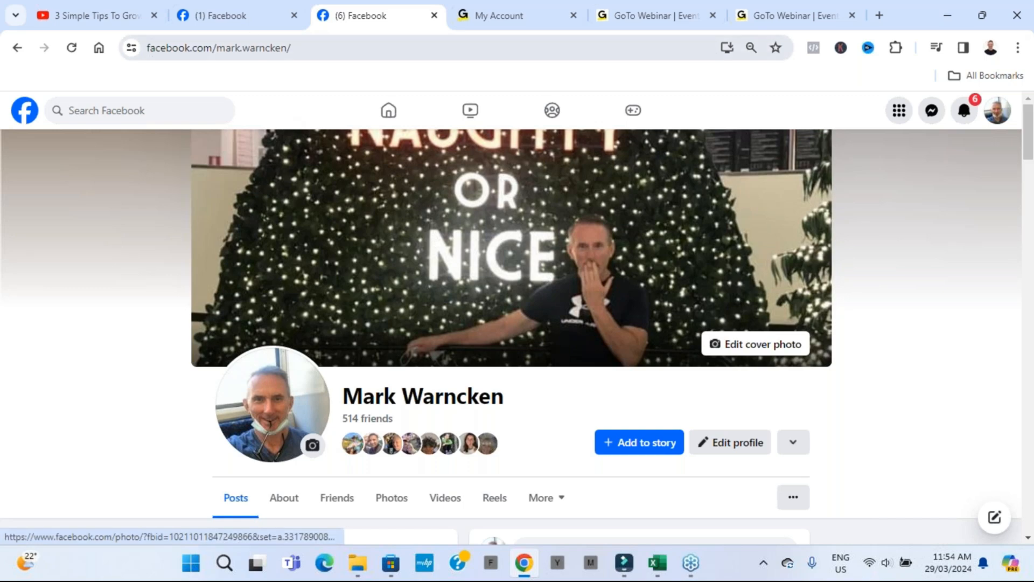
click(234, 15)
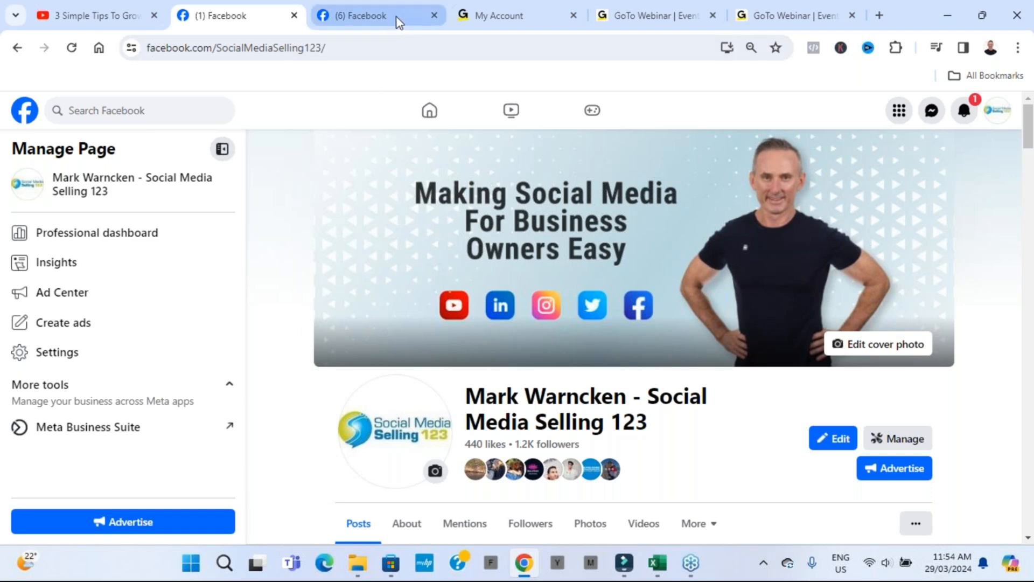
click(366, 15)
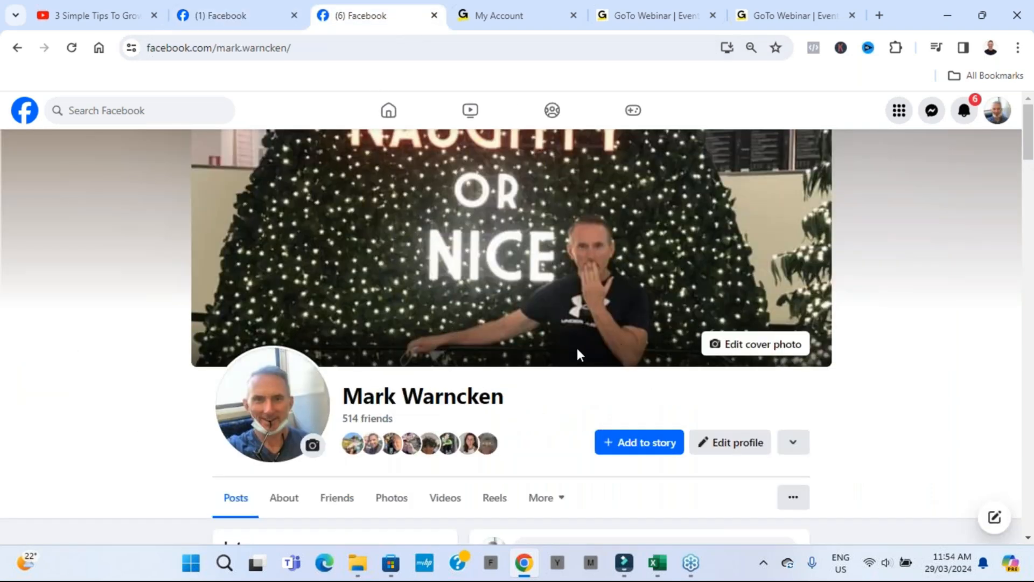
mouse_move(997, 110)
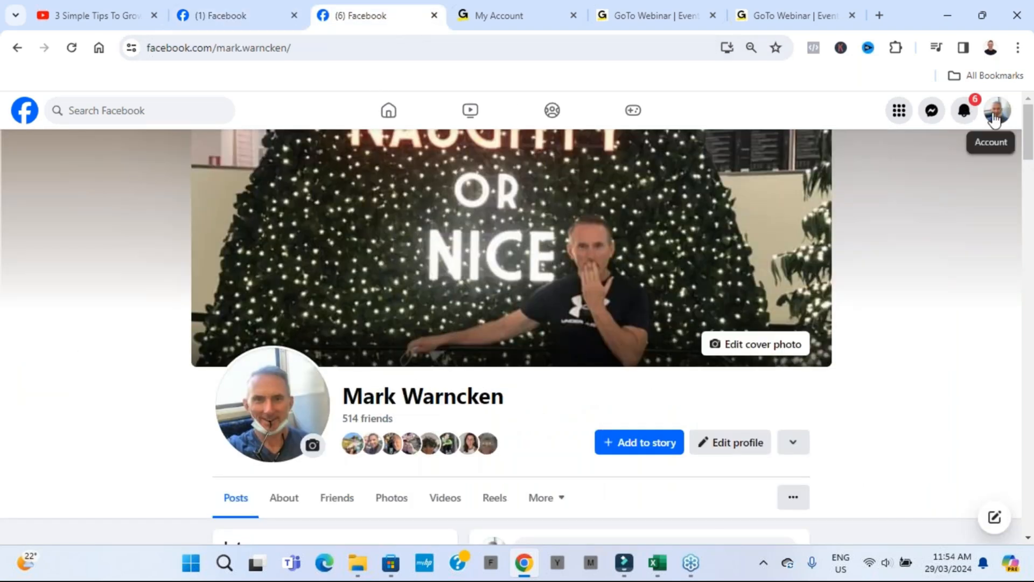
Show the profile selector listing Mark Warncken, Social Media Selling 123 and the other Pages
click(999, 110)
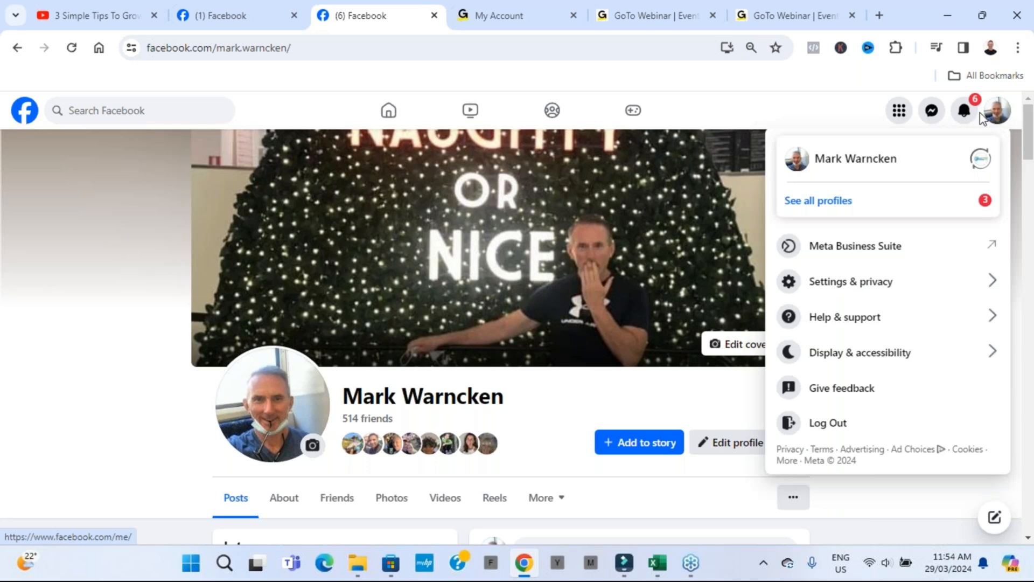
mouse_move(831, 207)
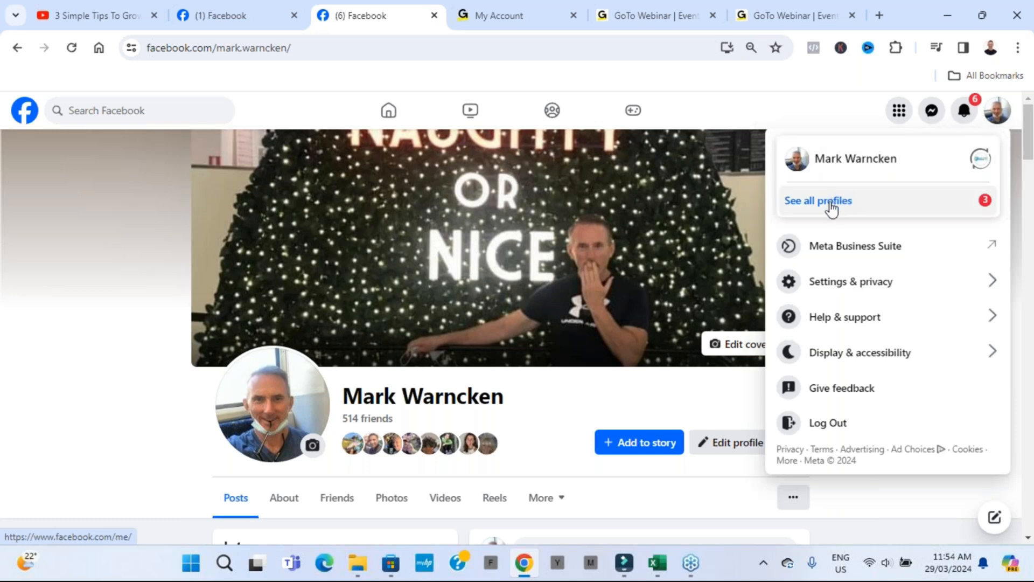
click(817, 200)
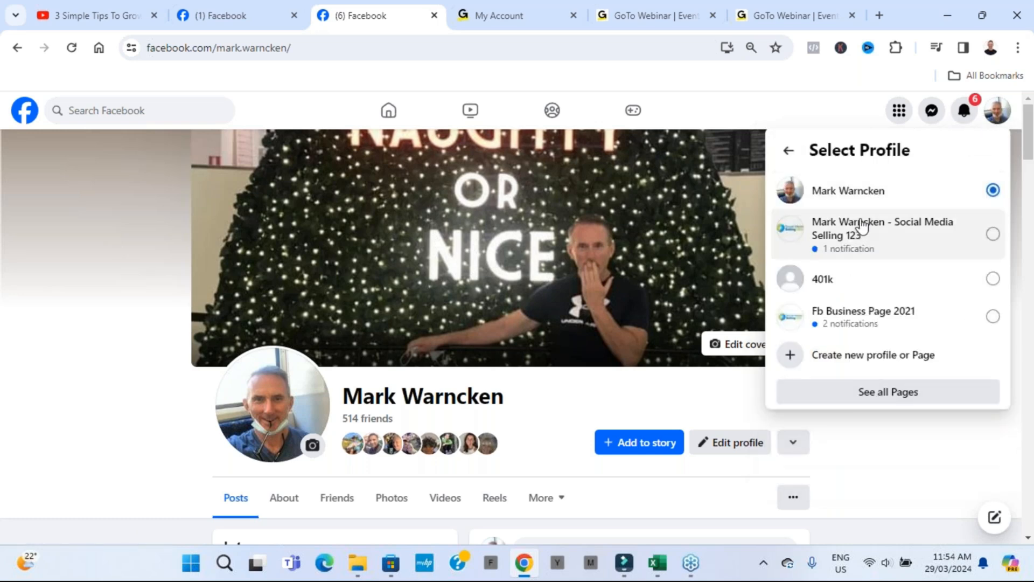
mouse_move(865, 272)
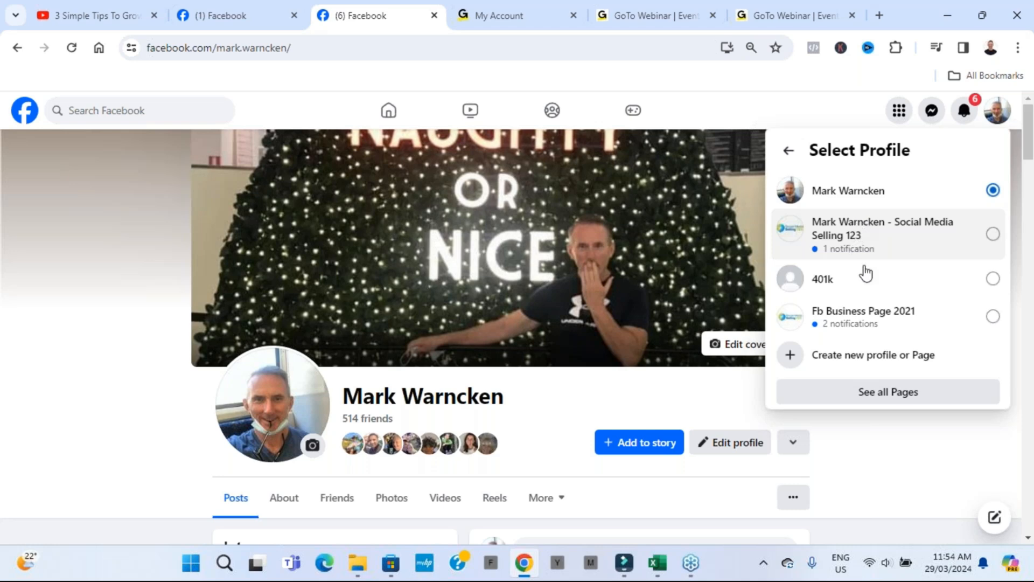
mouse_move(873, 226)
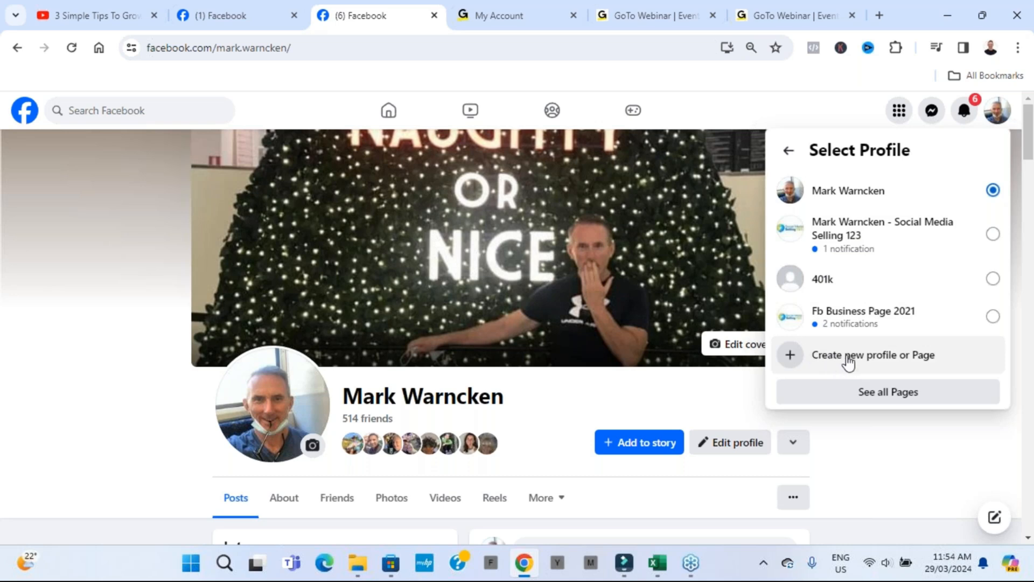
mouse_move(883, 362)
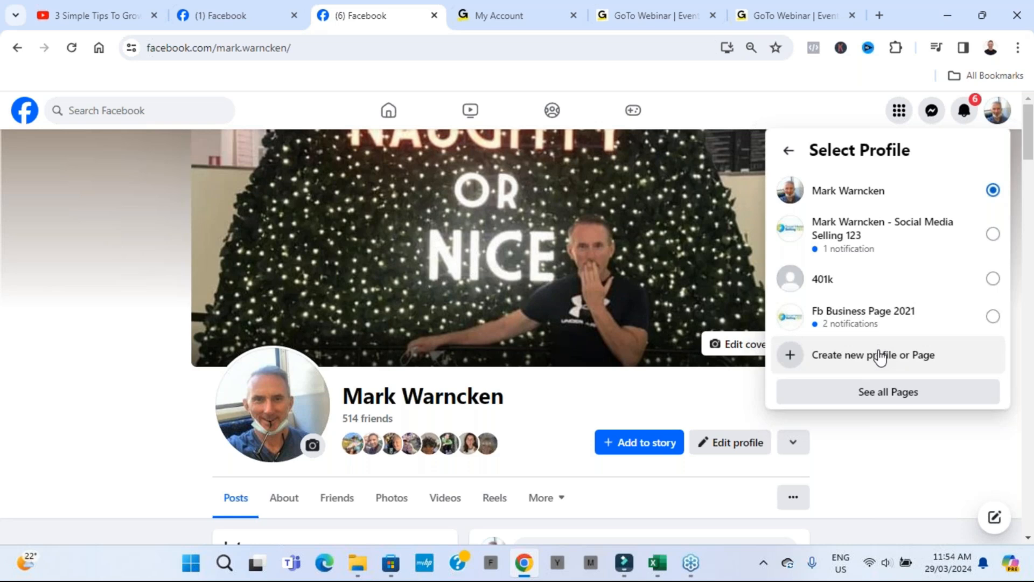
mouse_move(844, 360)
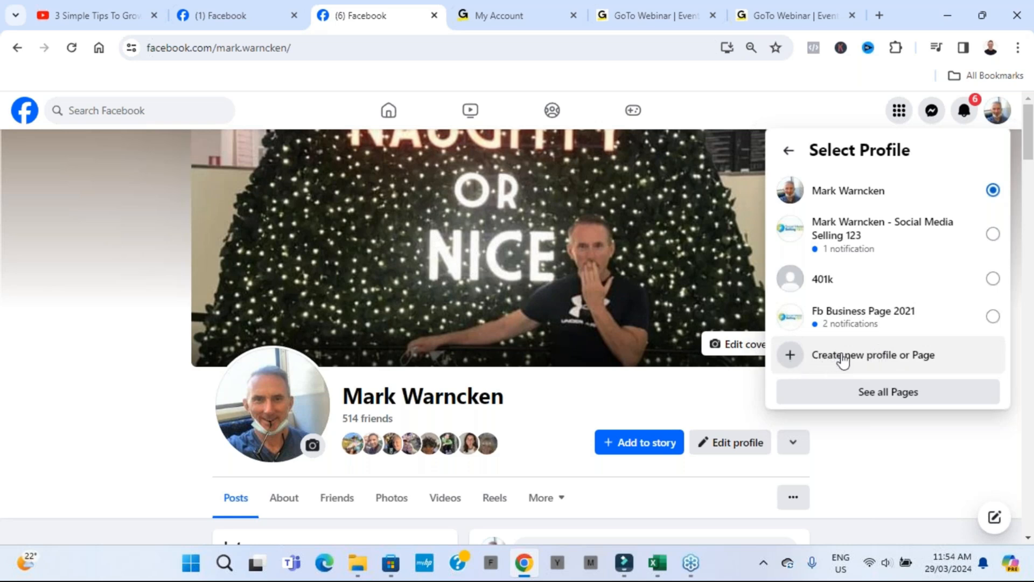
mouse_move(888, 360)
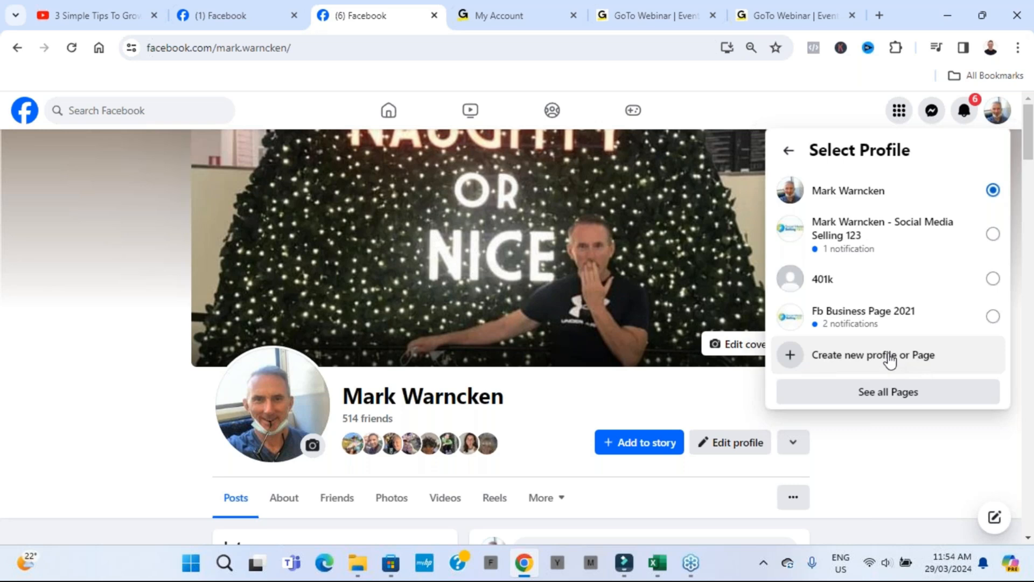
Start a new profile, choose Public Page as its type and continue to the Create new Page introduction
click(873, 354)
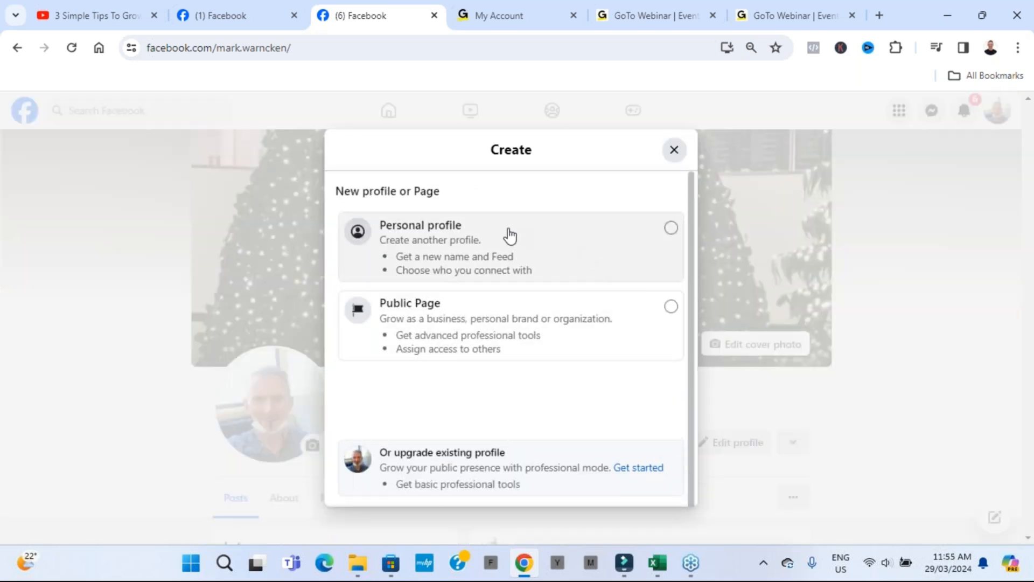
click(670, 306)
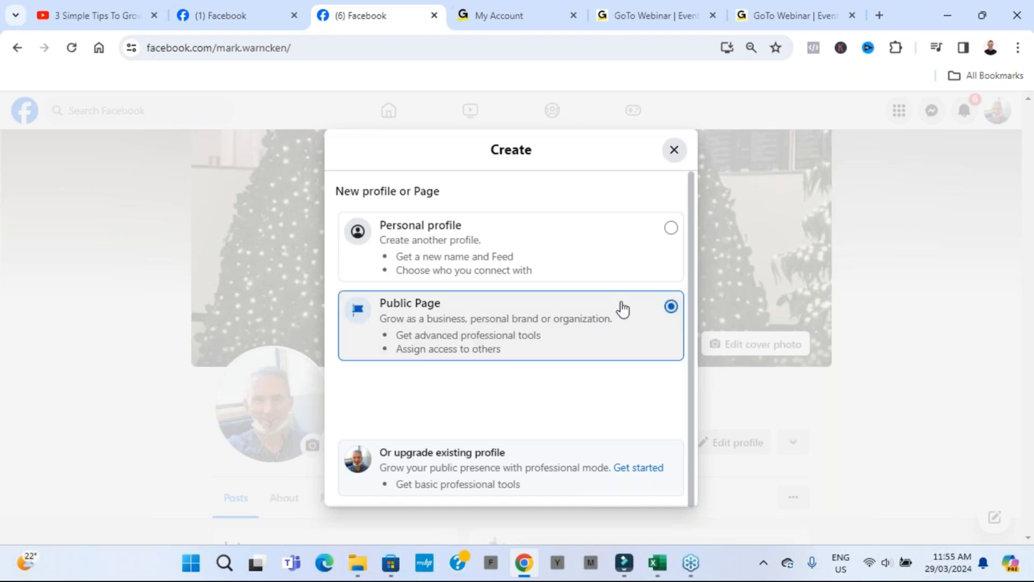
mouse_move(557, 317)
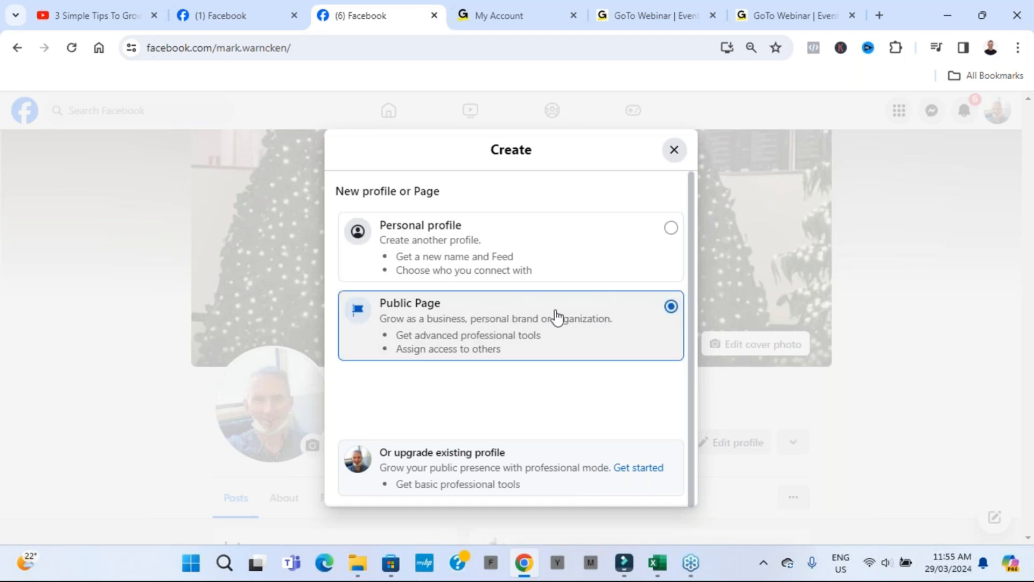
scroll(down, 3)
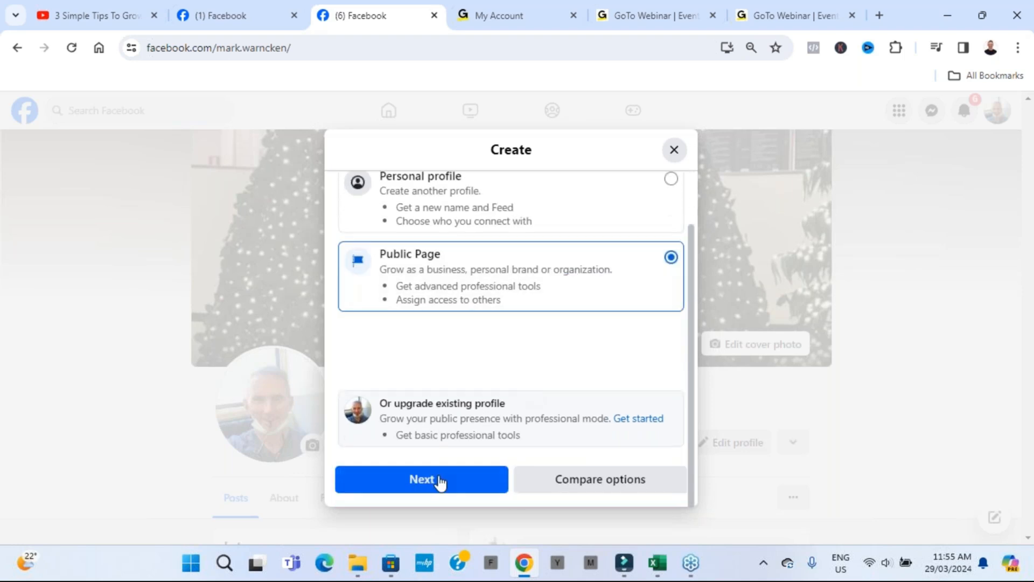
click(422, 479)
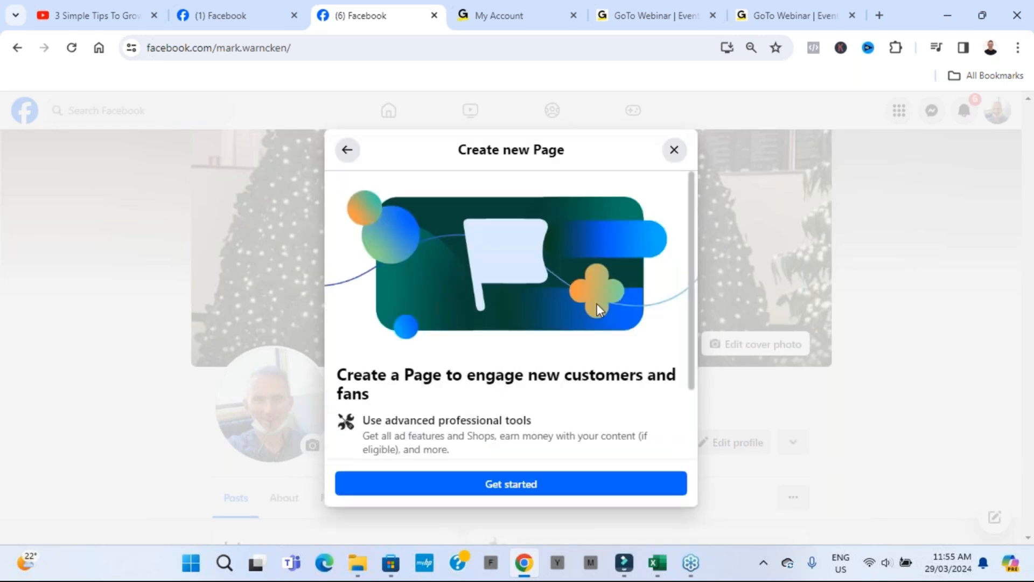
mouse_move(635, 313)
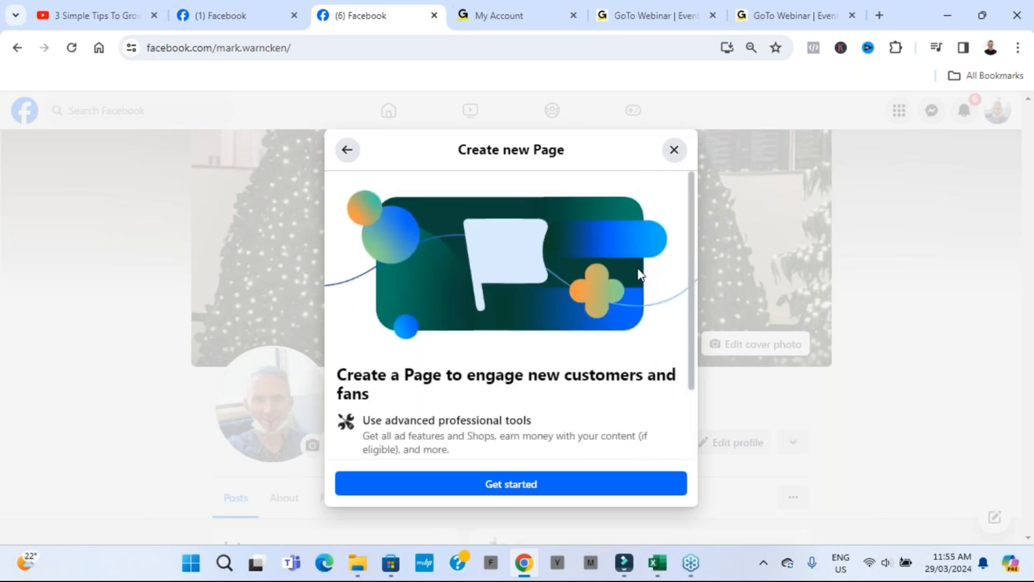
mouse_move(653, 317)
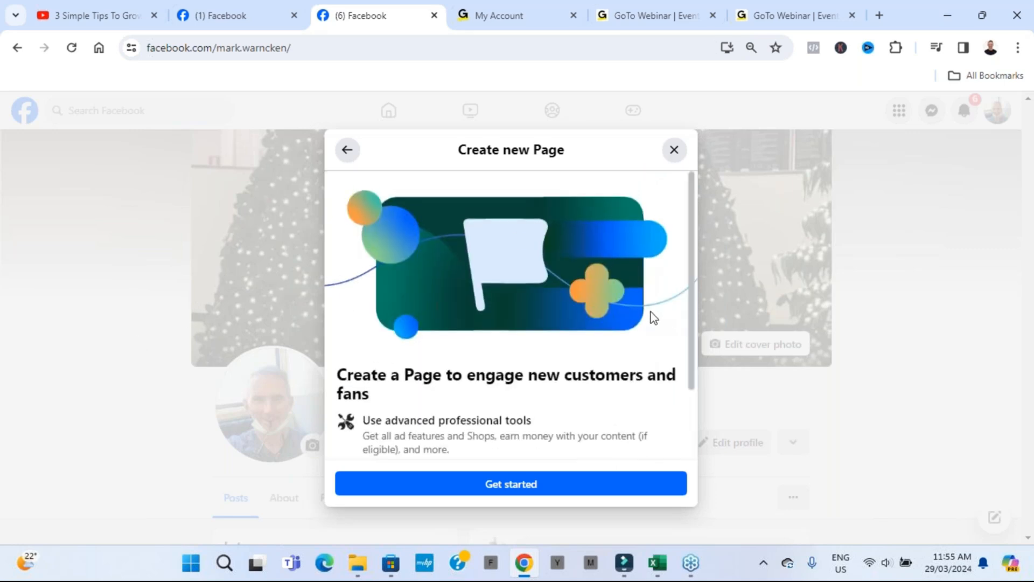
scroll(down, 3)
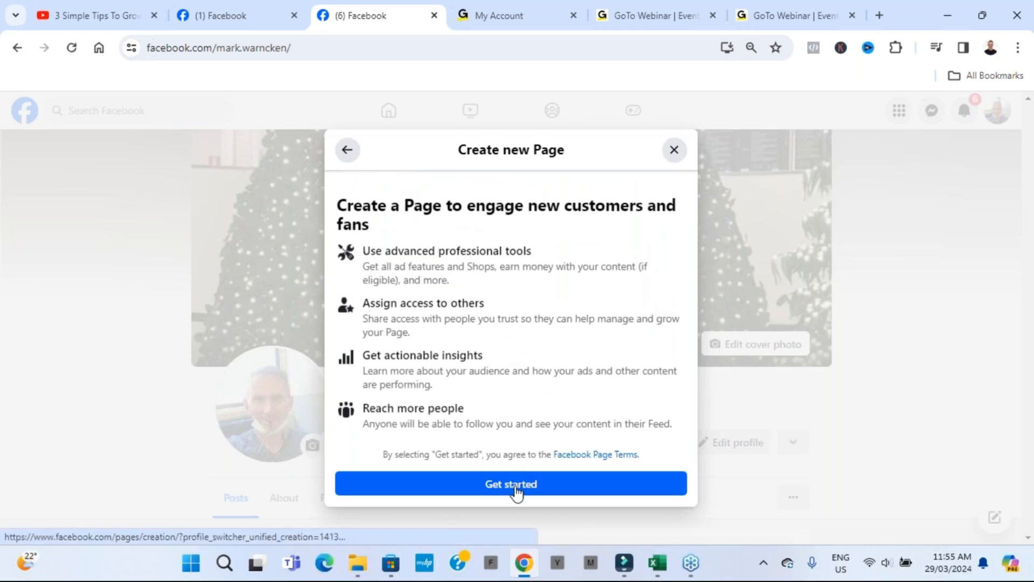
Begin the Page setup and set its category to Internet Marketing Service by searching 'market'
click(509, 484)
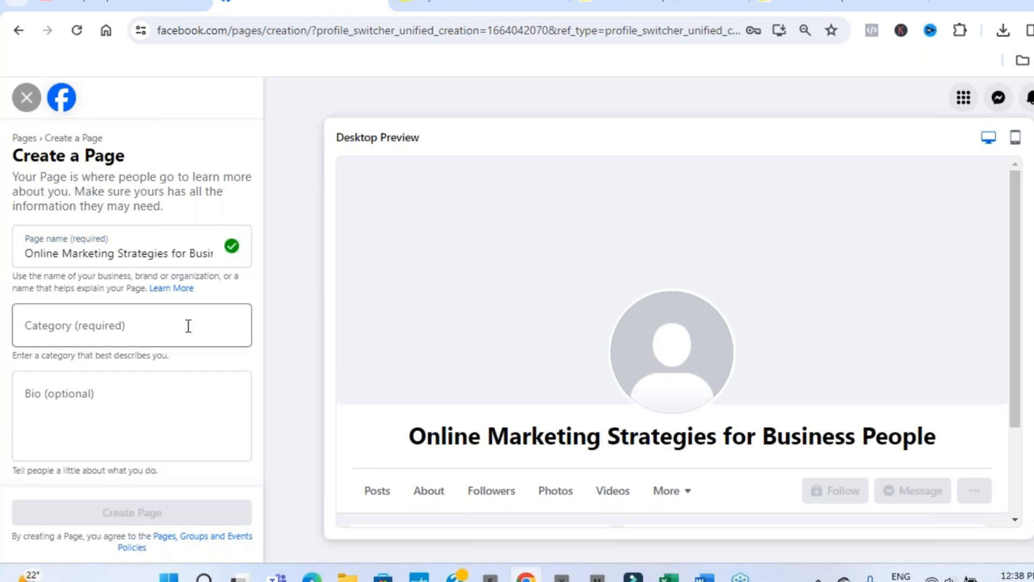
click(131, 324)
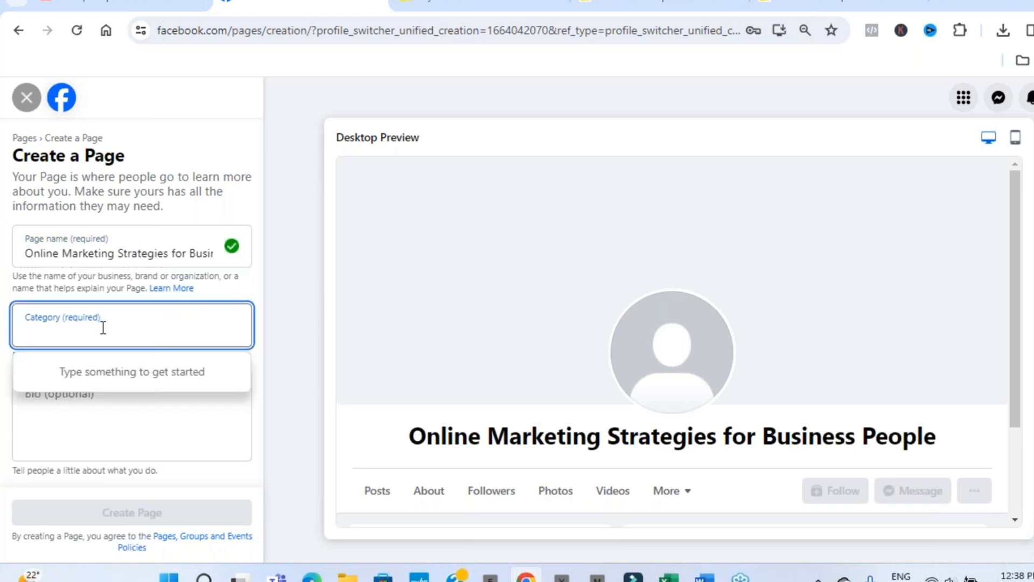
text(m)
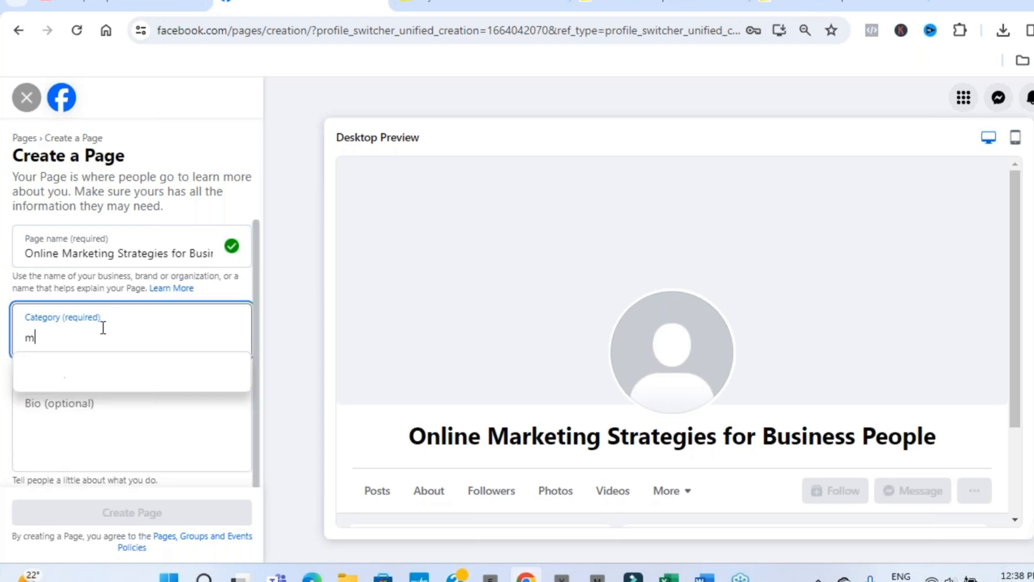
text(arket)
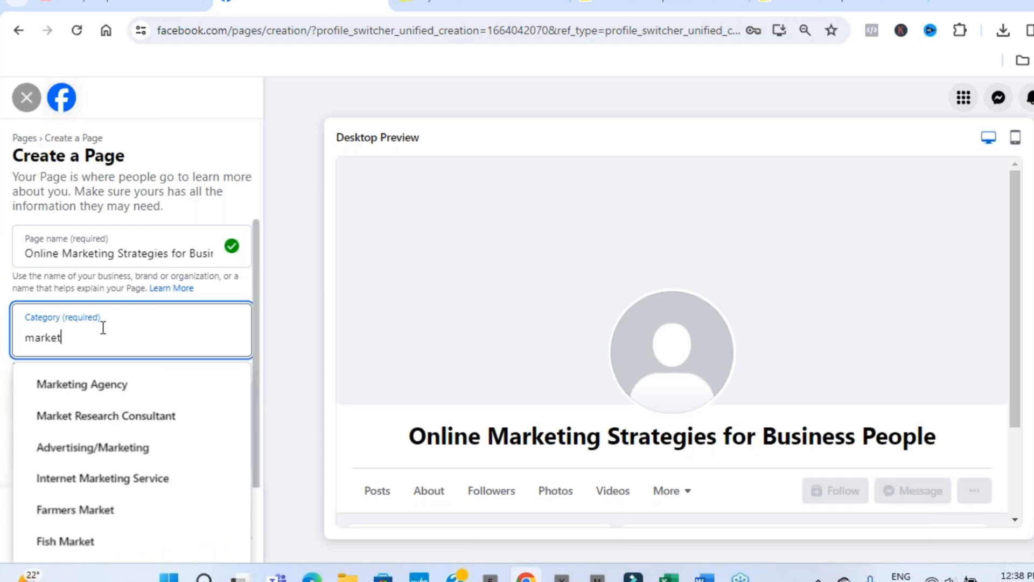
mouse_move(112, 383)
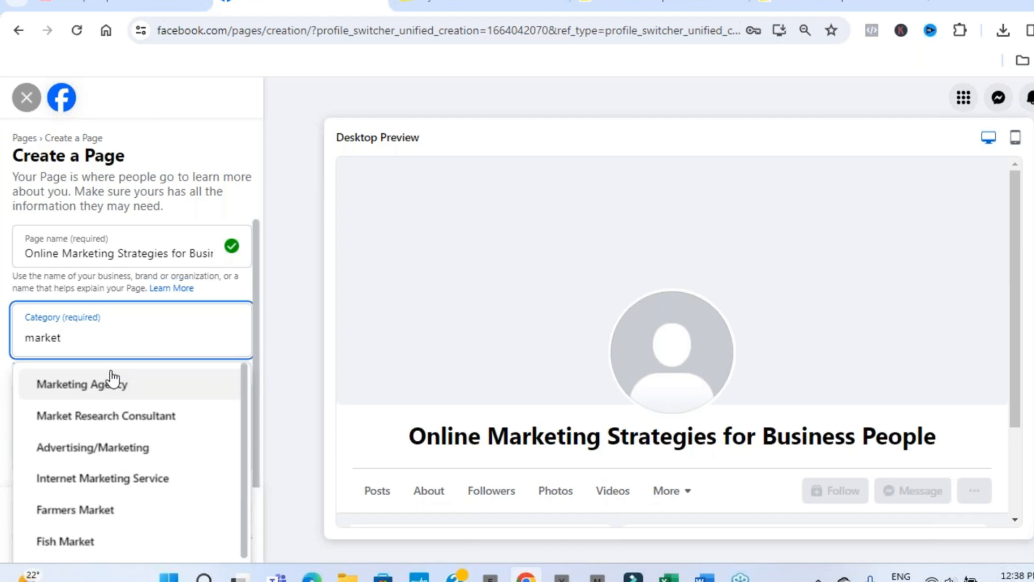
mouse_move(132, 407)
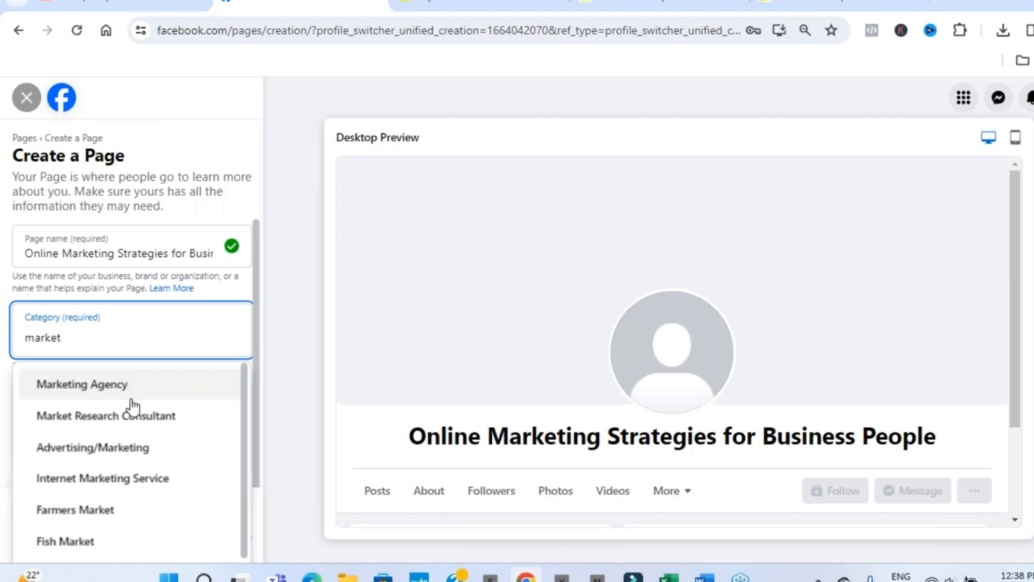
mouse_move(121, 482)
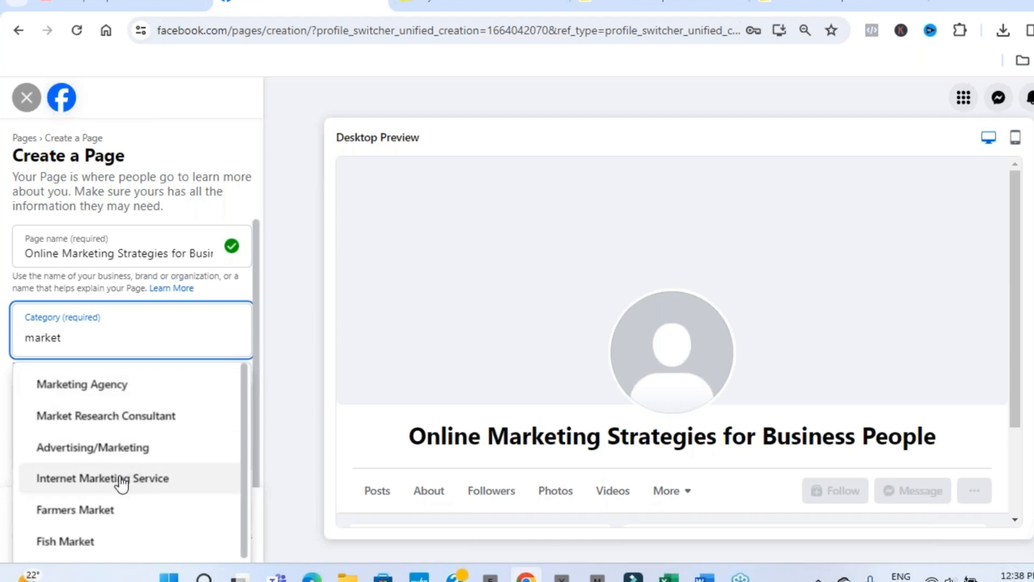
click(103, 477)
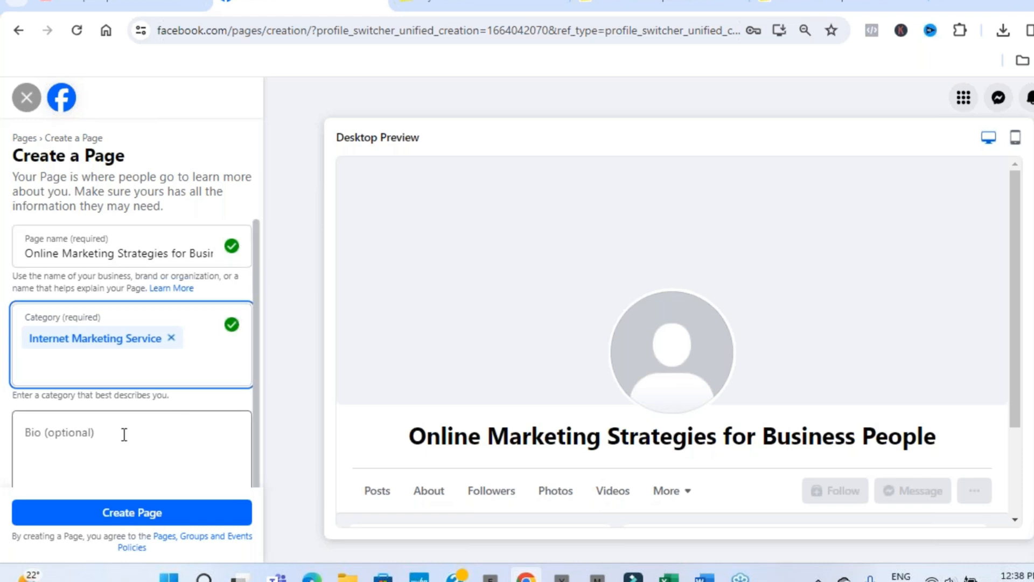
Paste the copied online-marketing bio and create the Online Marketing Strategies for Business People Page
click(125, 449)
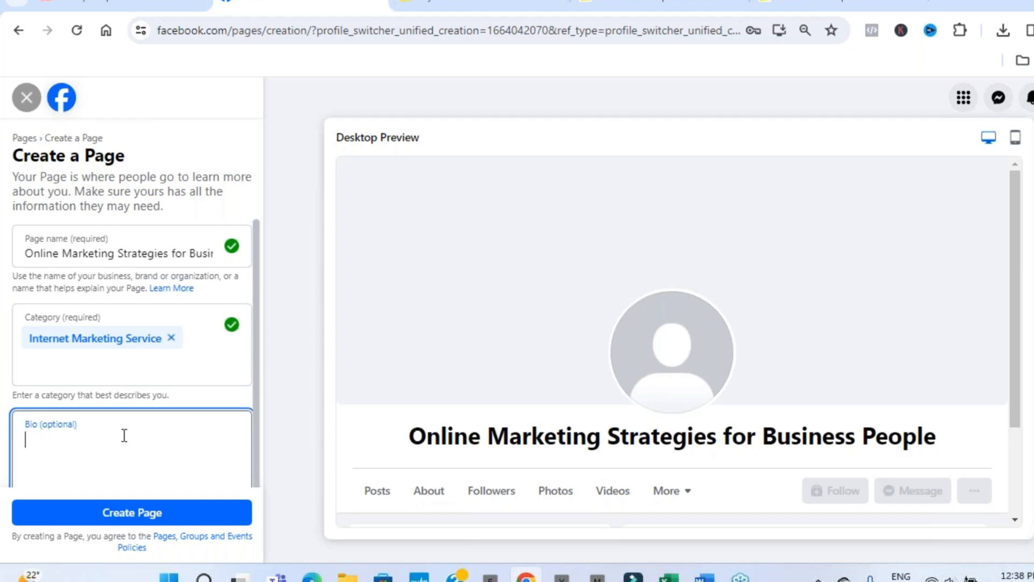
right_click(122, 442)
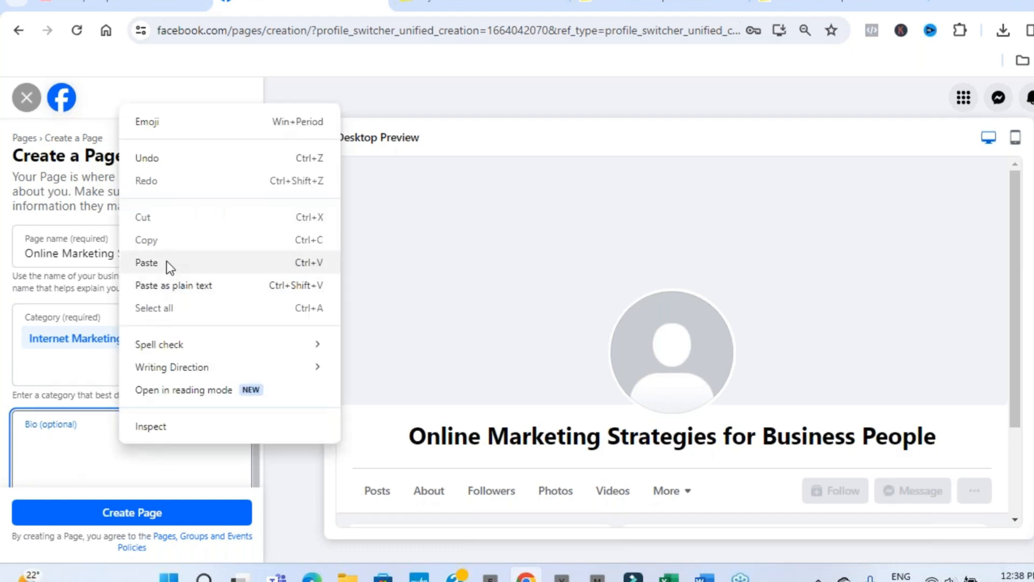
click(146, 262)
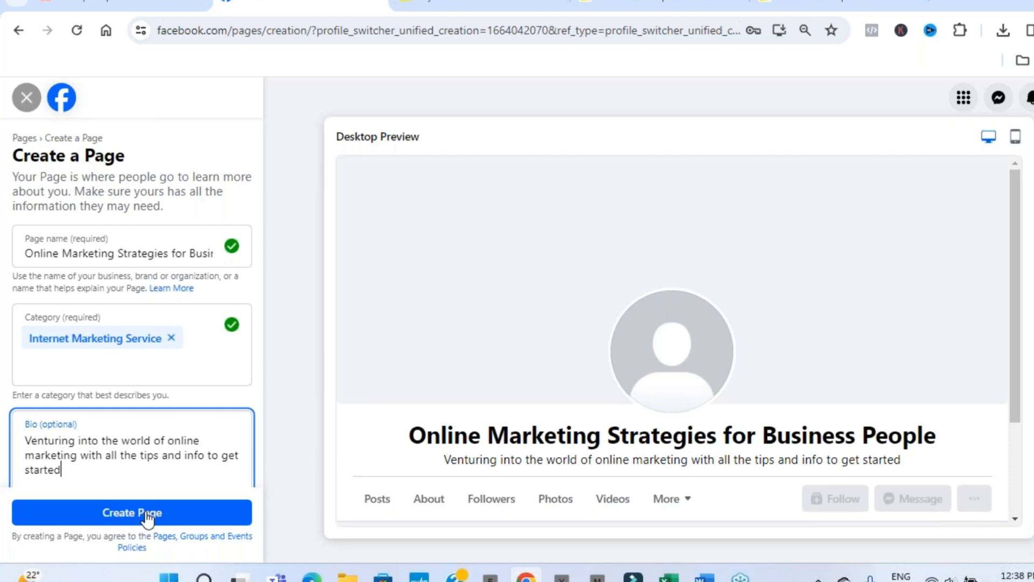
click(131, 513)
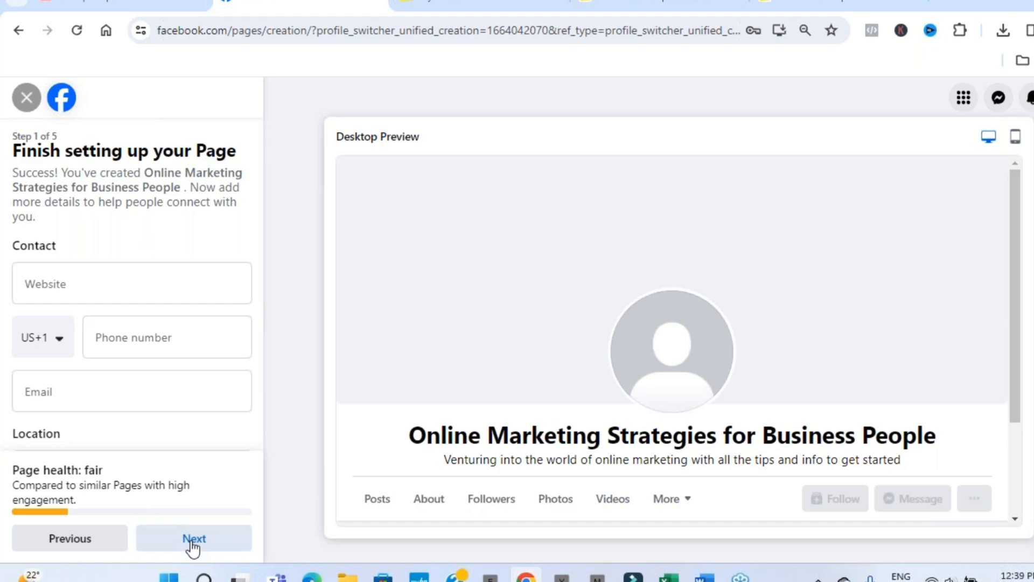
Pass through the contact, pictures, WhatsApp and invite-friends setup steps and finish with Done
click(193, 538)
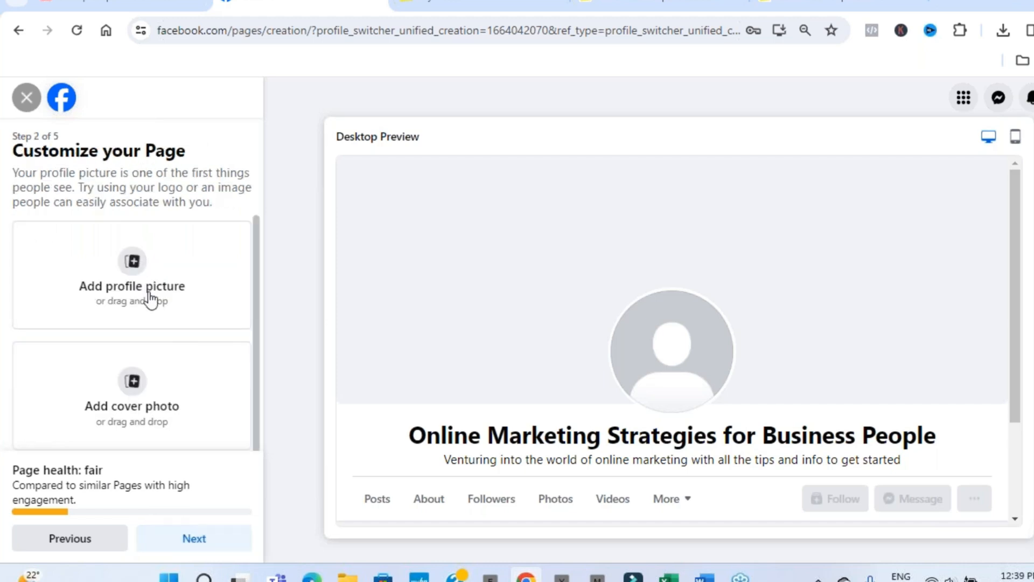
mouse_move(919, 352)
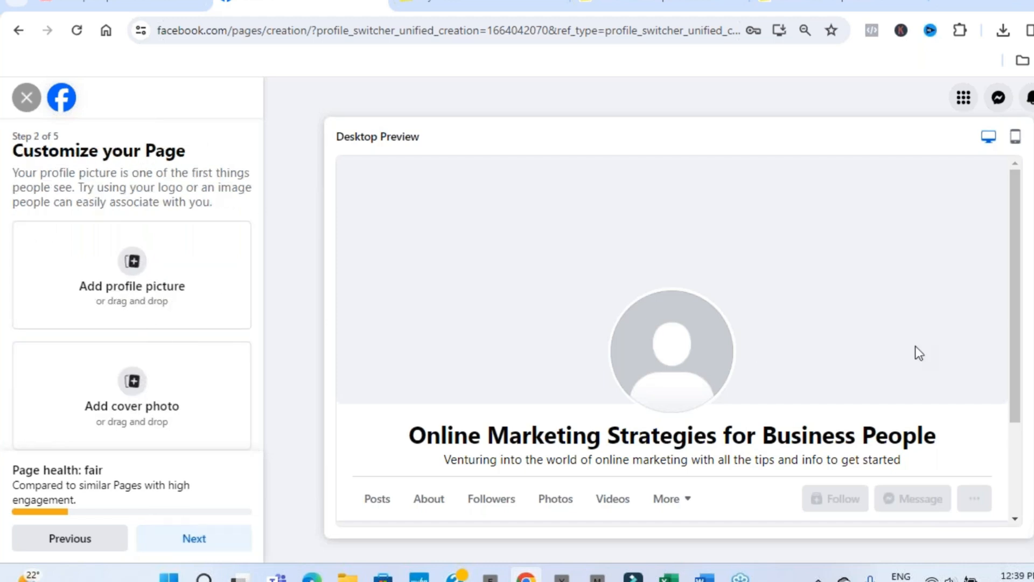
scroll(down, 3)
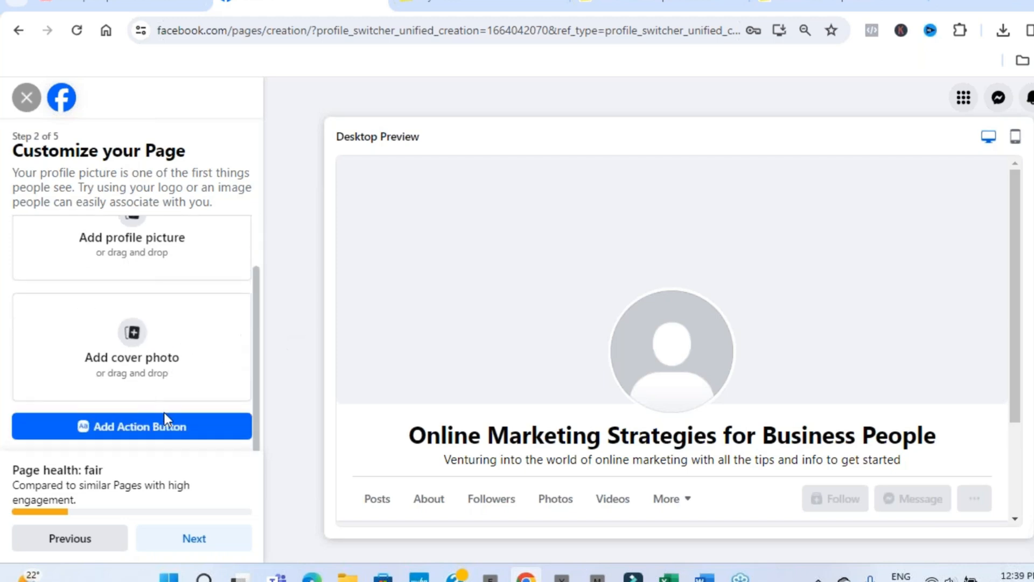
mouse_move(152, 435)
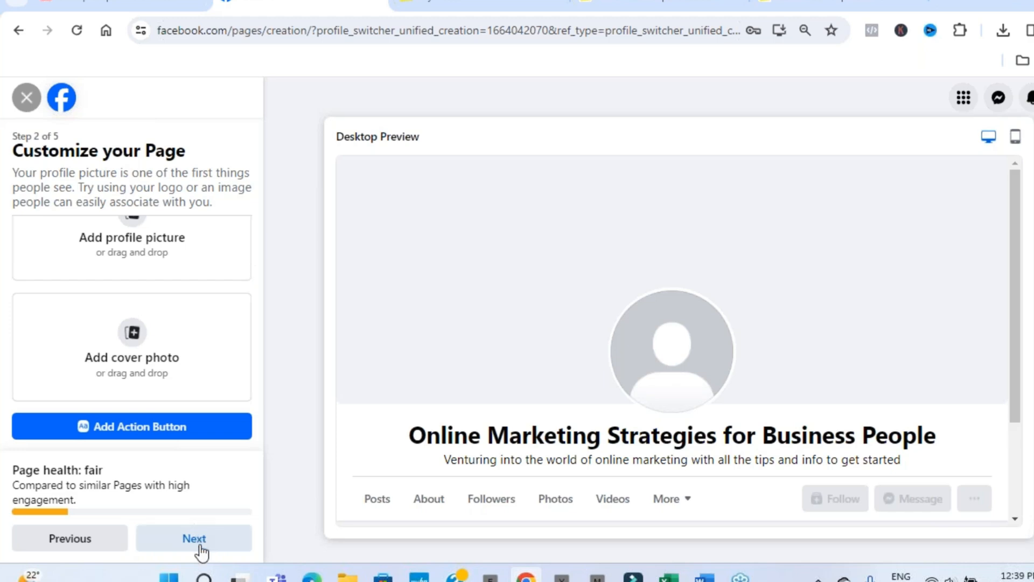
click(194, 538)
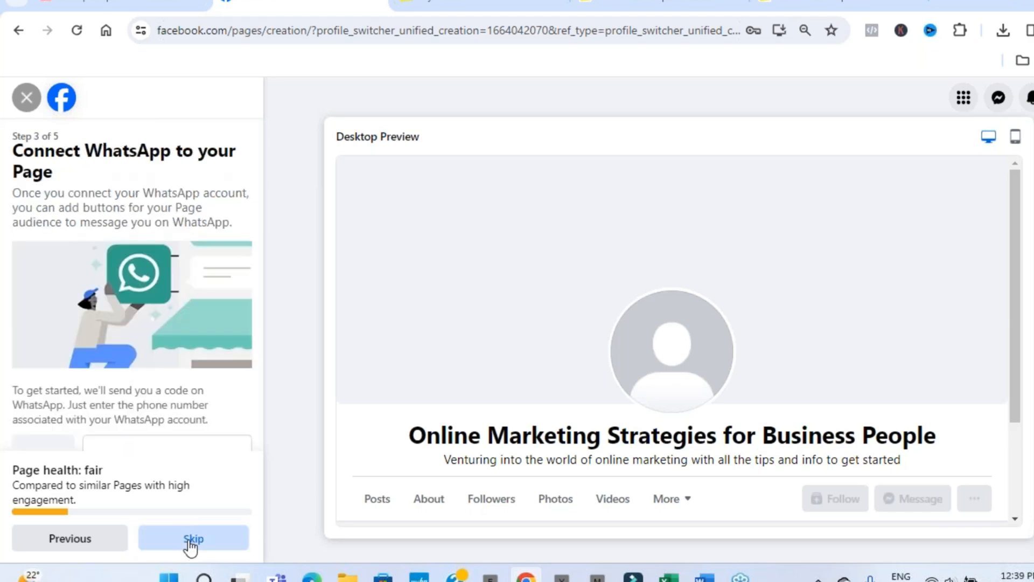
click(193, 539)
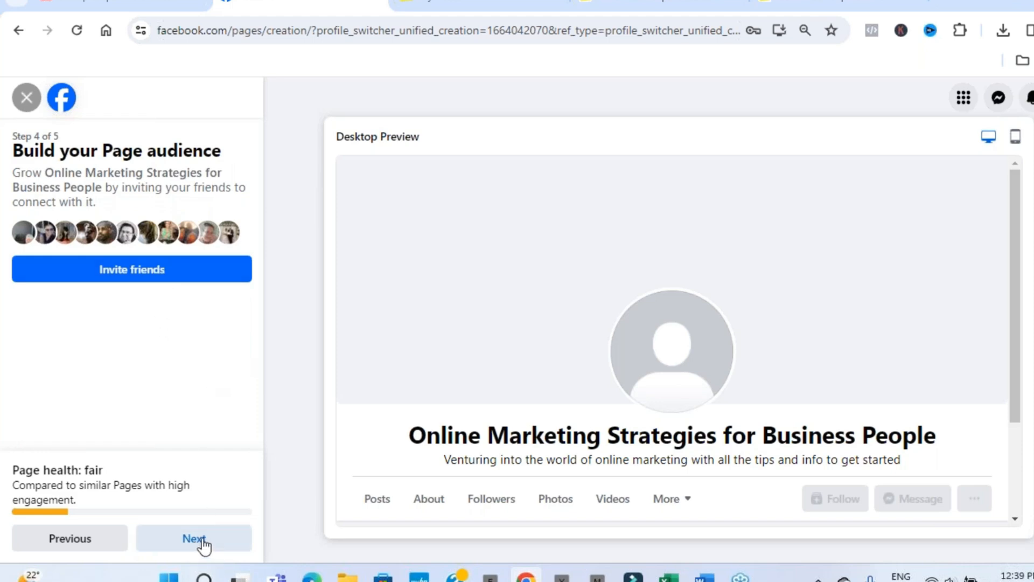
click(193, 539)
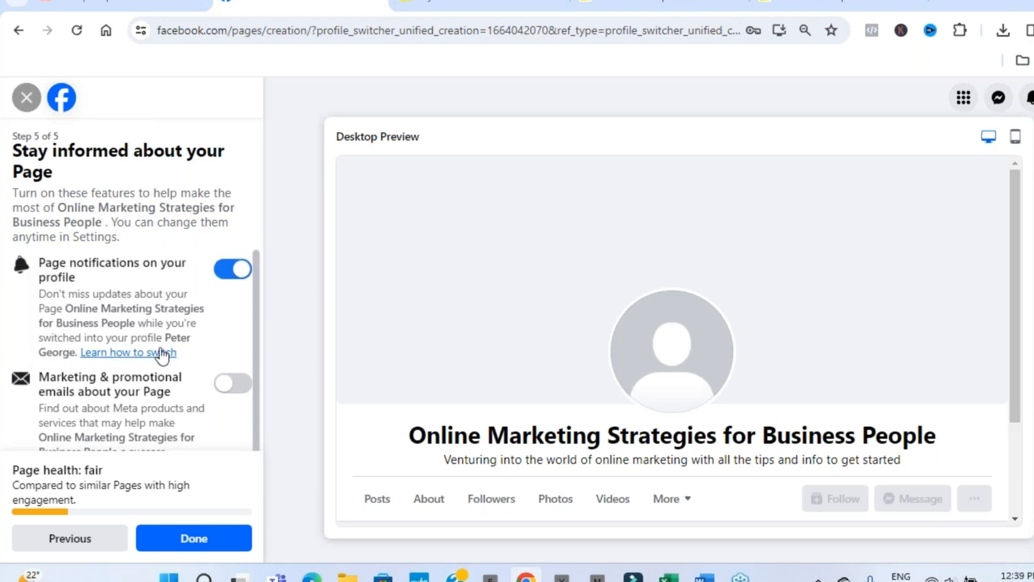
scroll(down, 3)
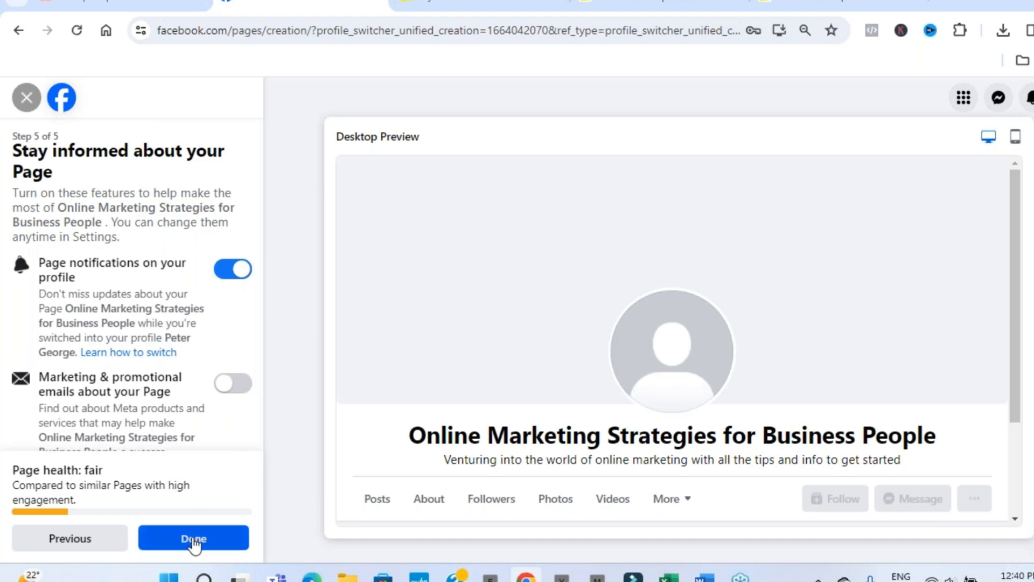
click(192, 538)
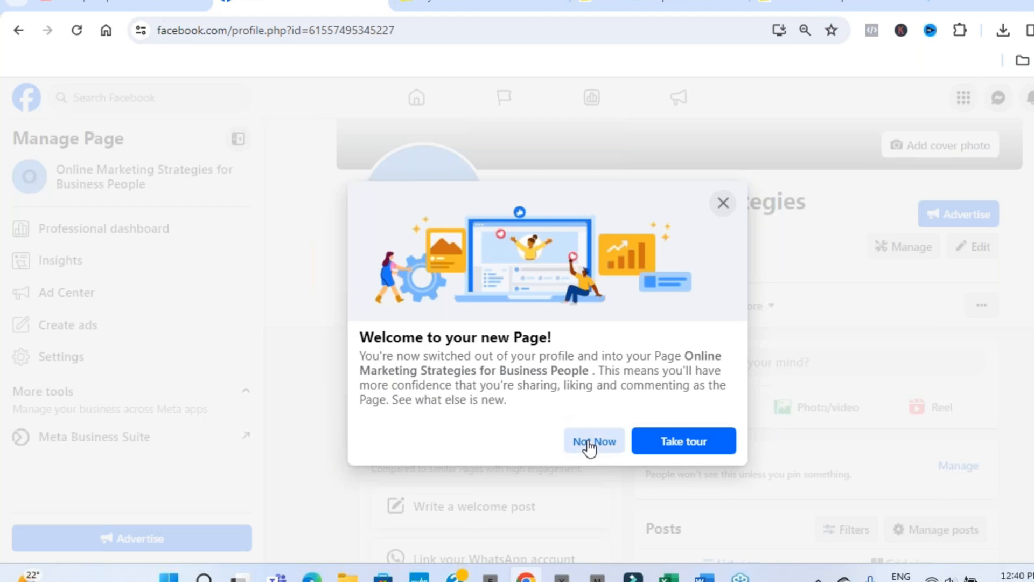
Dismiss the welcome popup and scroll the new Page showing 0 likes and 0 followers
click(593, 441)
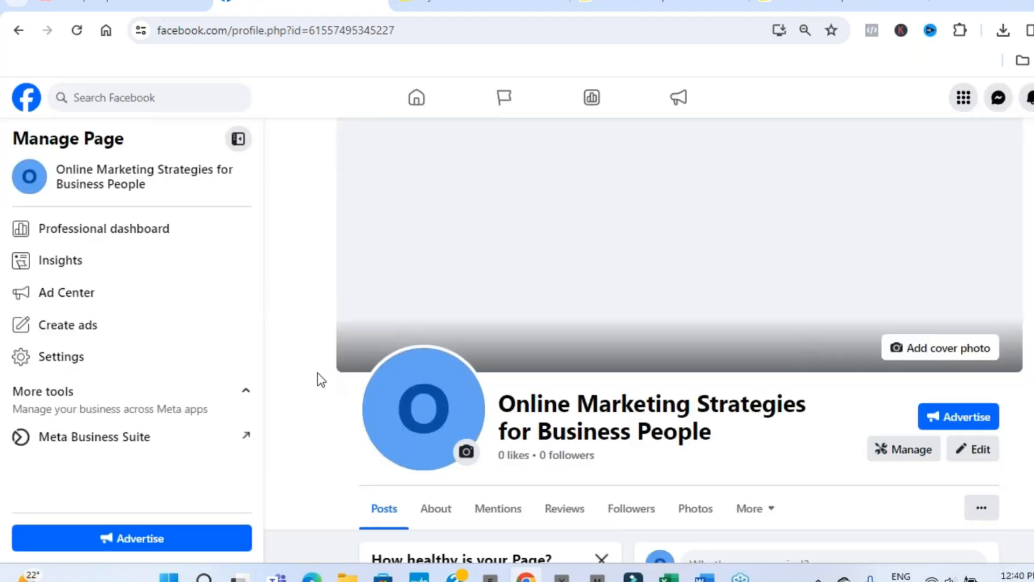
mouse_move(301, 386)
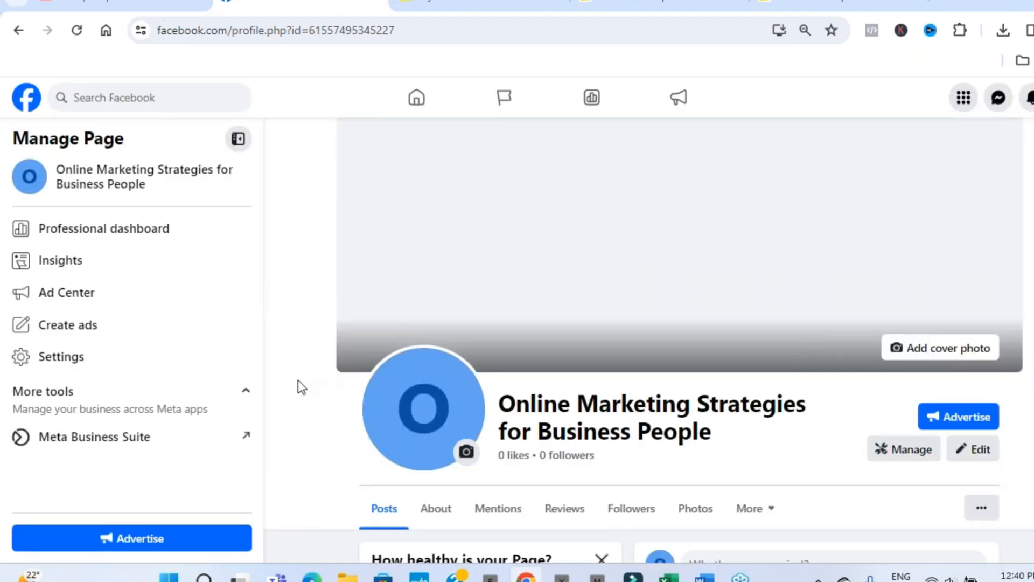
scroll(down, 3)
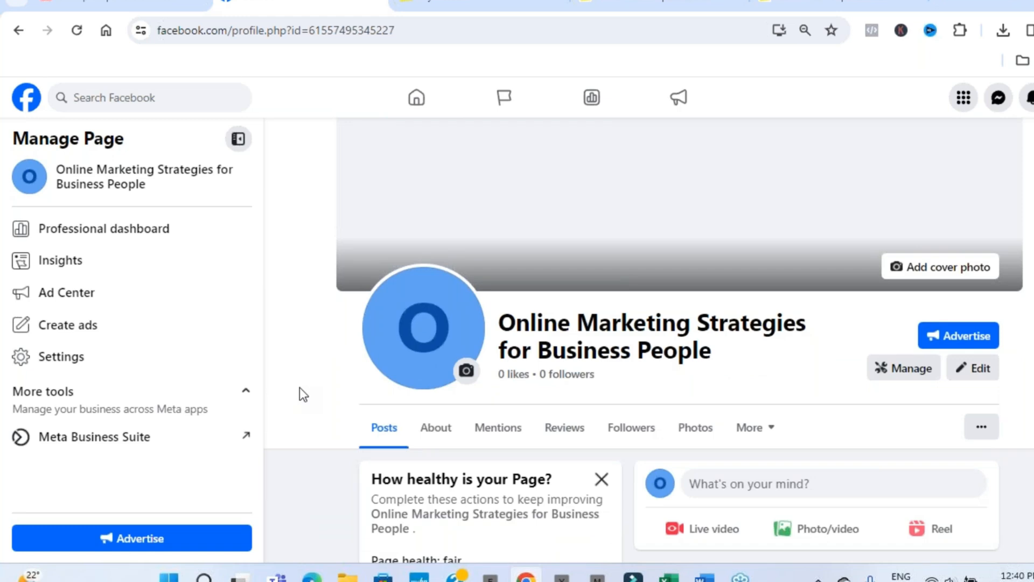
scroll(down, 3)
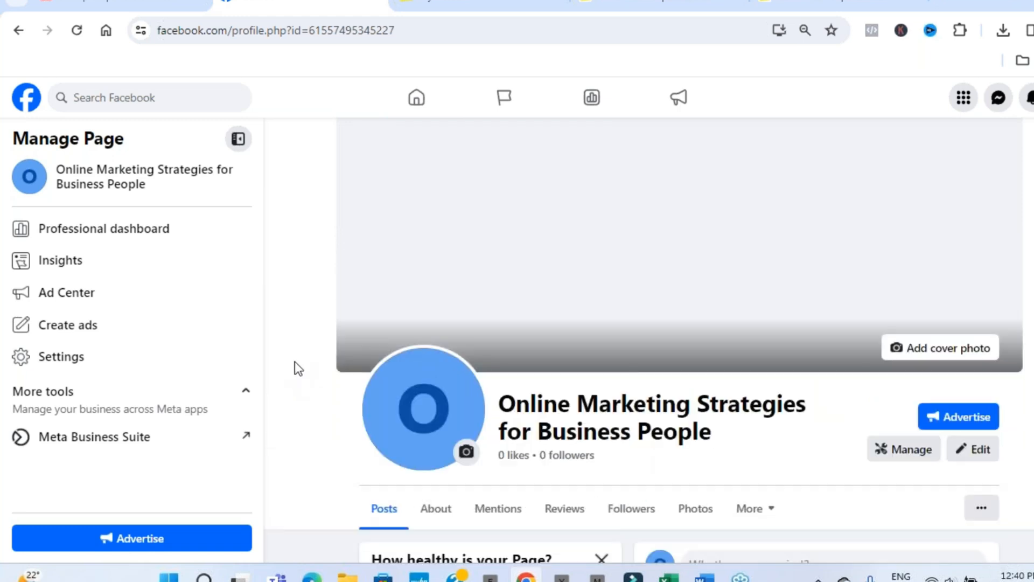
mouse_move(302, 395)
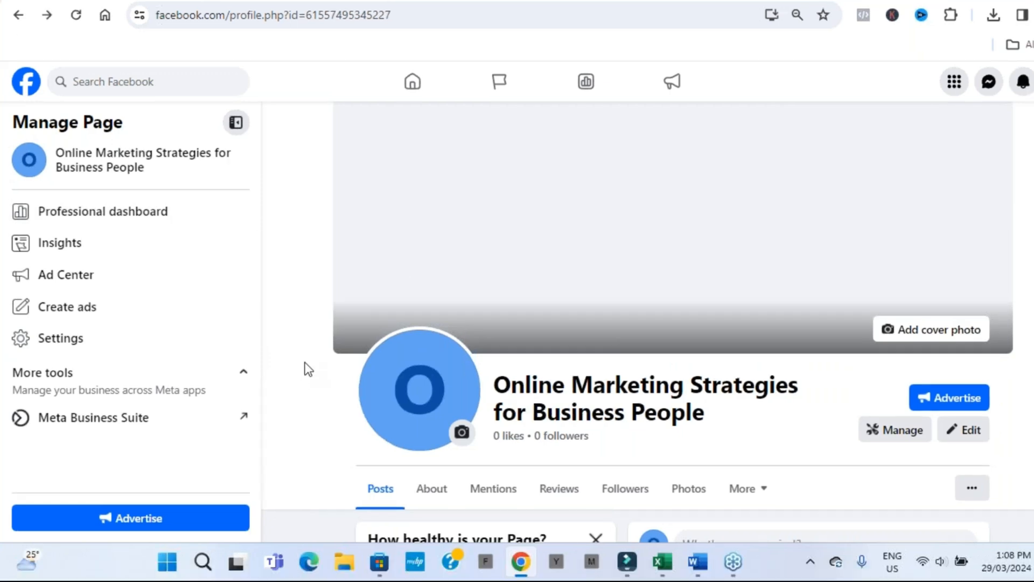
scroll(down, 3)
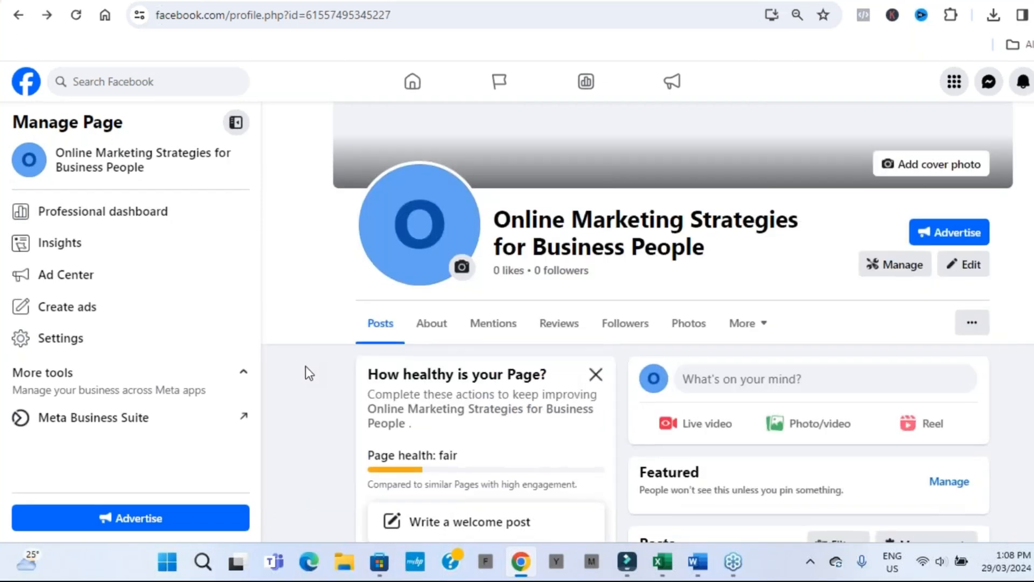
scroll(down, 3)
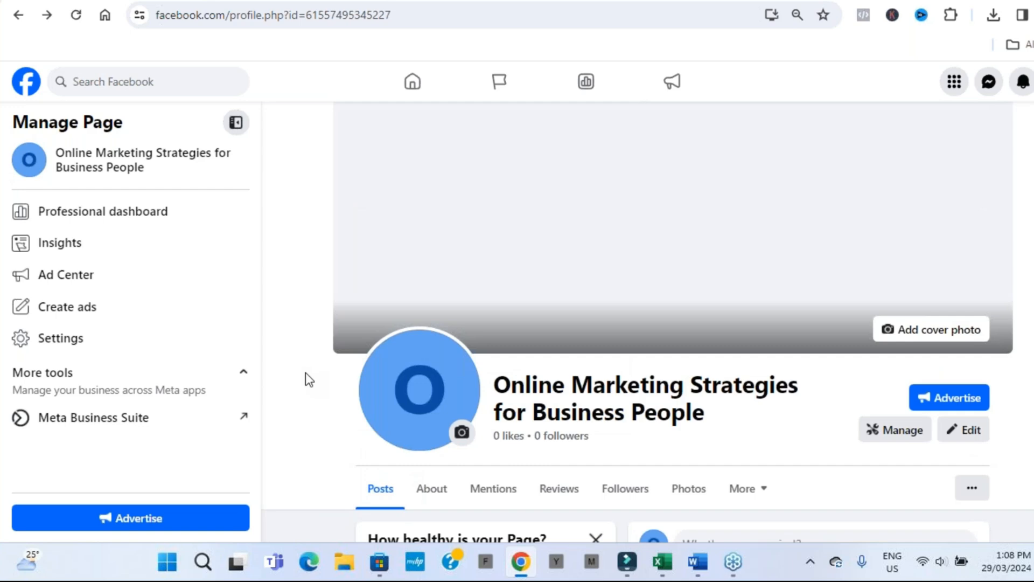
mouse_move(398, 365)
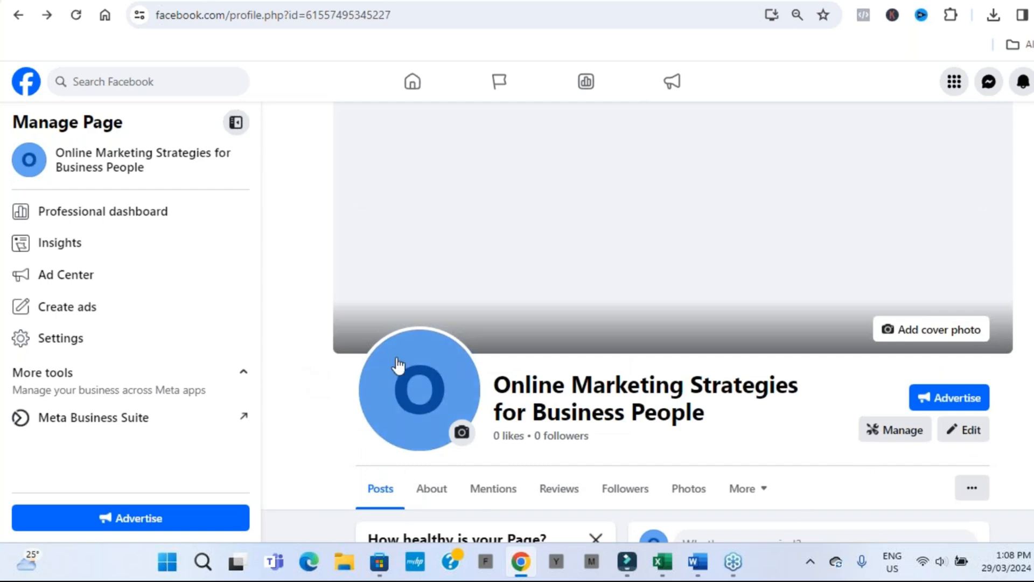
mouse_move(314, 378)
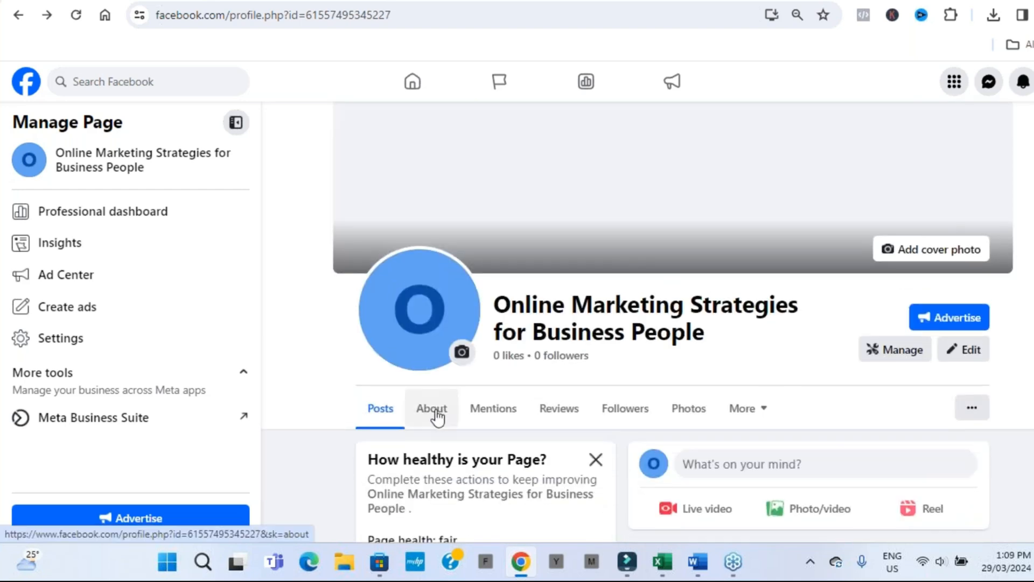
View the Page's About details, look through the Edit Page panel's bio and intro fields, then close it
click(431, 407)
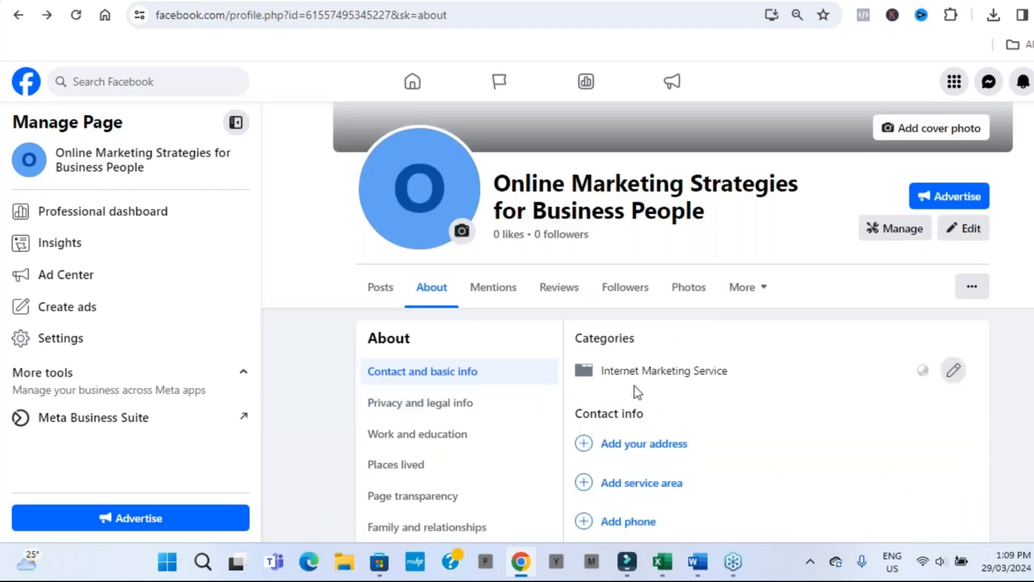
scroll(down, 3)
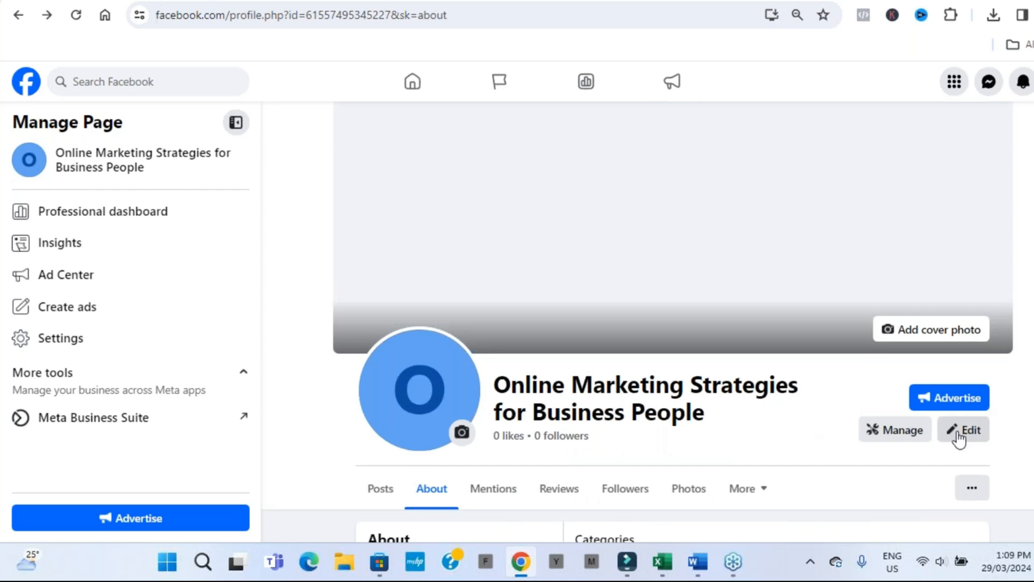
click(962, 430)
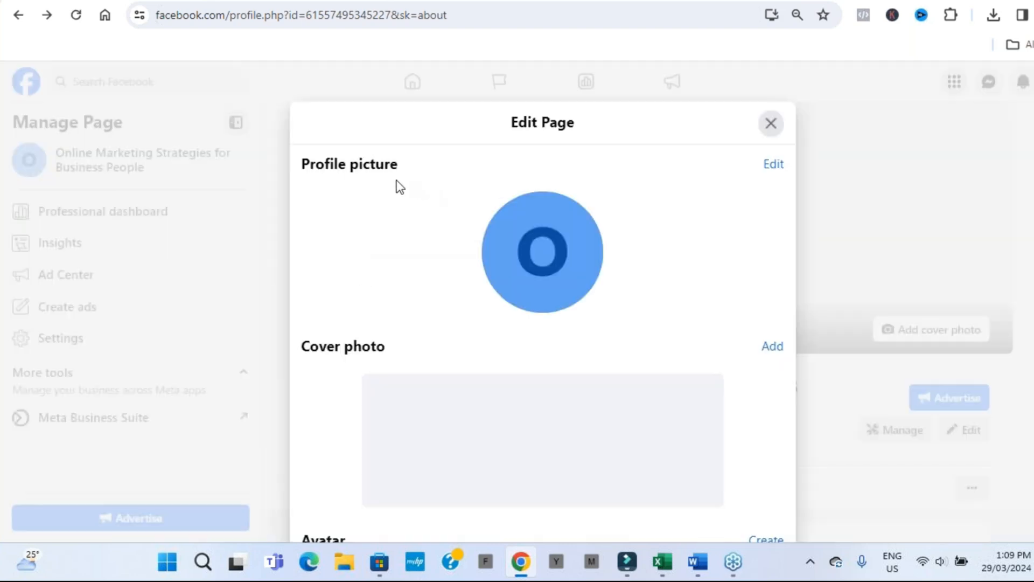
scroll(down, 3)
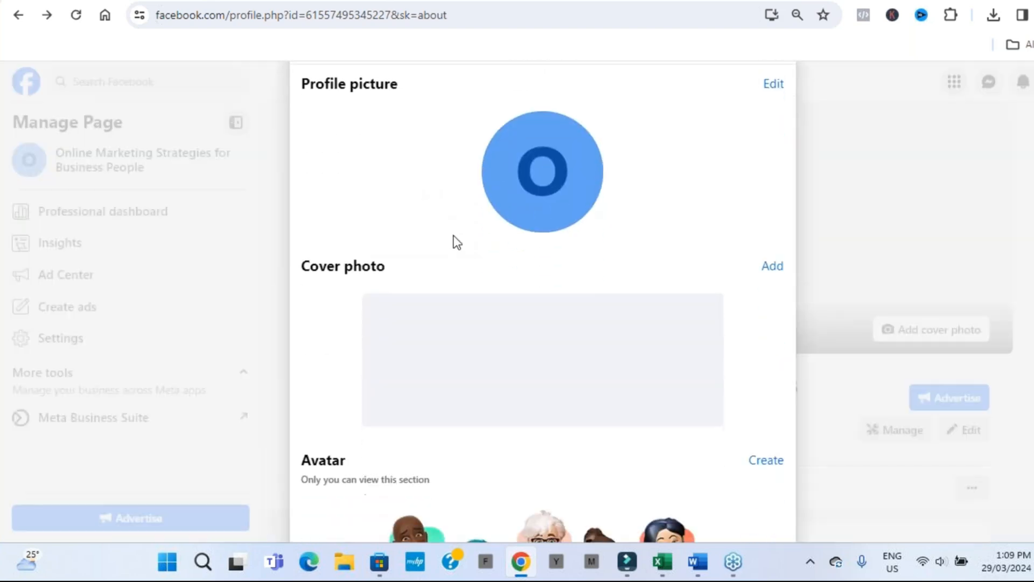
scroll(down, 3)
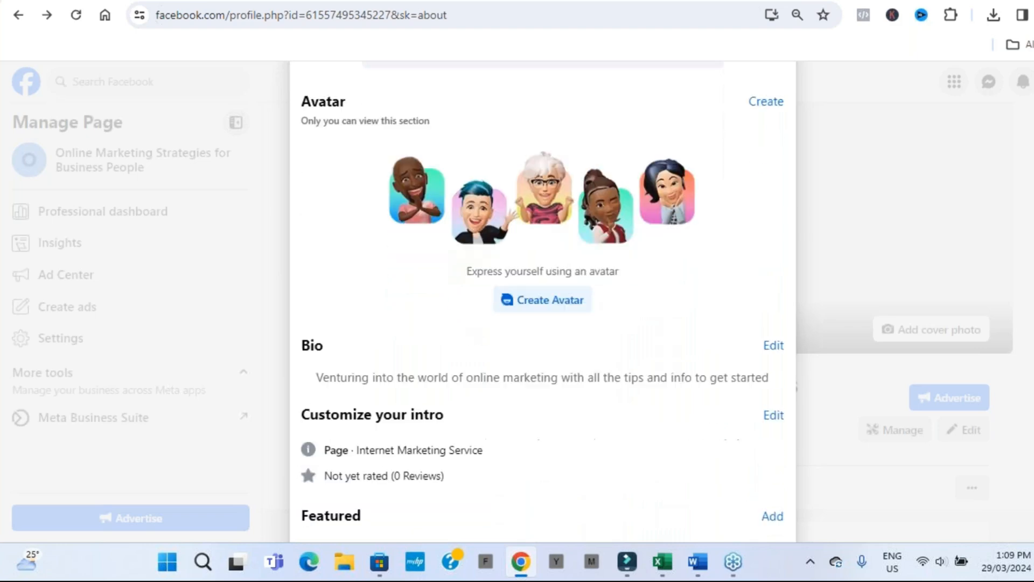
scroll(down, 3)
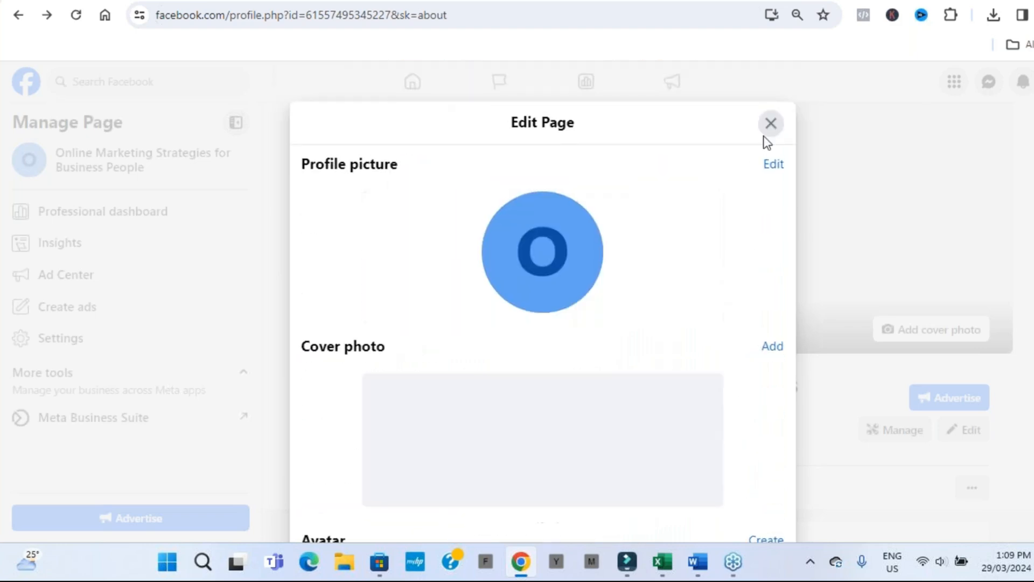
click(770, 123)
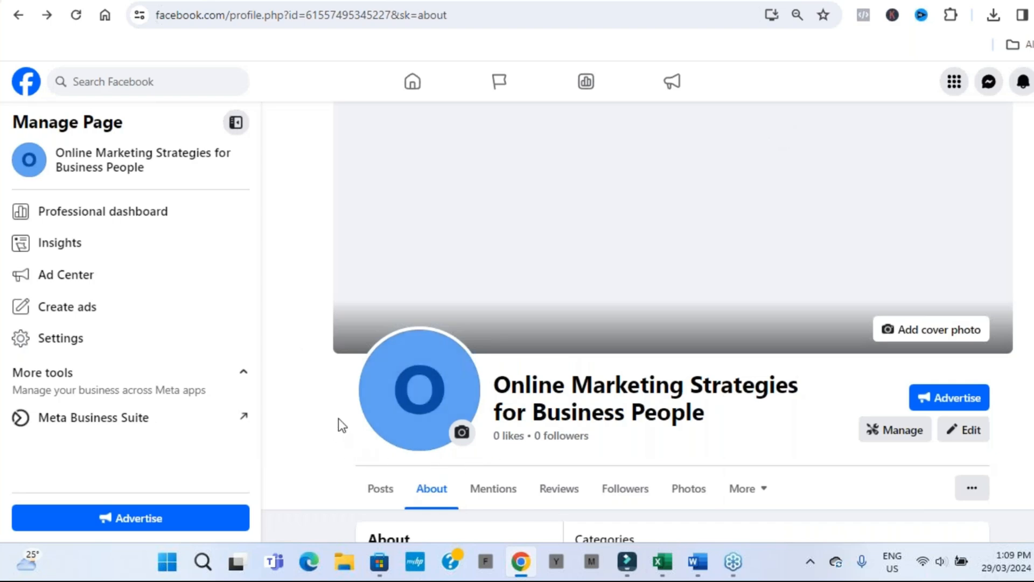
mouse_move(78, 337)
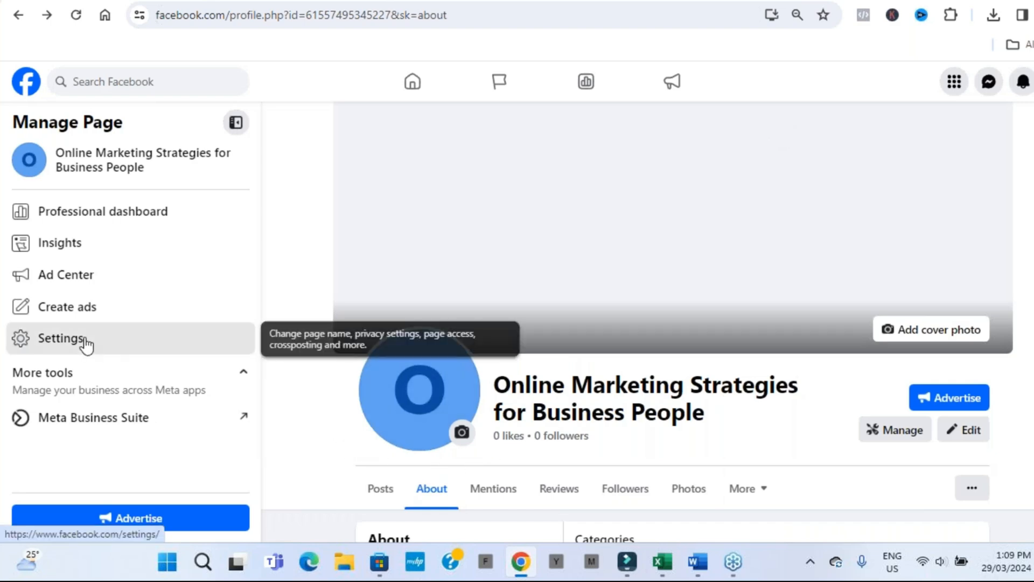
Review the new Page's general and Privacy Settings and Tools, then switch to the Social Media Selling 123 page
click(63, 339)
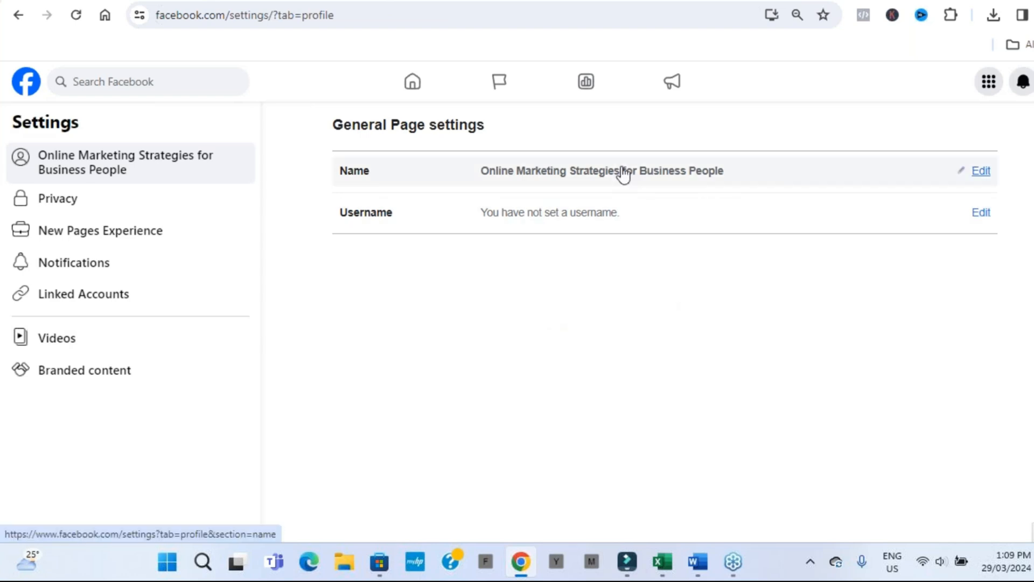
mouse_move(492, 186)
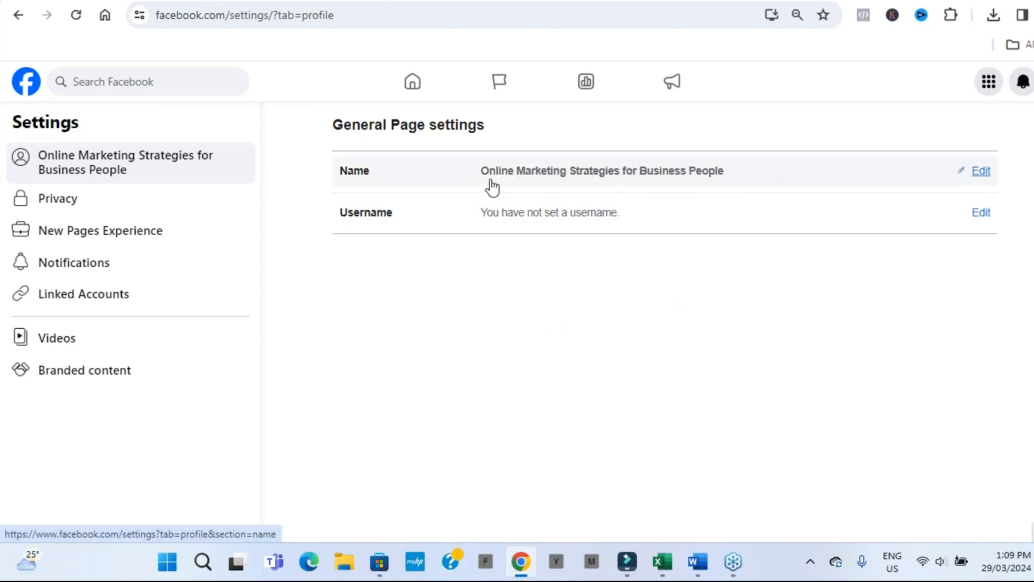
mouse_move(525, 212)
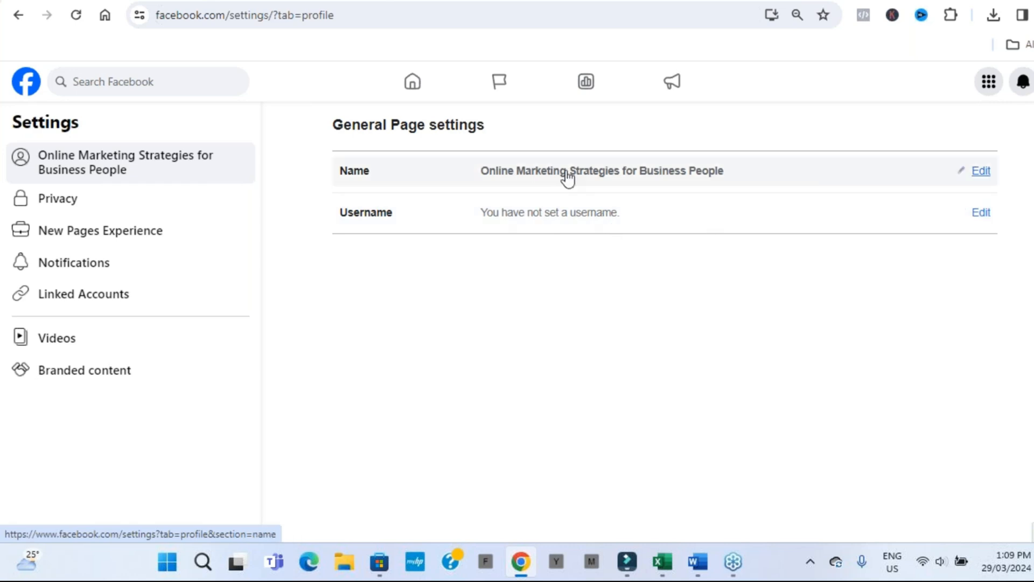
mouse_move(468, 317)
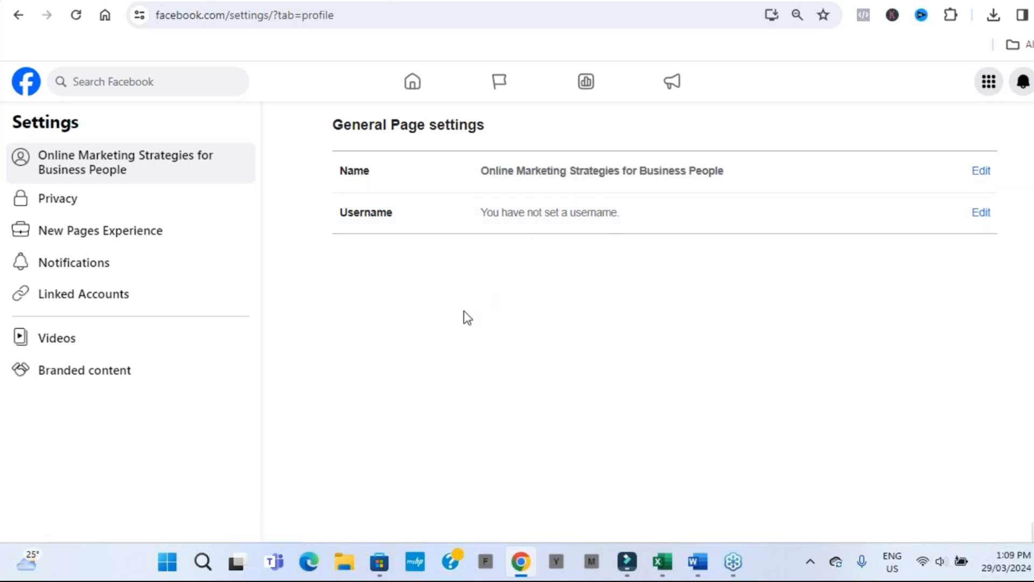
mouse_move(639, 193)
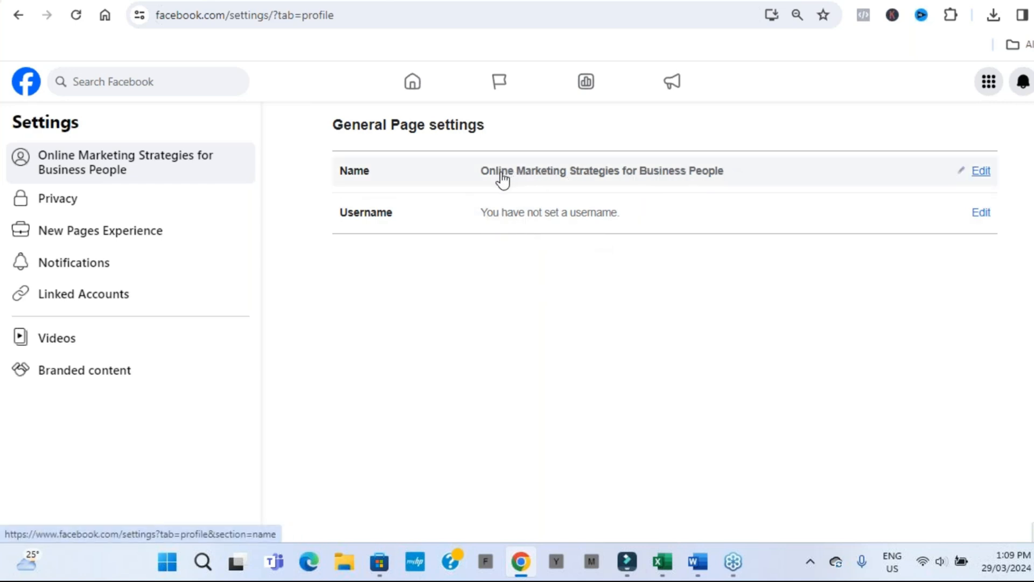
mouse_move(605, 183)
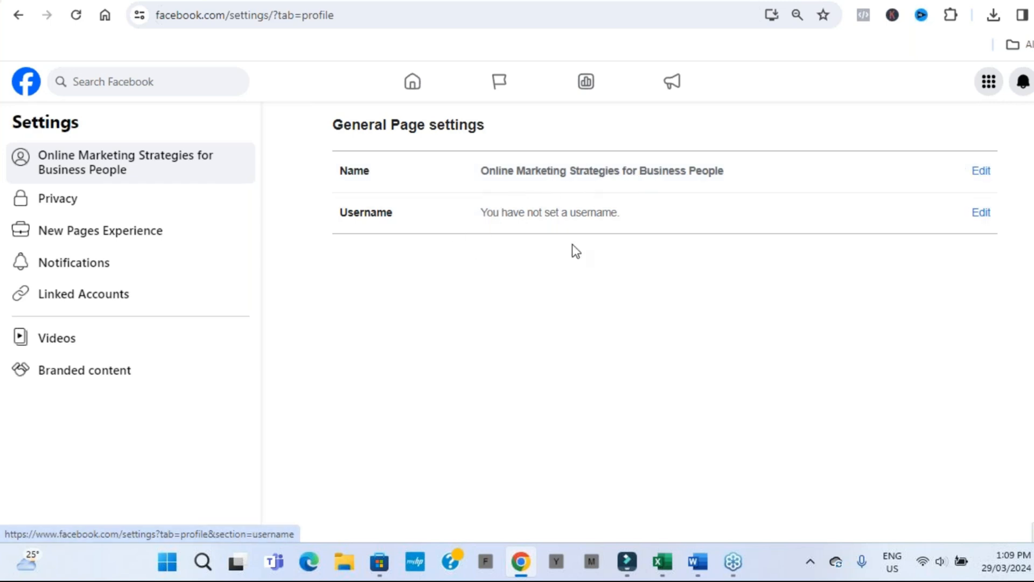
mouse_move(606, 244)
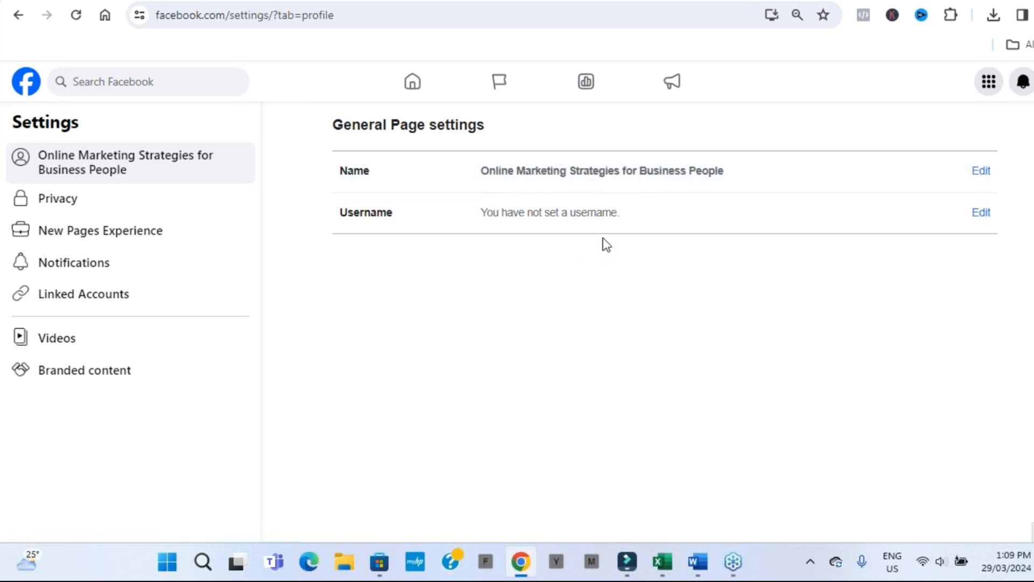
mouse_move(337, 246)
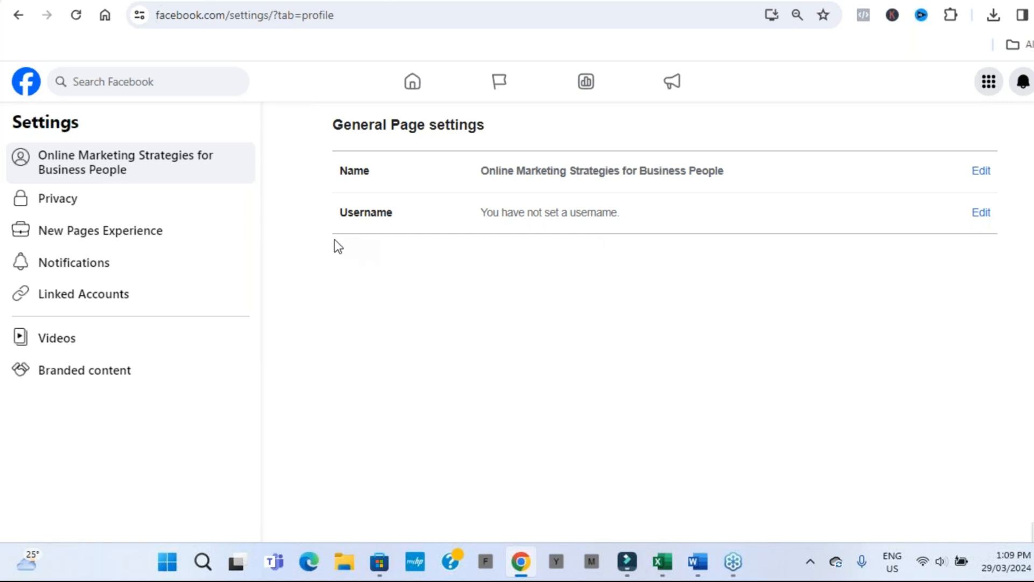
click(57, 199)
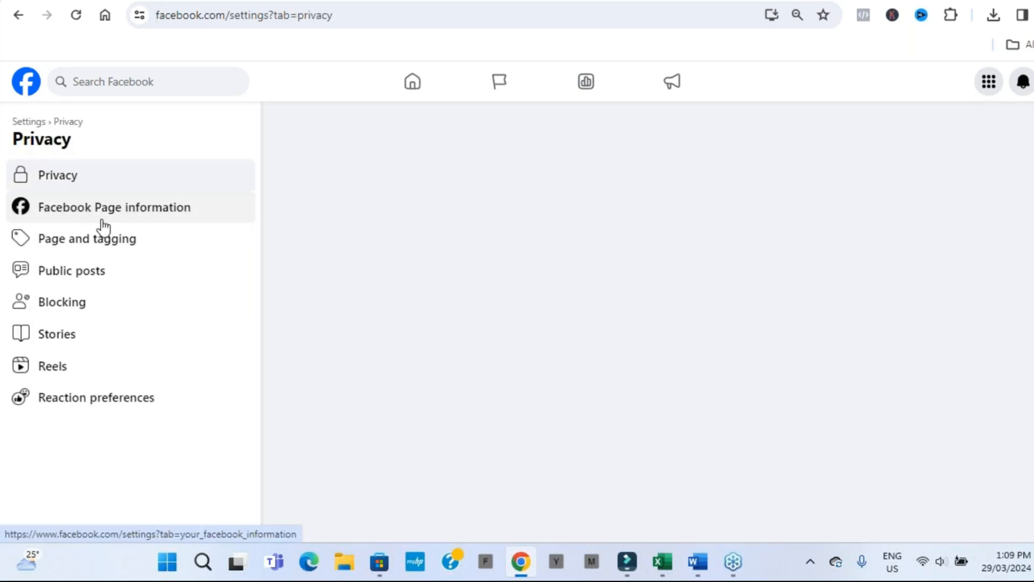
click(57, 174)
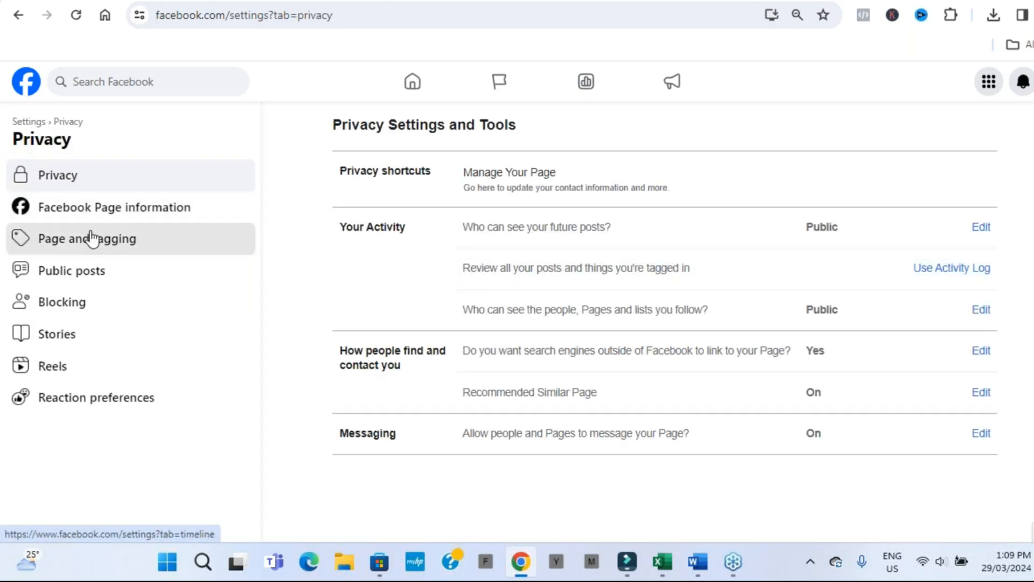
click(86, 238)
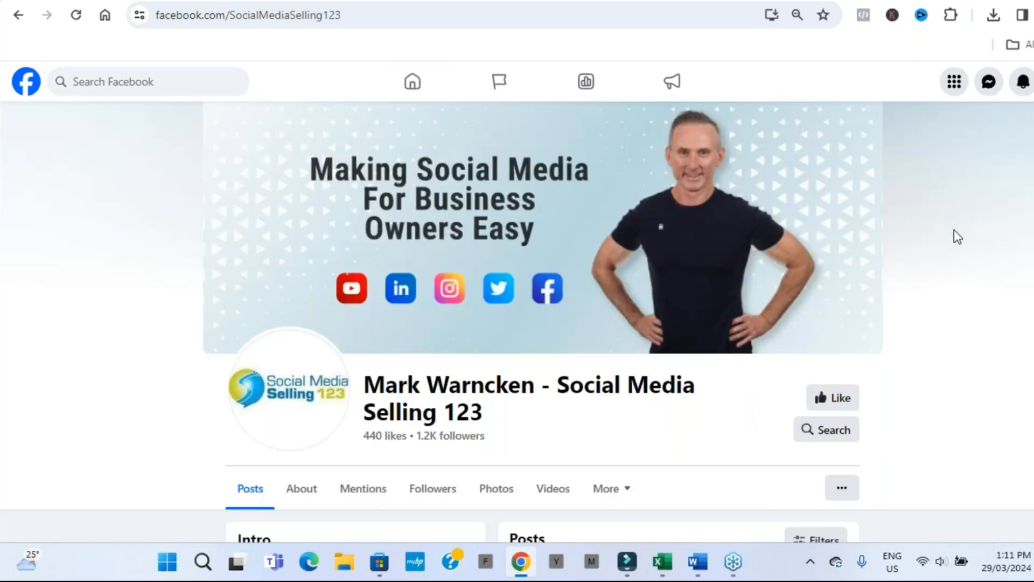
scroll(down, 3)
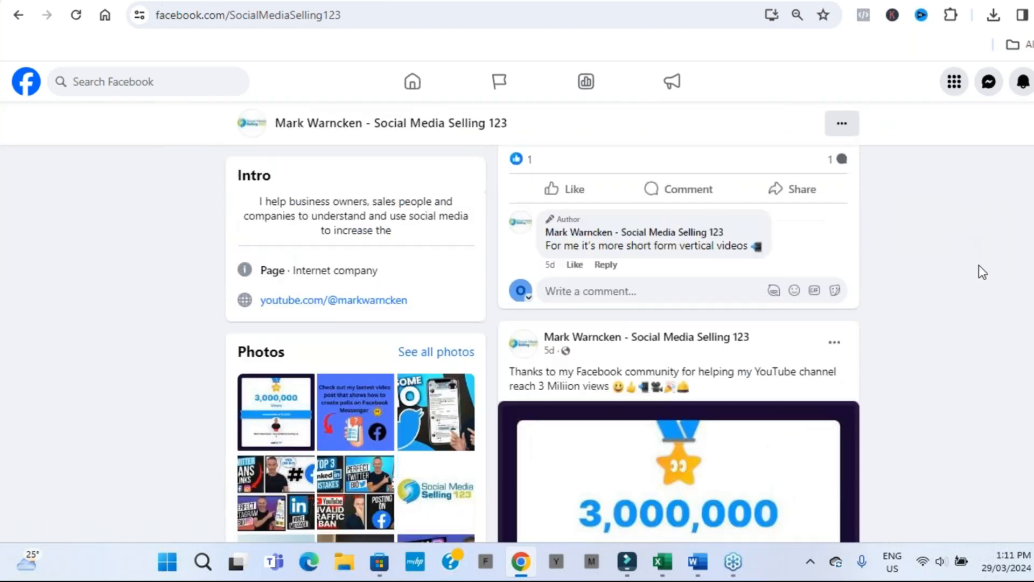
scroll(up, 3)
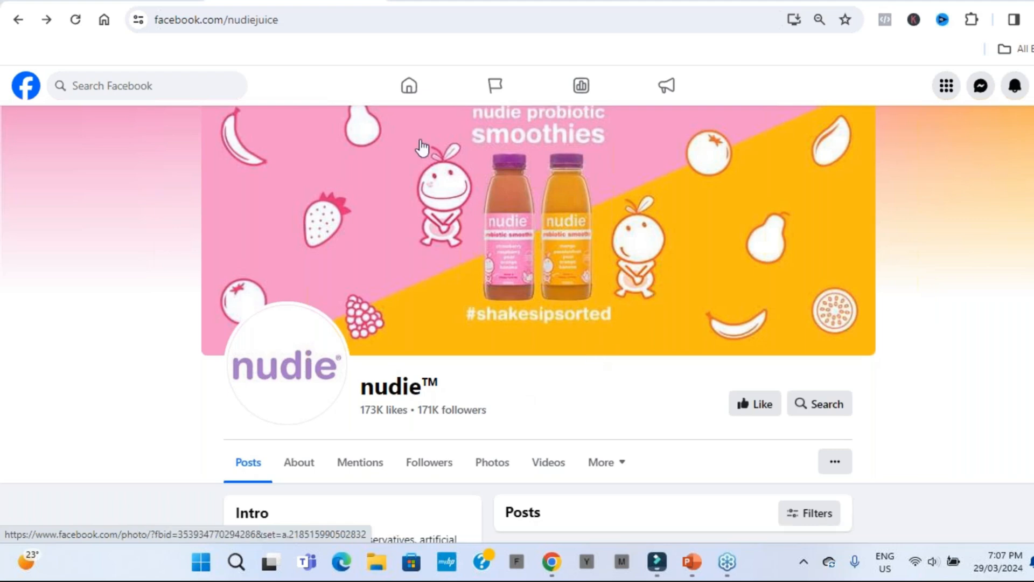
mouse_move(496, 199)
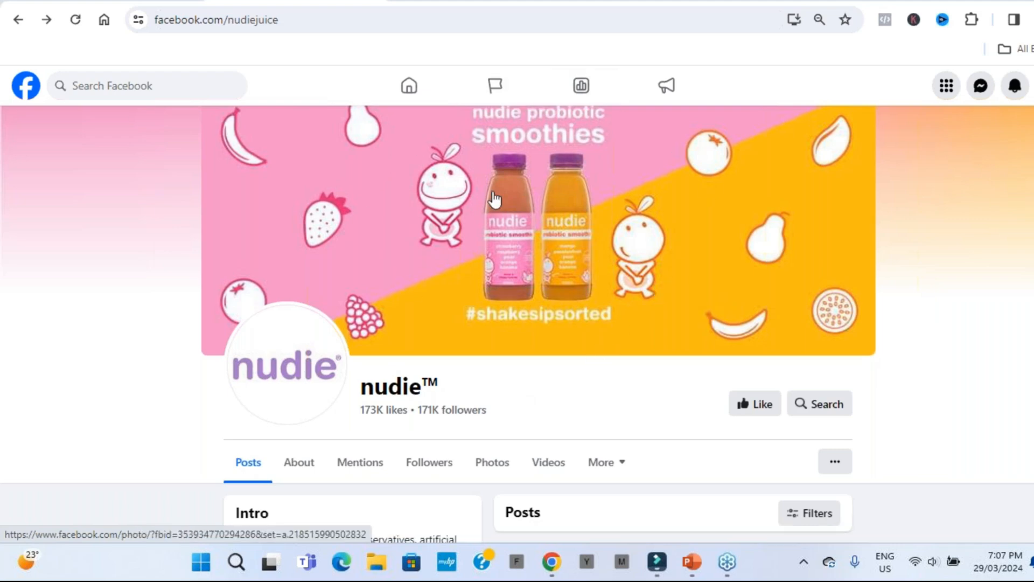
mouse_move(407, 183)
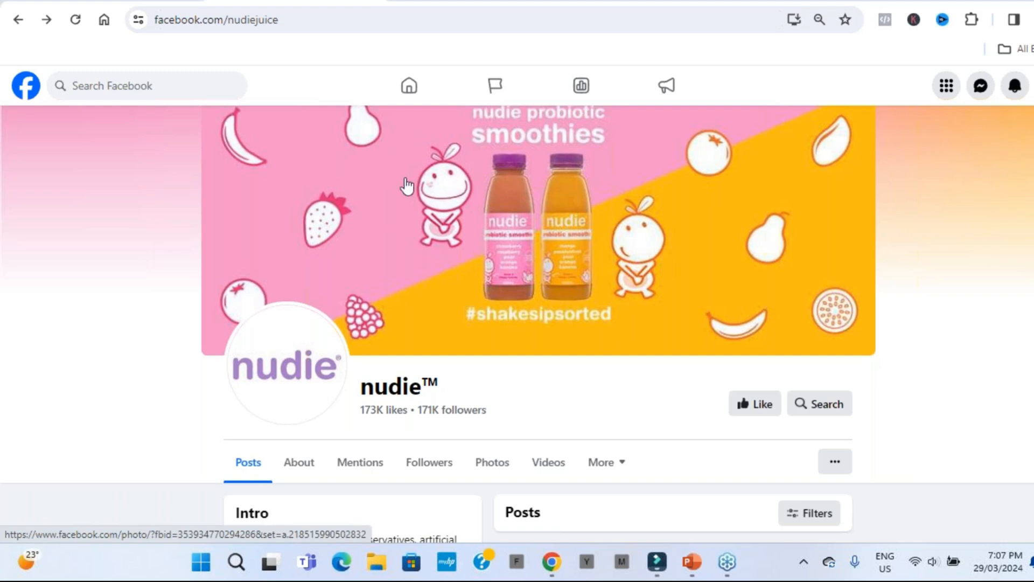
mouse_move(724, 256)
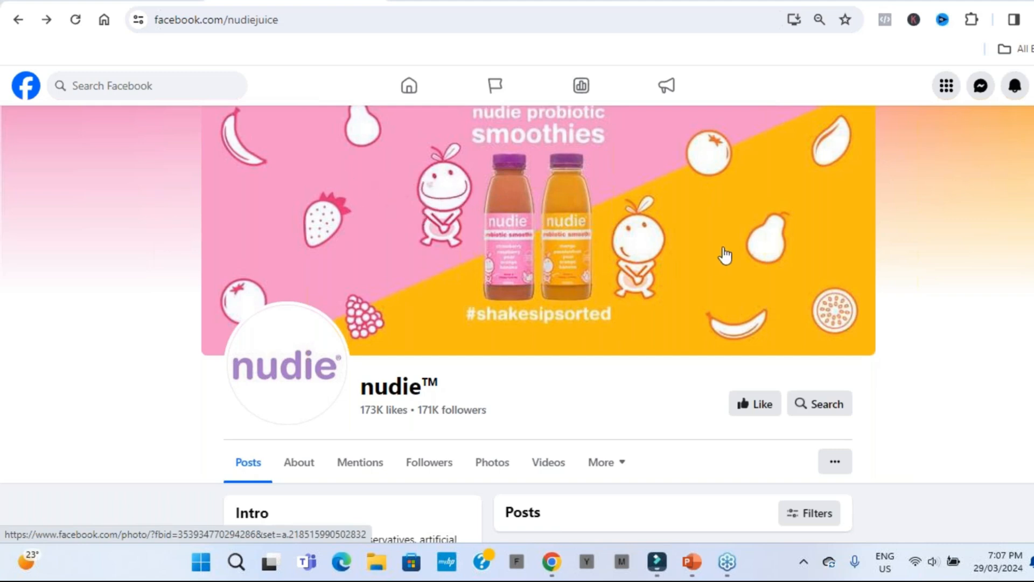
mouse_move(709, 258)
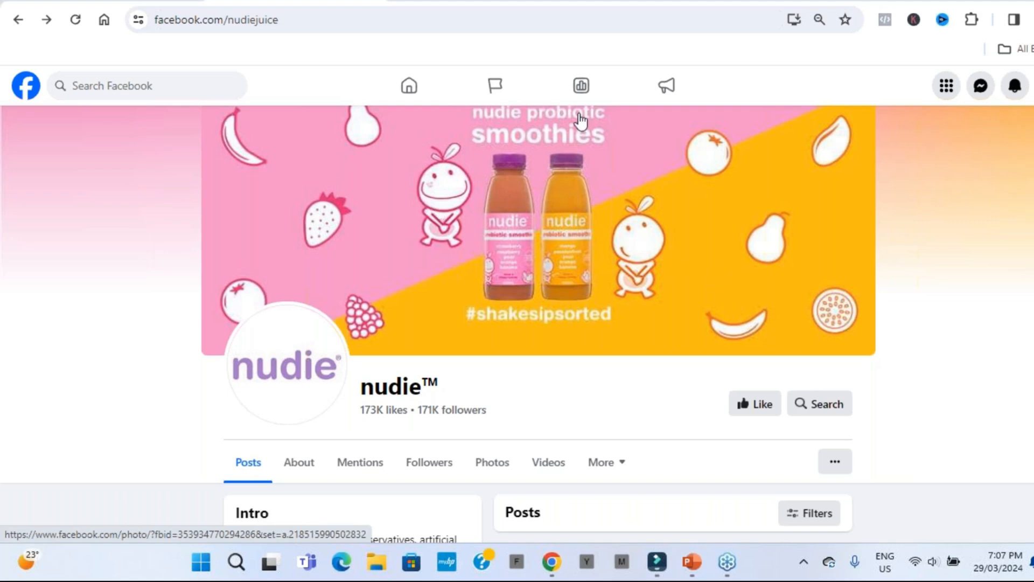
mouse_move(521, 276)
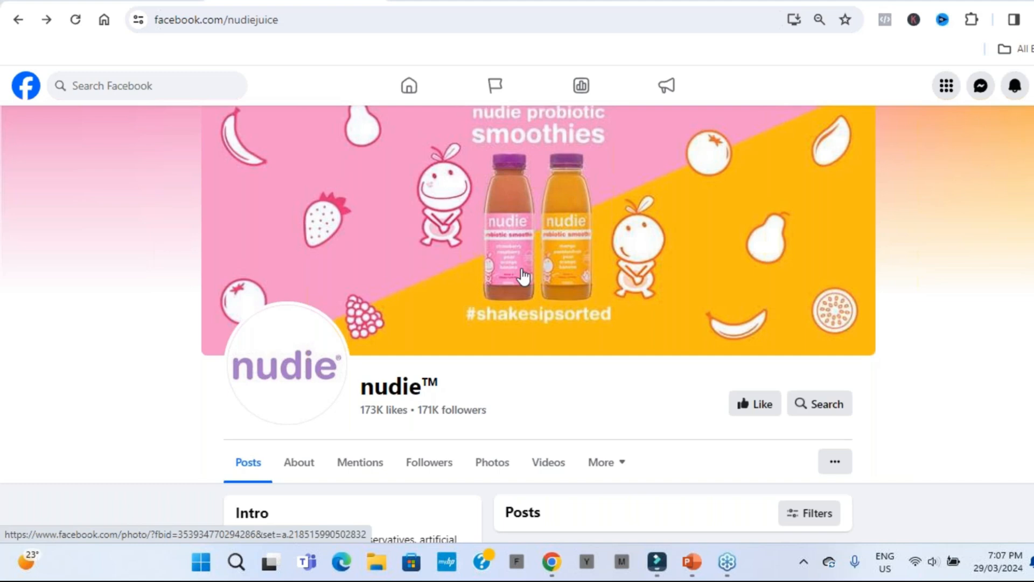
mouse_move(453, 223)
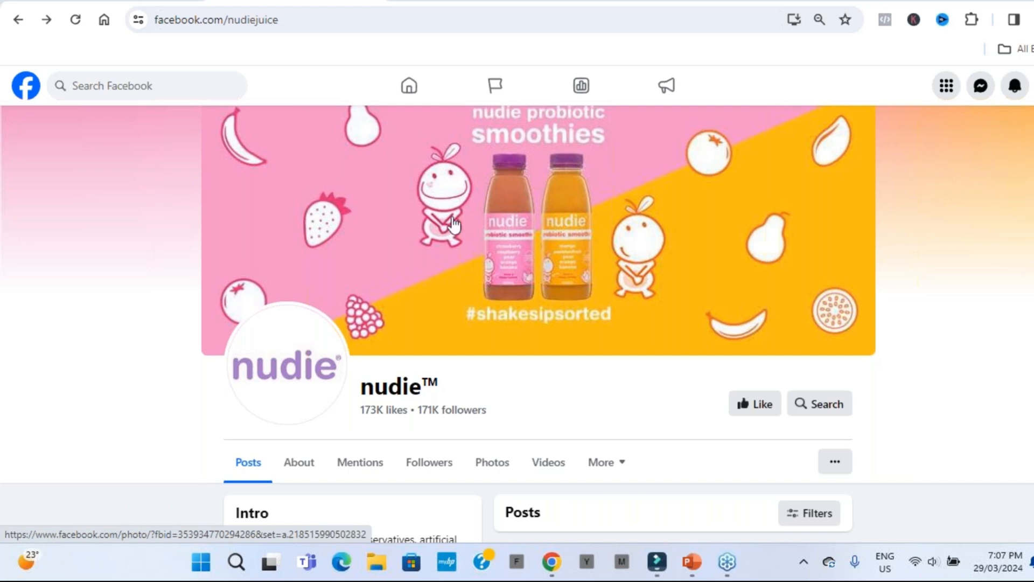
mouse_move(603, 267)
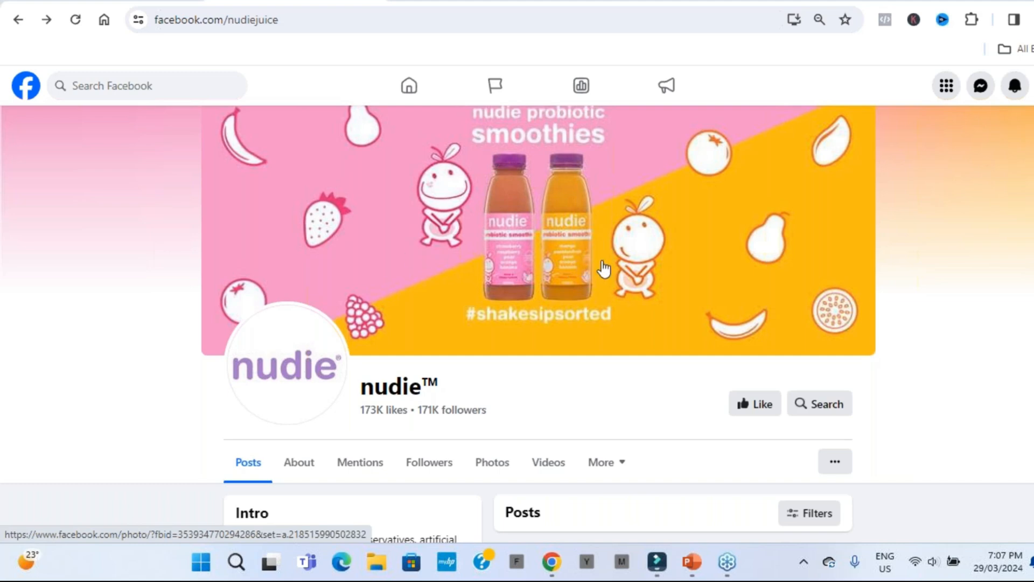
mouse_move(716, 296)
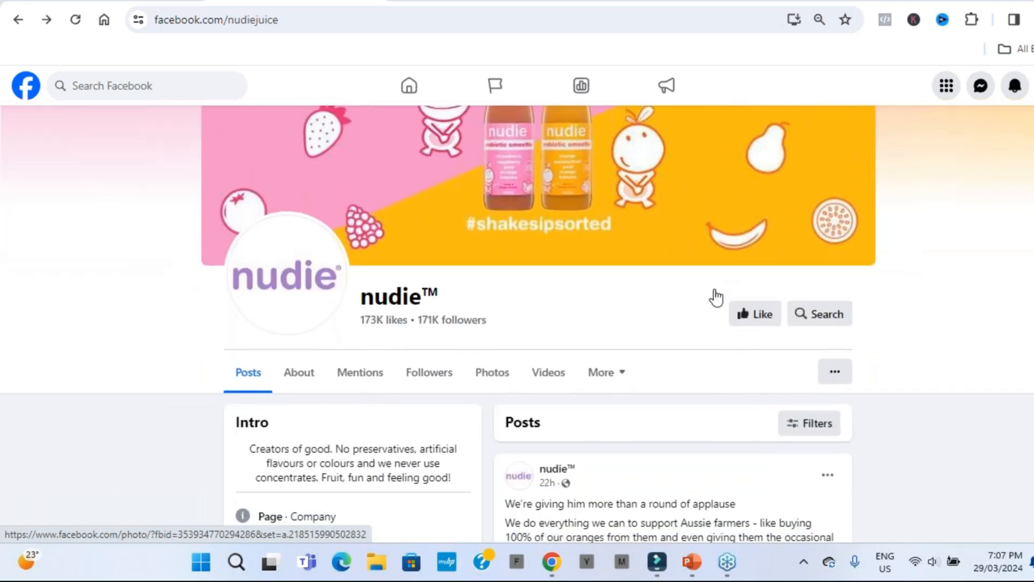
Scroll through the nudie page's #parenttruths photo and mocktail reel, then back up to the smoothies cover
scroll(down, 3)
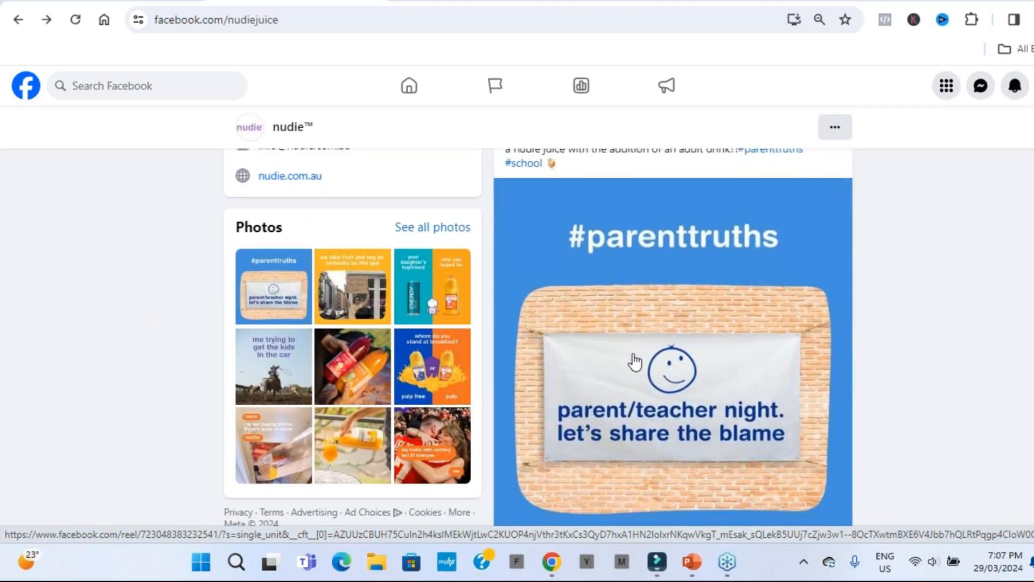
scroll(down, 3)
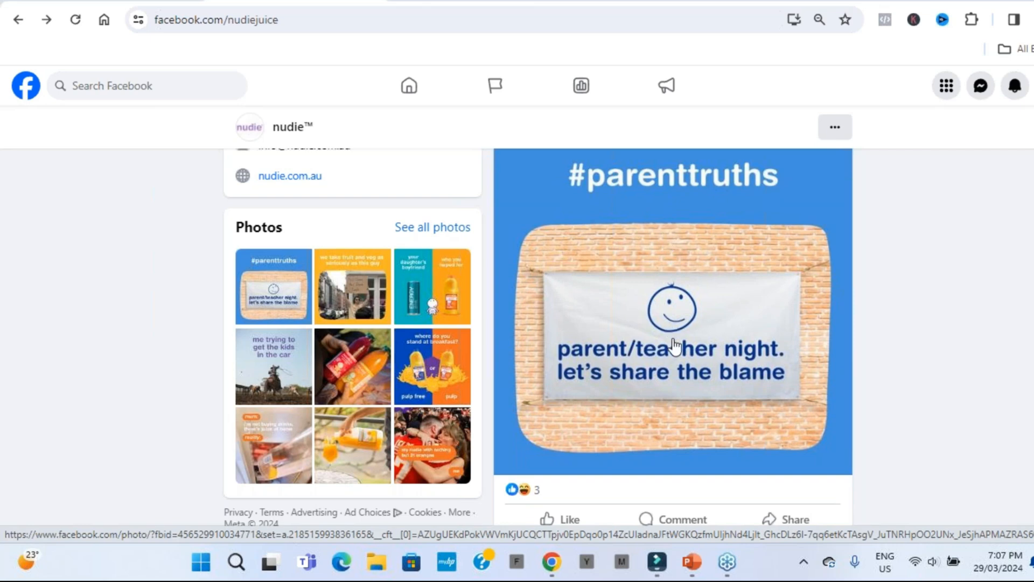
mouse_move(640, 195)
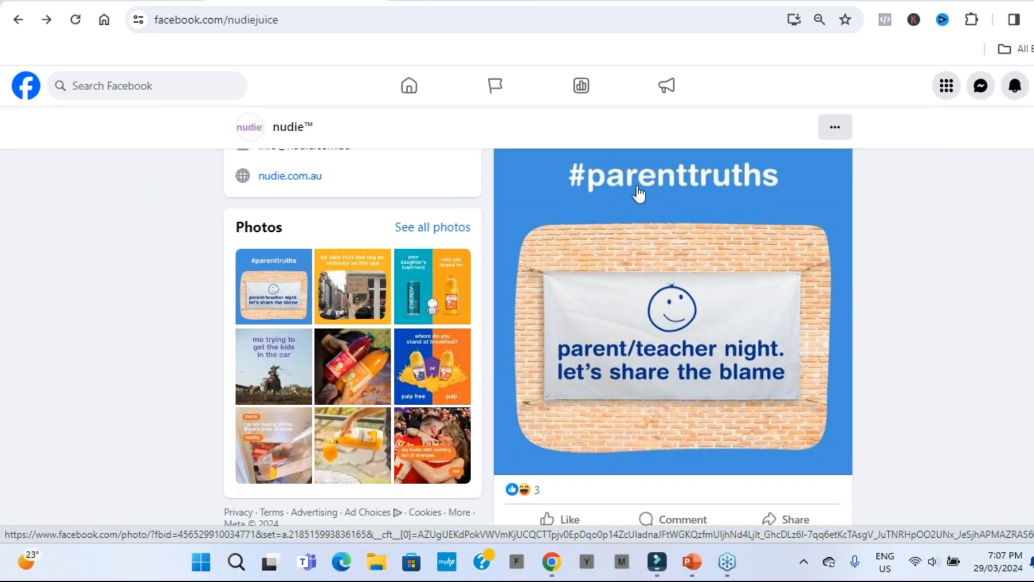
mouse_move(601, 379)
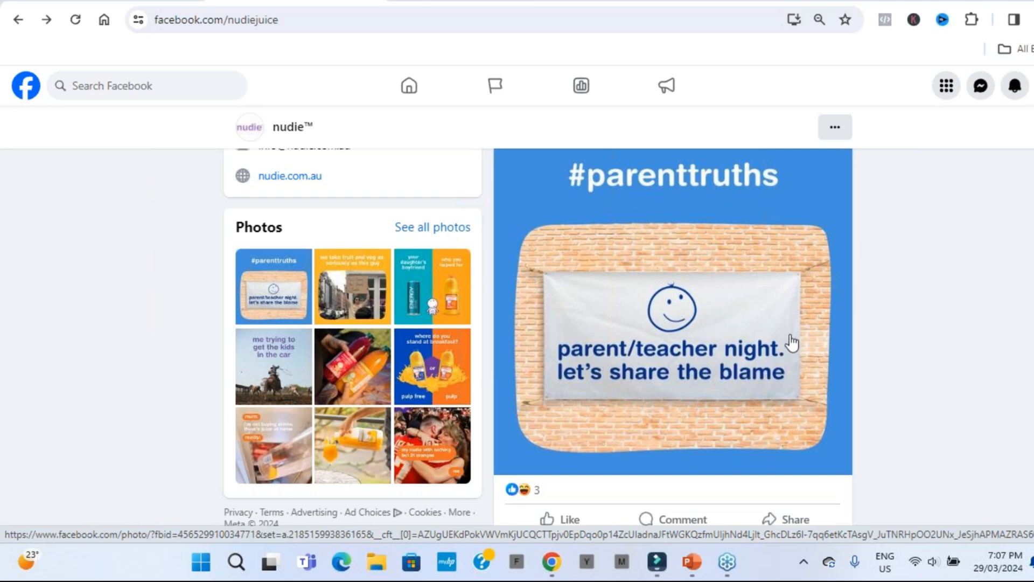
scroll(down, 3)
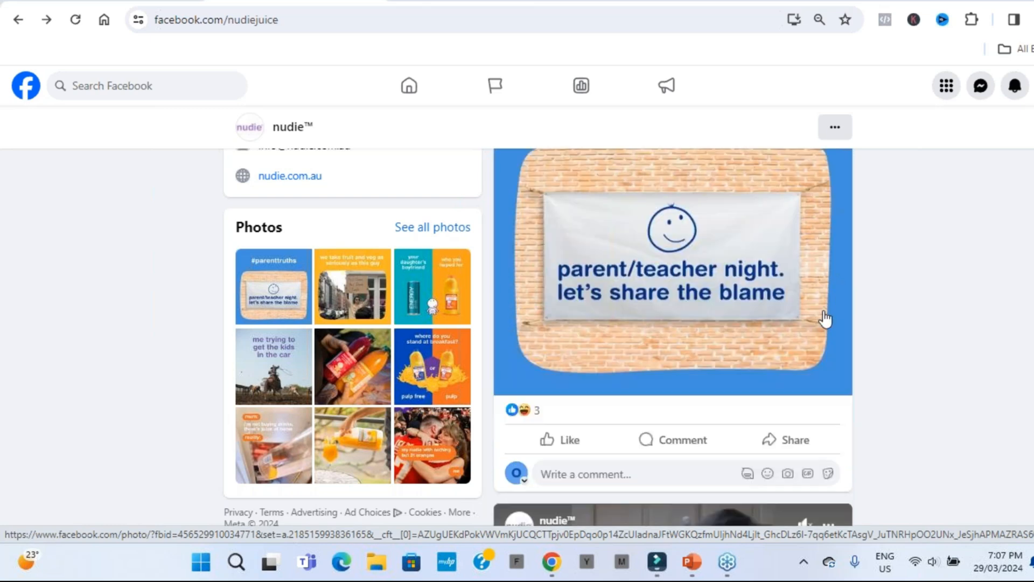
scroll(down, 3)
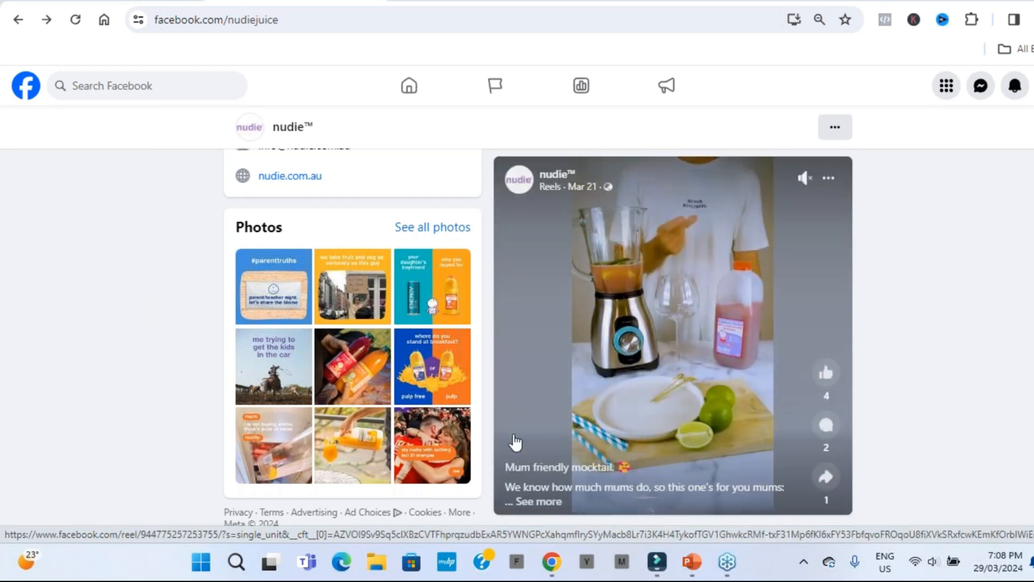
scroll(down, 3)
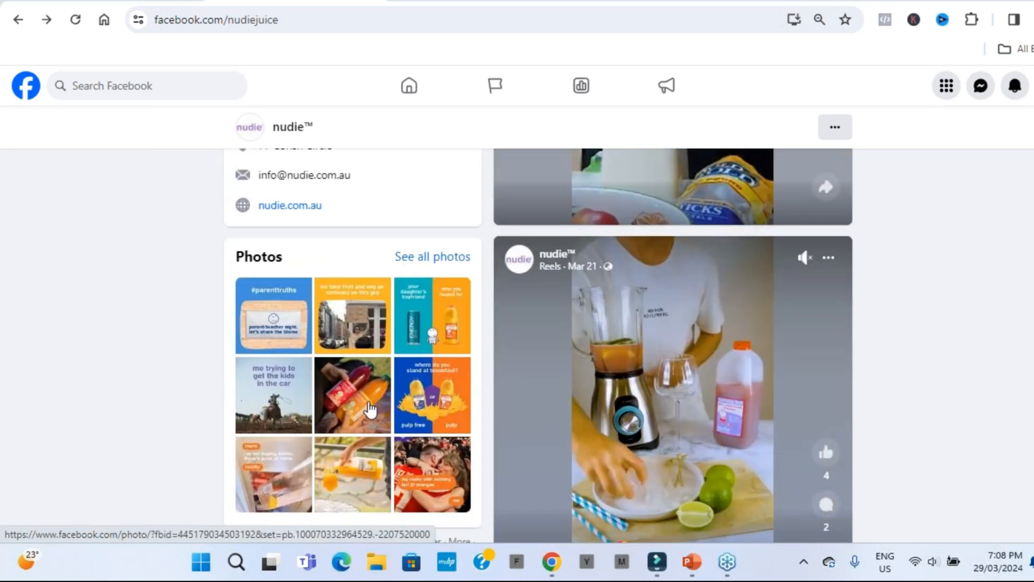
scroll(up, 3)
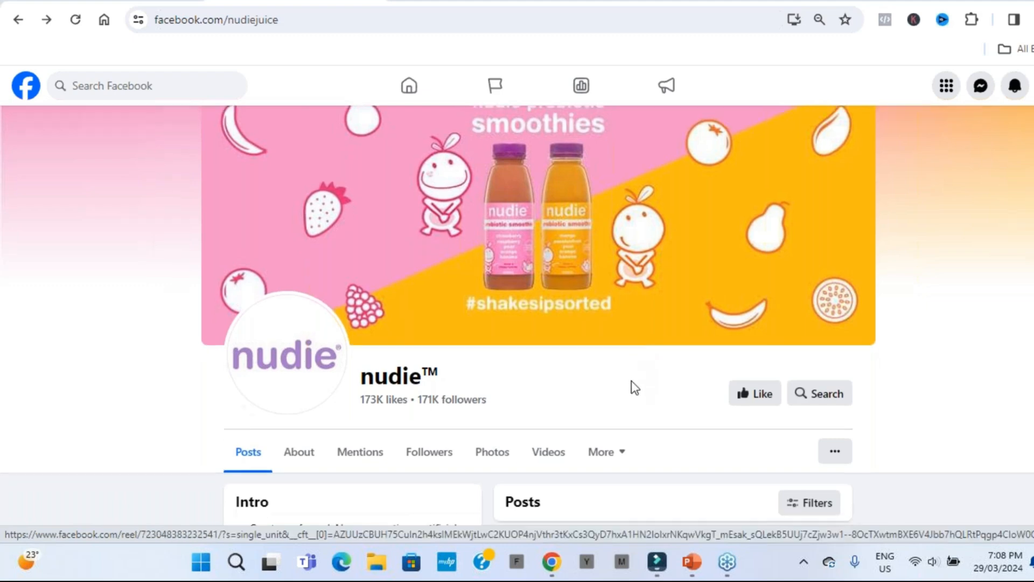
Scroll the HubSpot best-Facebook-pages article to entry 10, Glamnetic, with 67K page likes
scroll(down, 3)
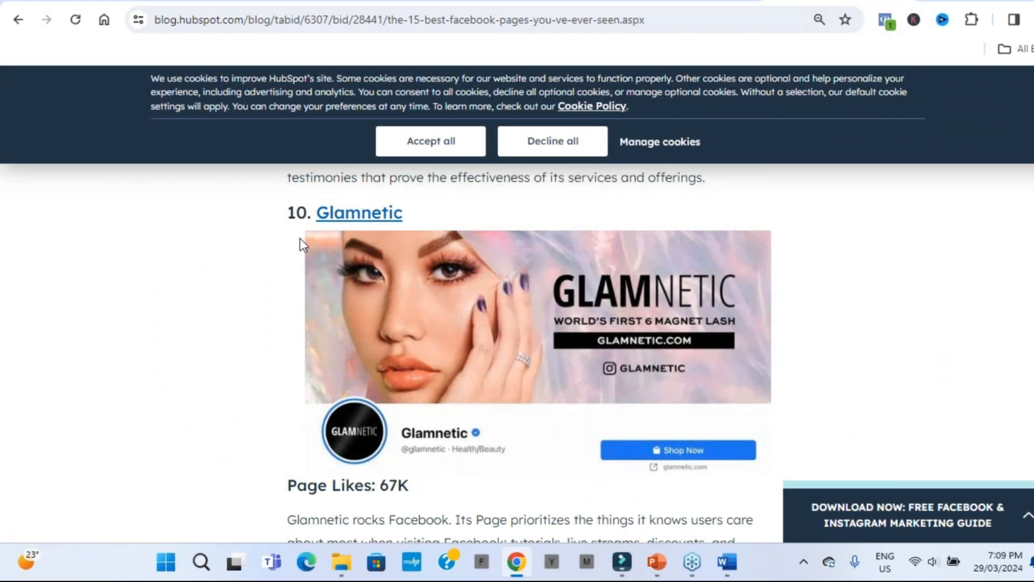
mouse_move(232, 309)
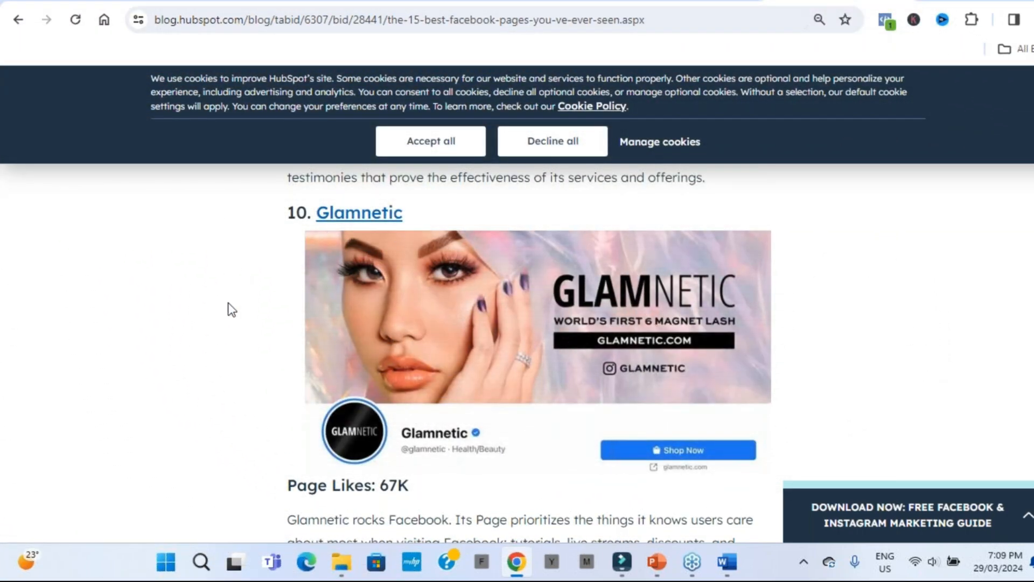
mouse_move(219, 278)
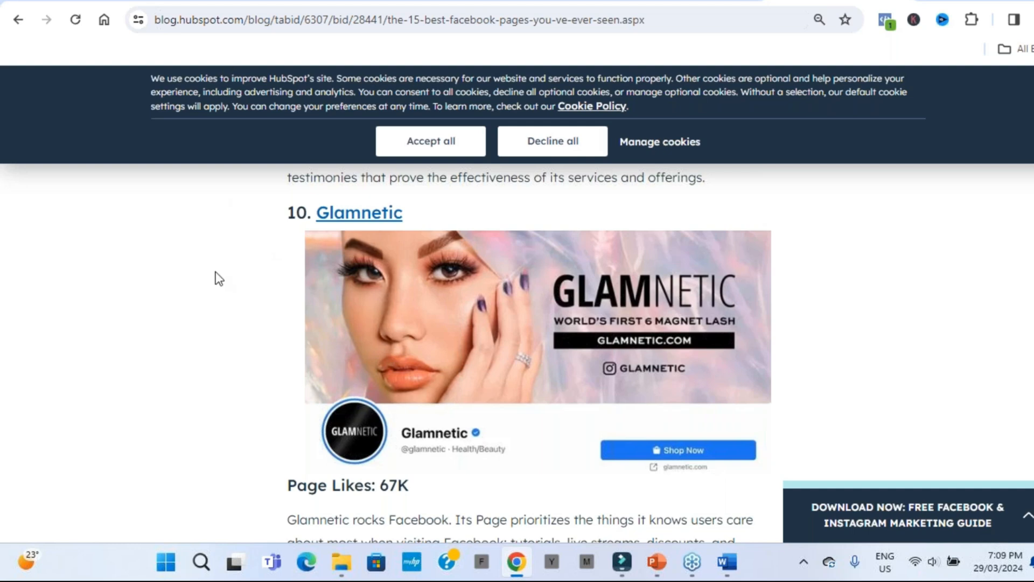
mouse_move(391, 388)
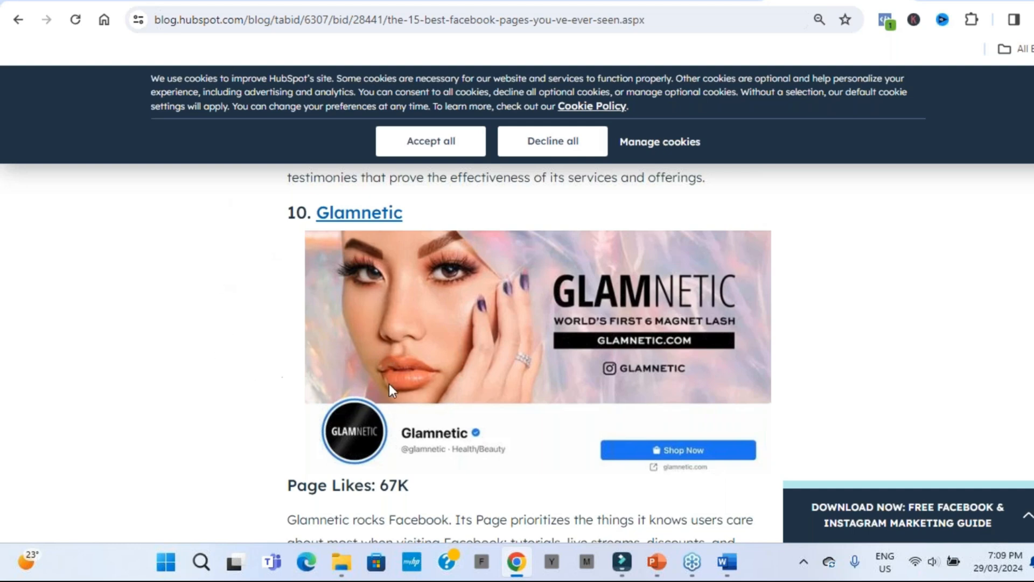
mouse_move(486, 442)
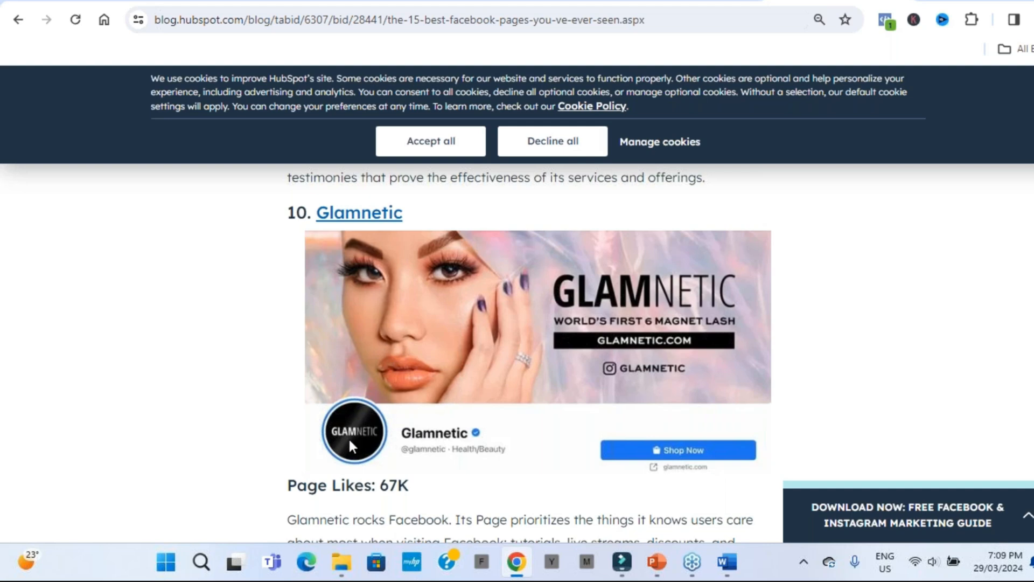
mouse_move(357, 435)
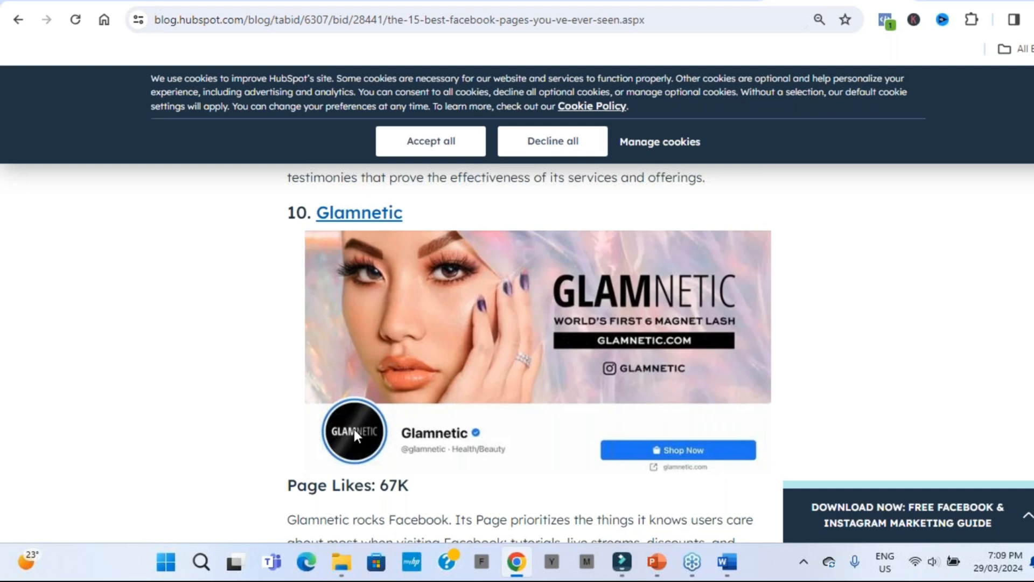
mouse_move(486, 264)
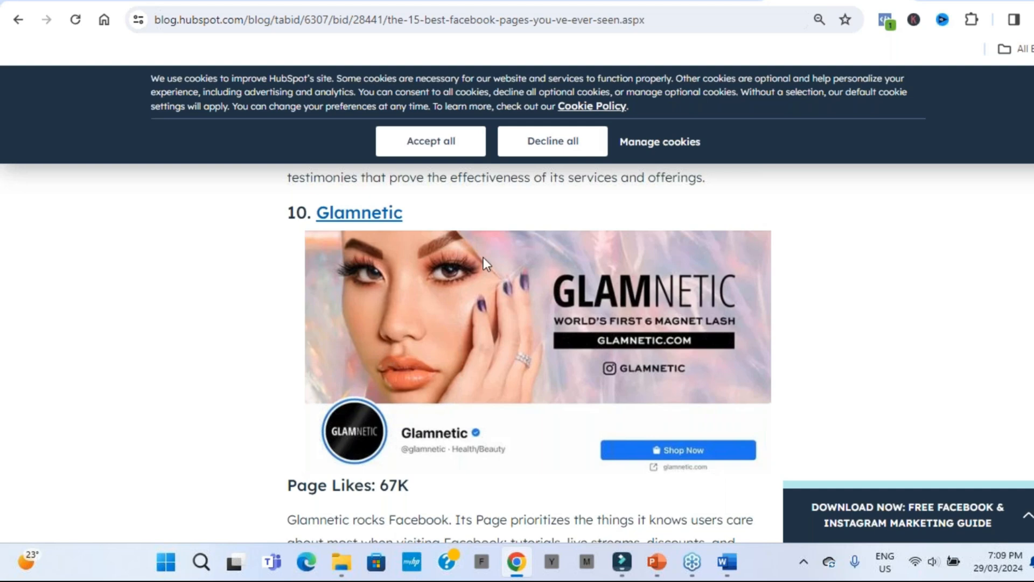
mouse_move(724, 294)
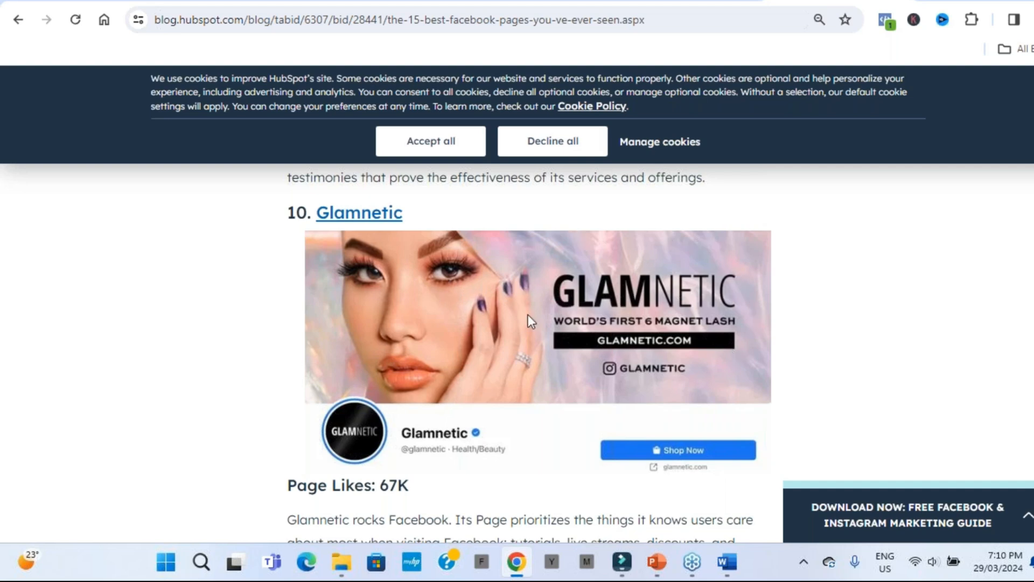
mouse_move(422, 317)
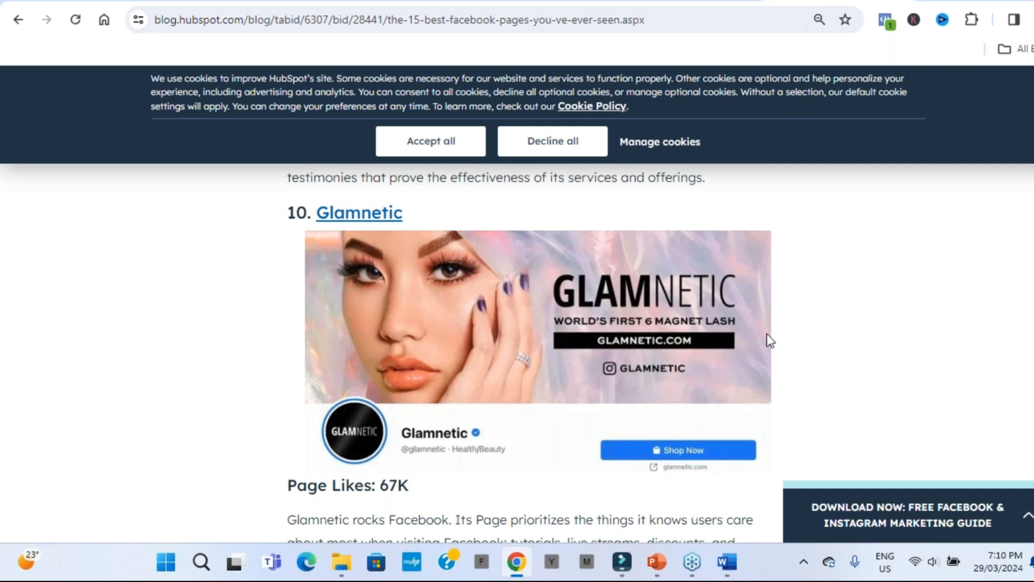
mouse_move(762, 357)
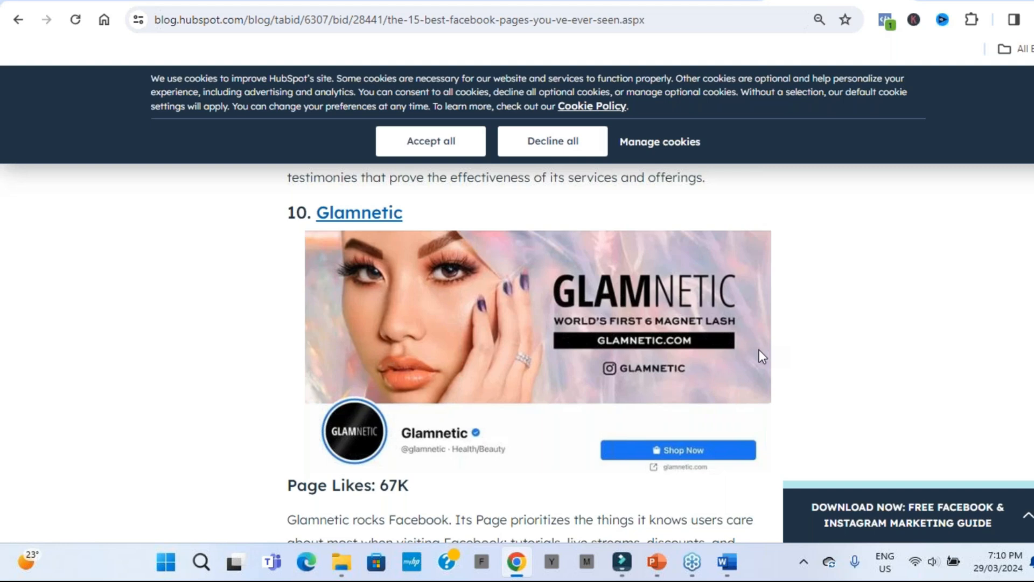
mouse_move(698, 392)
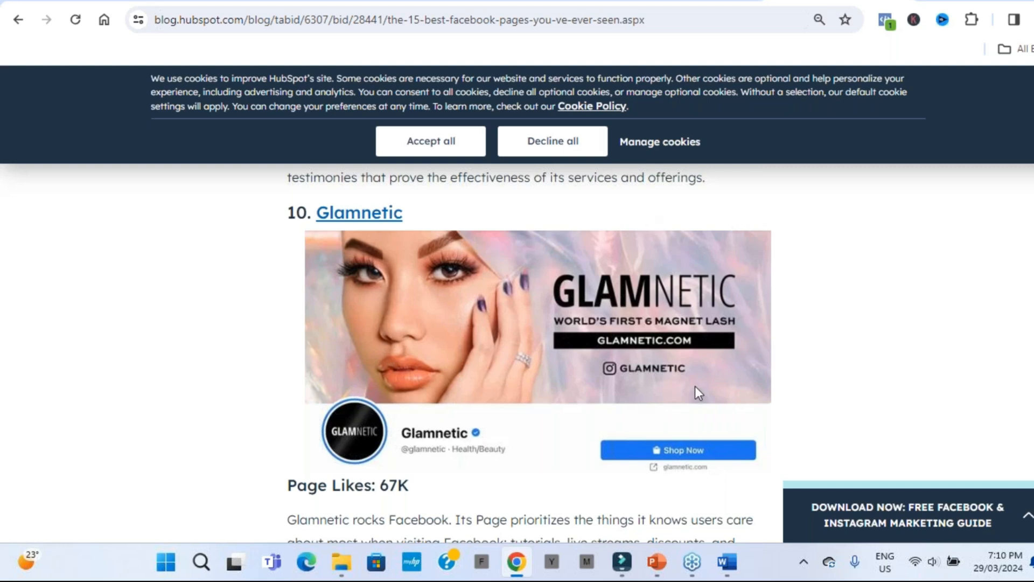
mouse_move(794, 185)
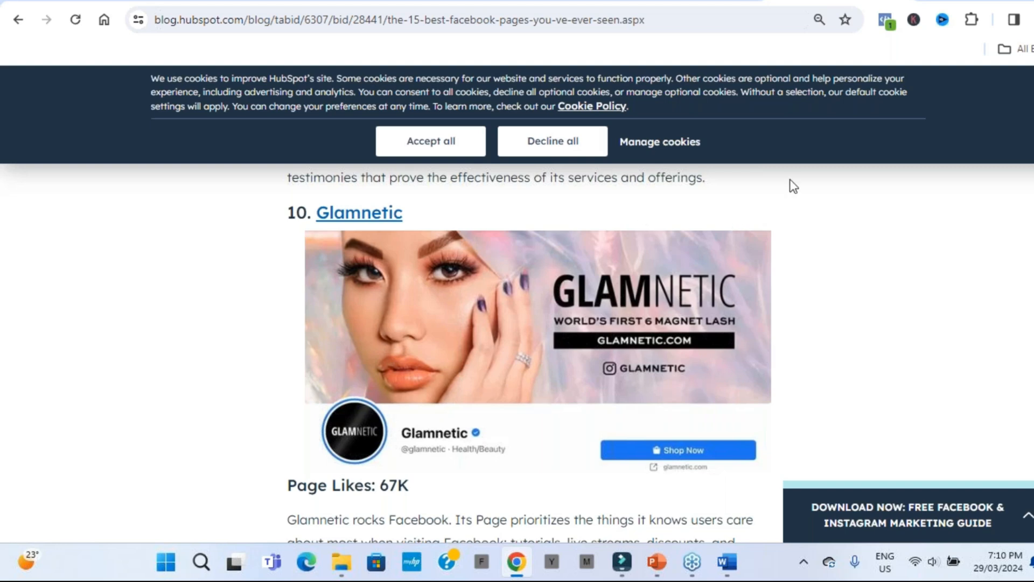
mouse_move(520, 329)
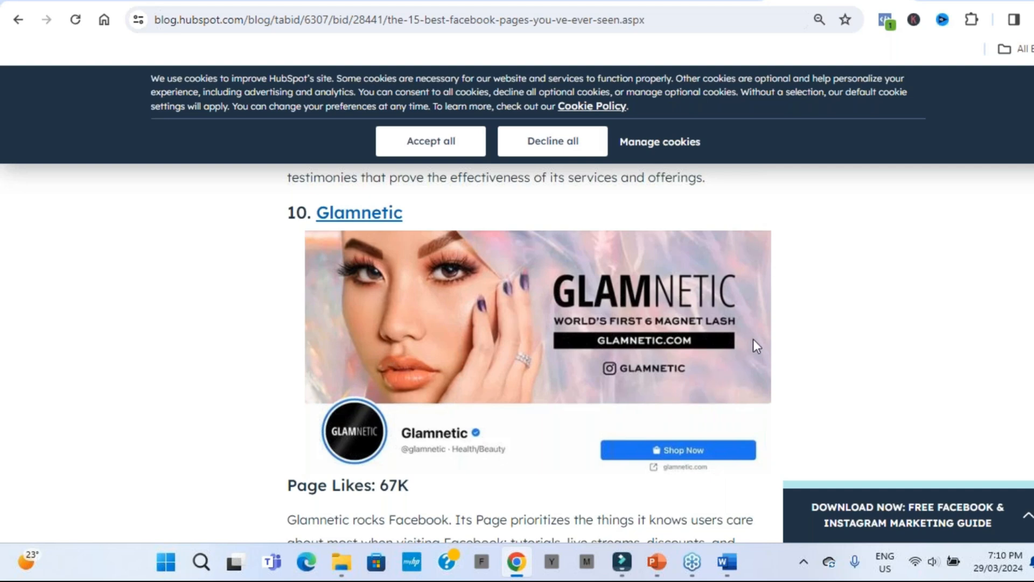
mouse_move(426, 419)
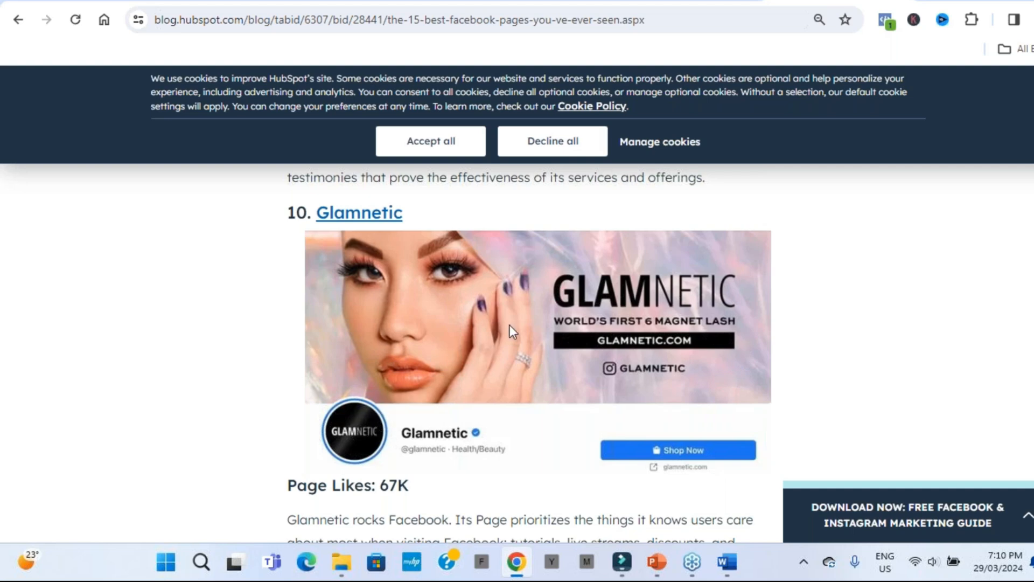
mouse_move(508, 311)
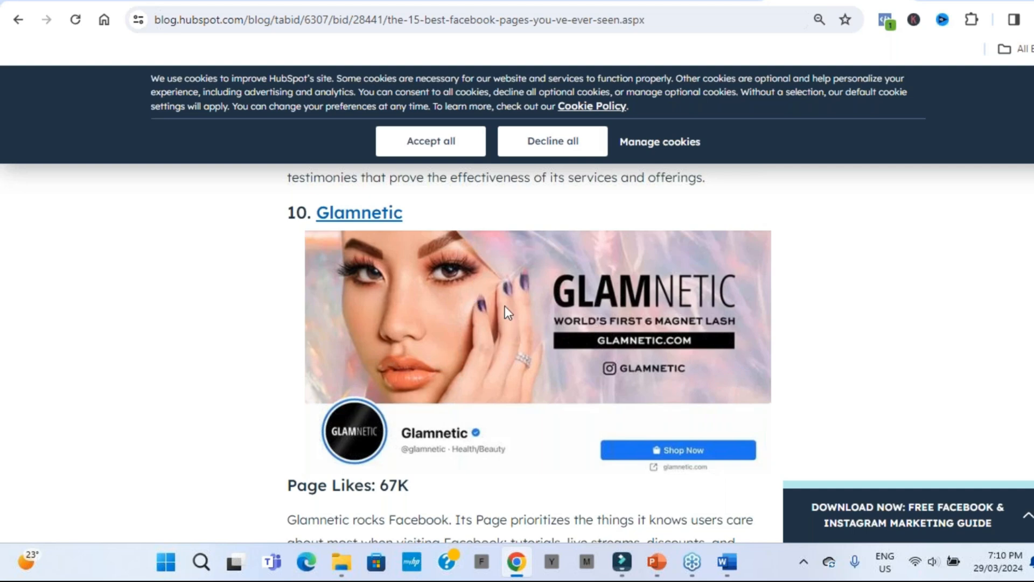
mouse_move(571, 349)
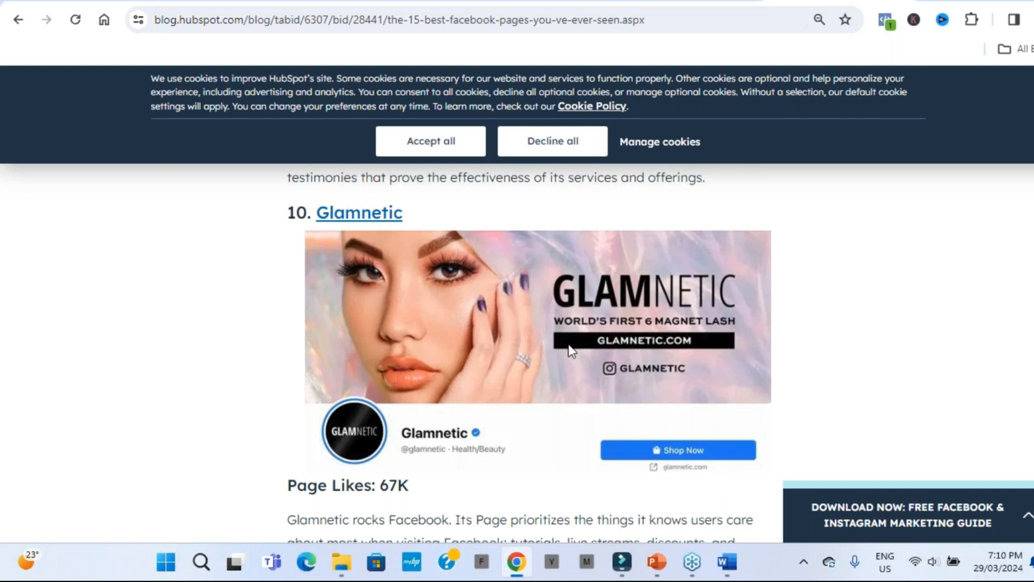
mouse_move(752, 352)
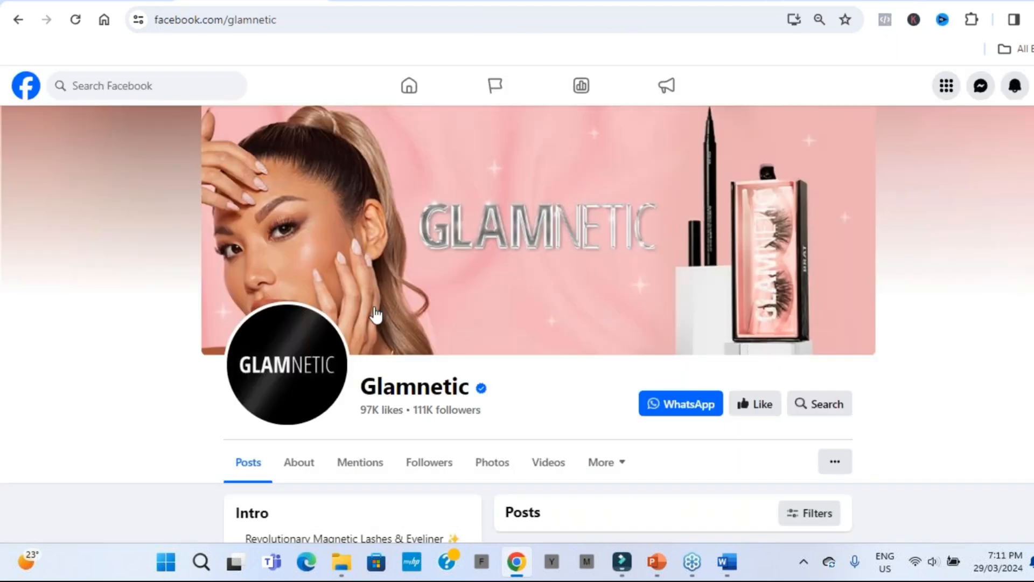
mouse_move(431, 207)
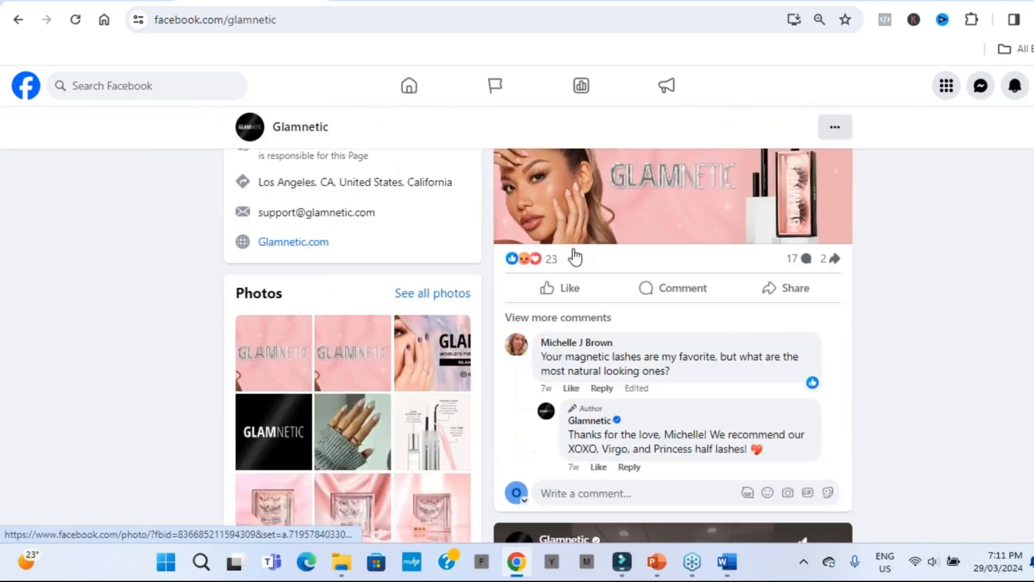
Scroll through Glamnetic's Intro, Photos and its lash-serum and tennis reels
scroll(down, 3)
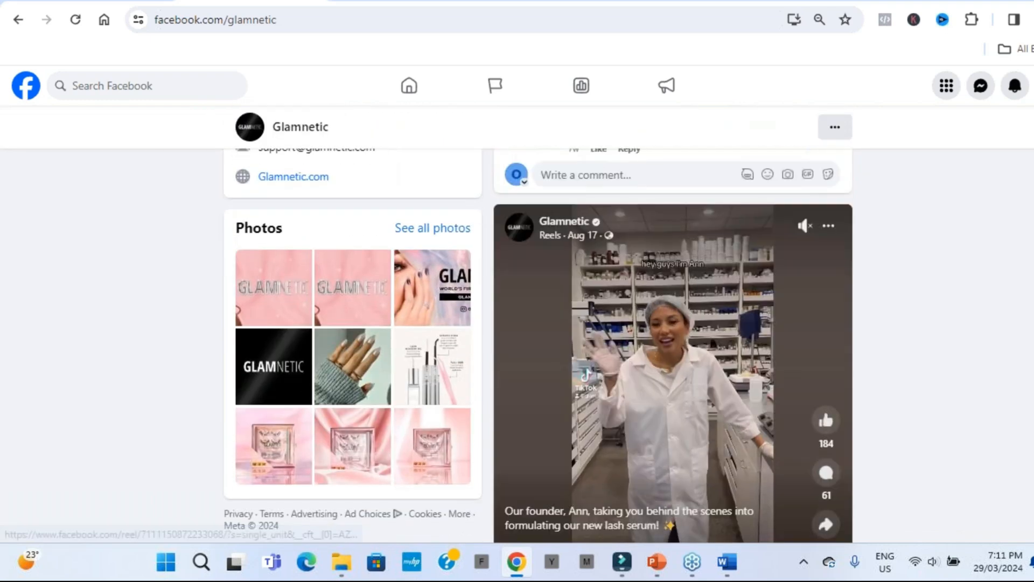
scroll(down, 3)
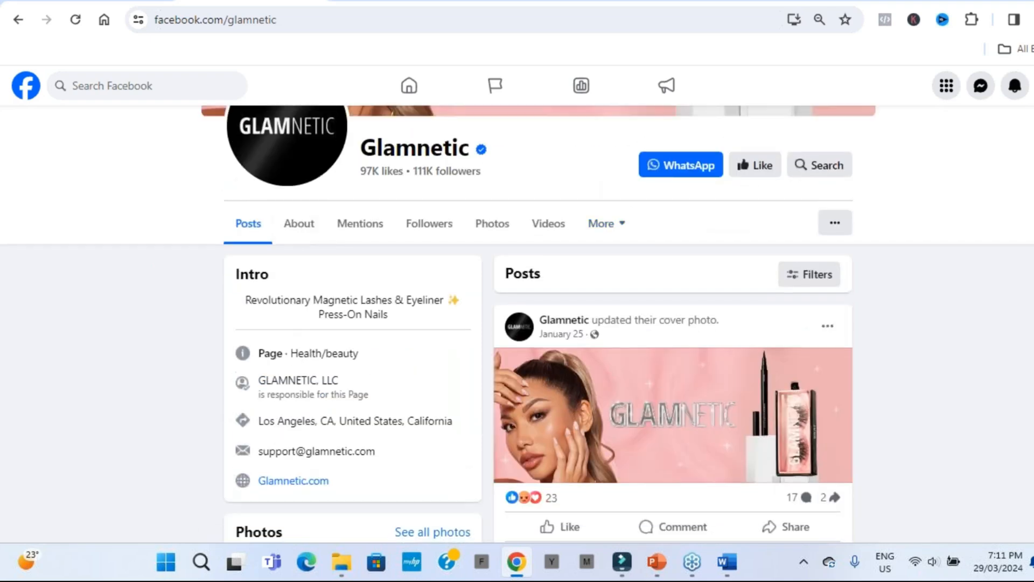
scroll(down, 3)
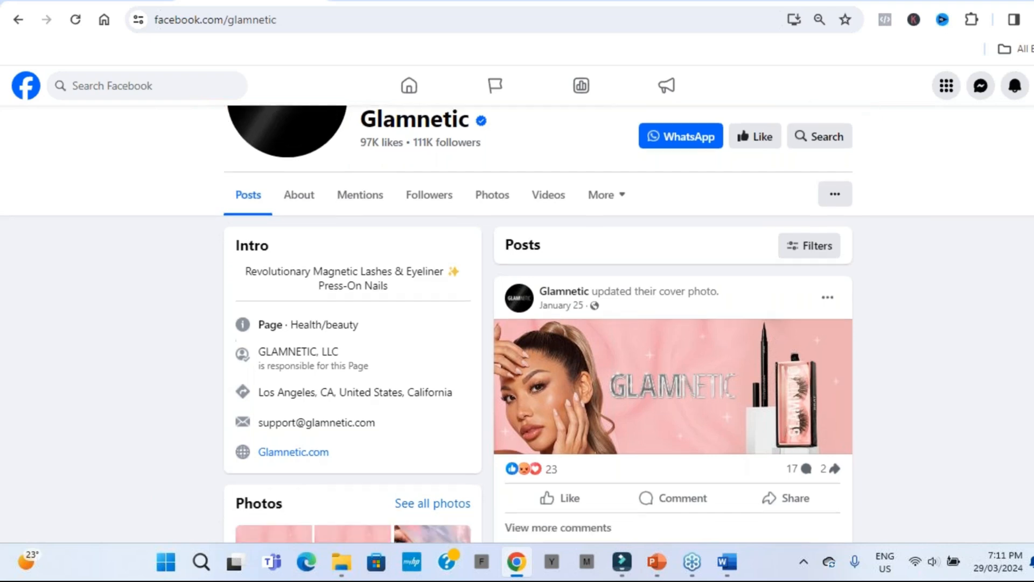
scroll(down, 3)
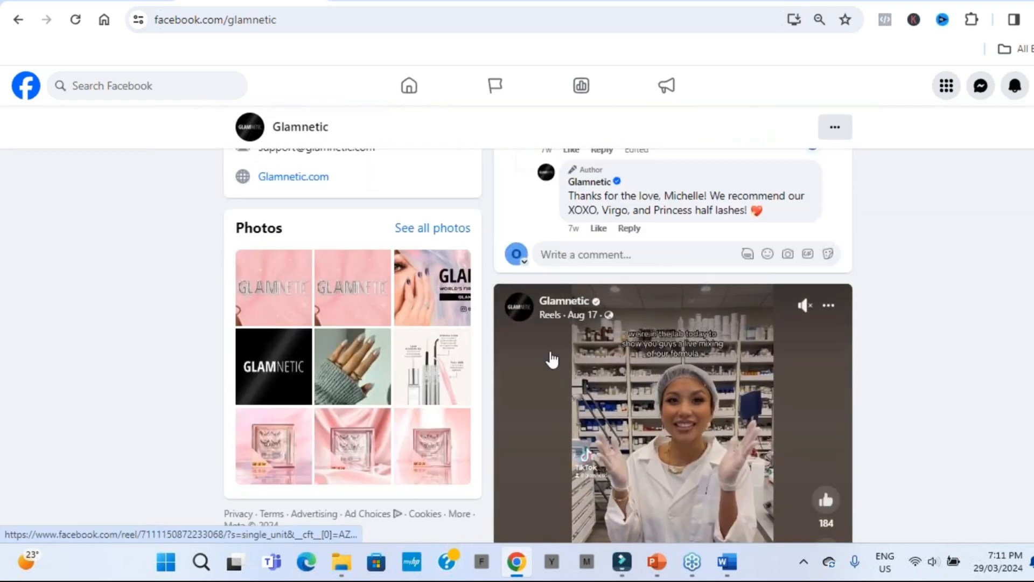
scroll(down, 3)
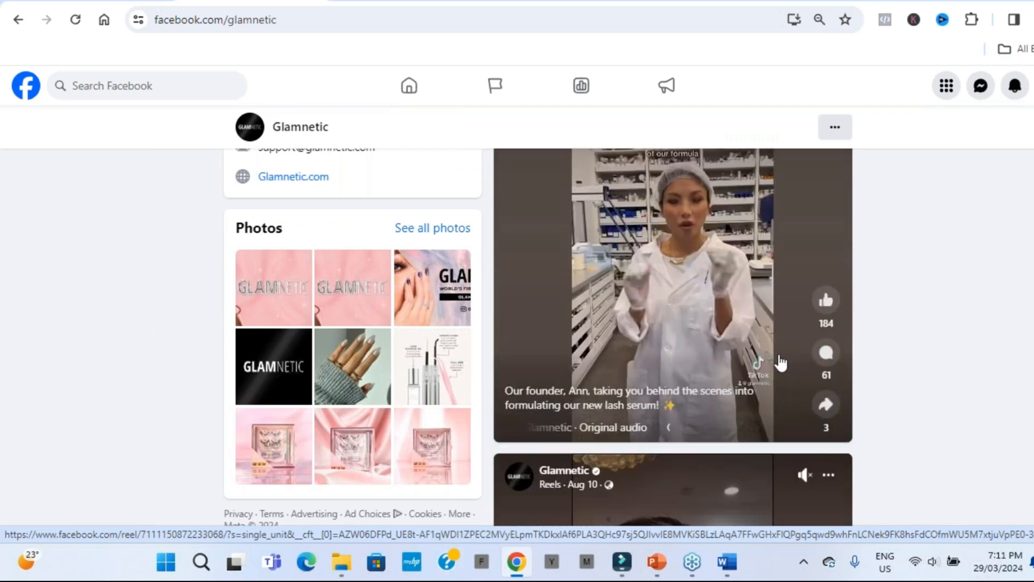
scroll(down, 3)
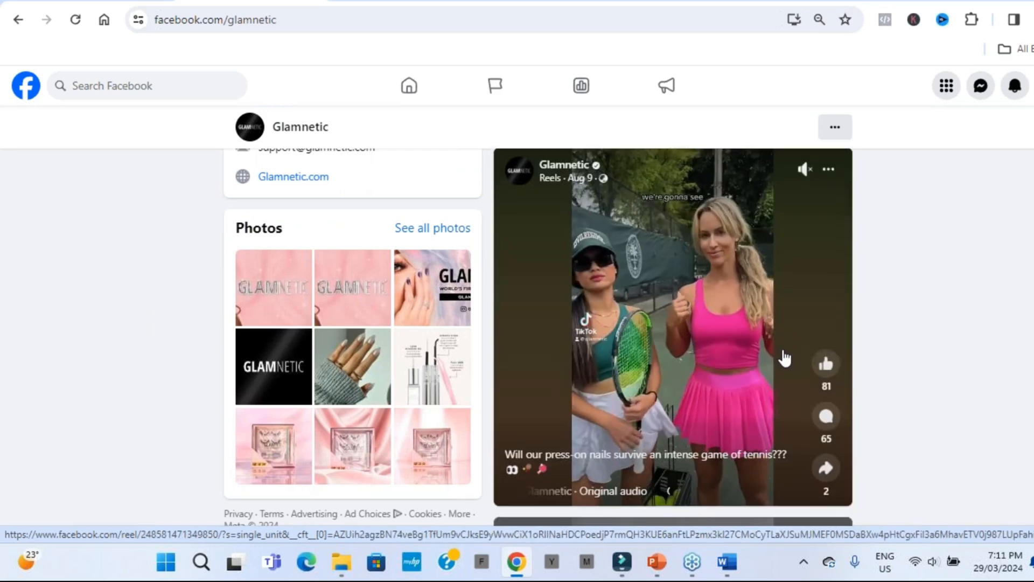
scroll(down, 3)
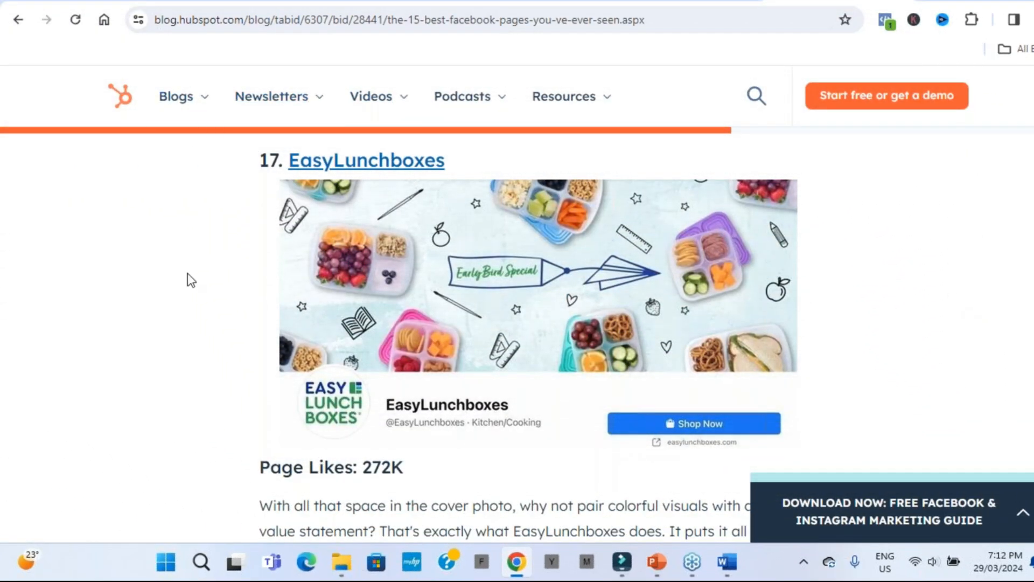
mouse_move(489, 418)
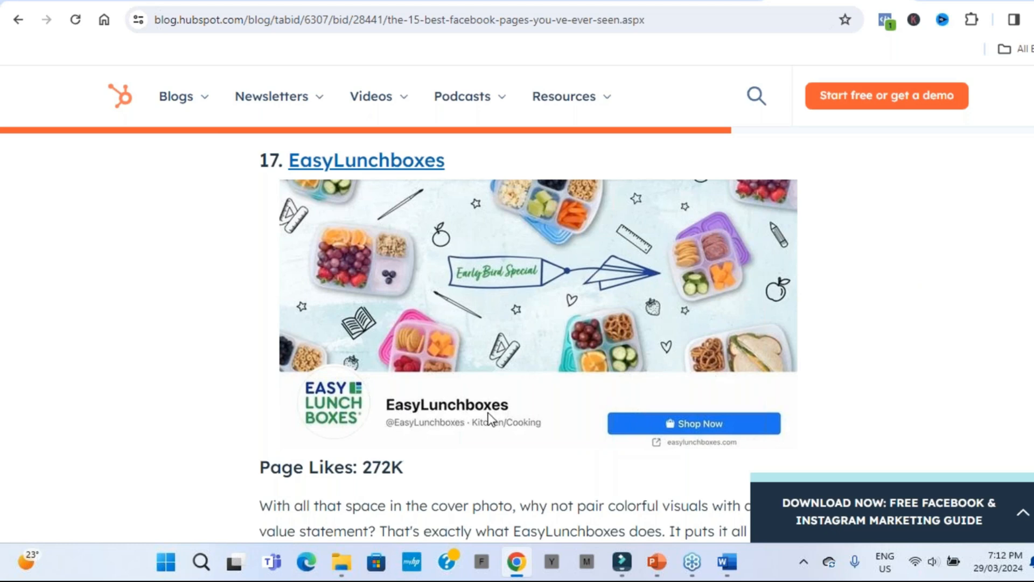
mouse_move(421, 422)
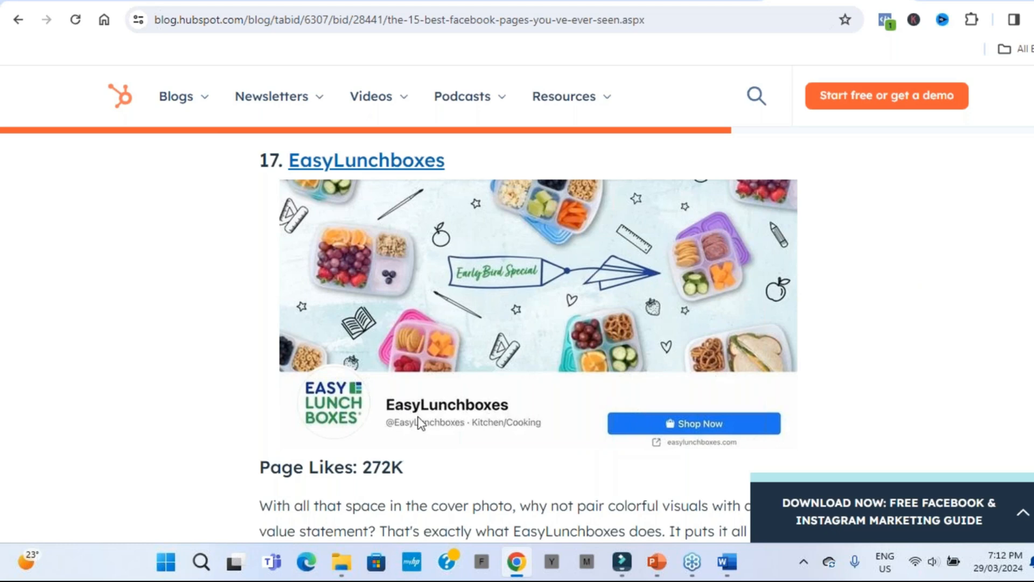
mouse_move(454, 270)
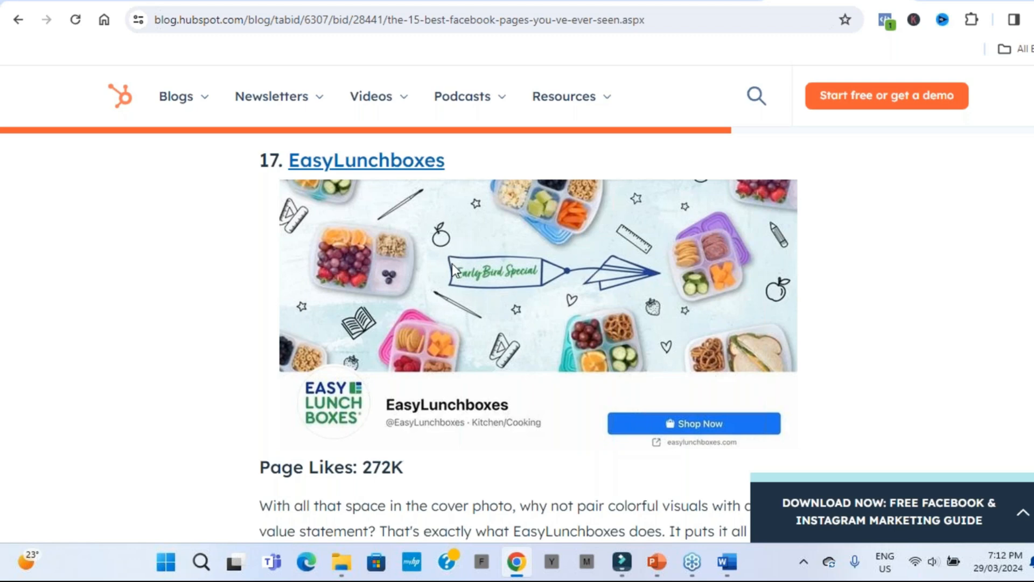
mouse_move(329, 410)
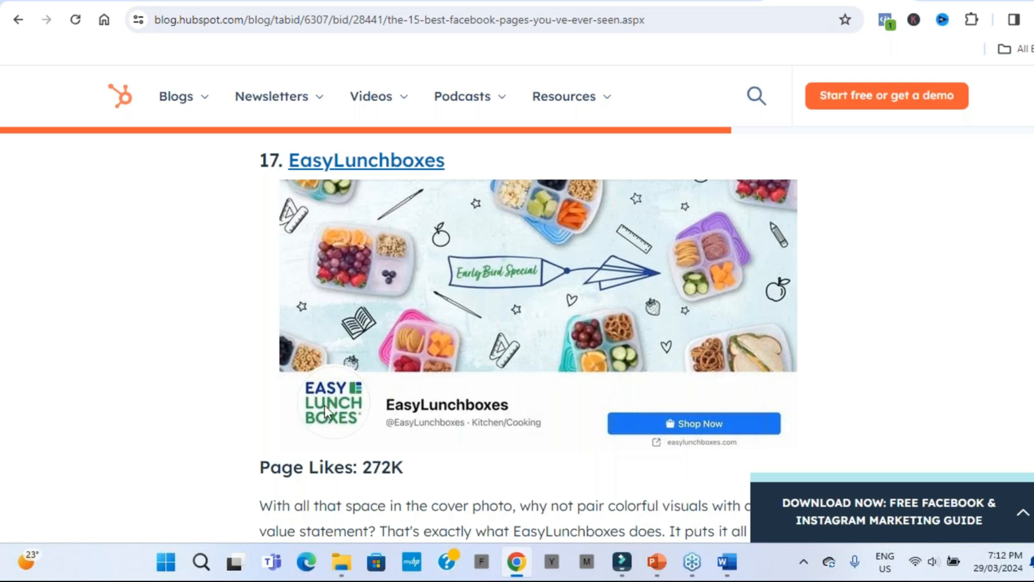
mouse_move(297, 353)
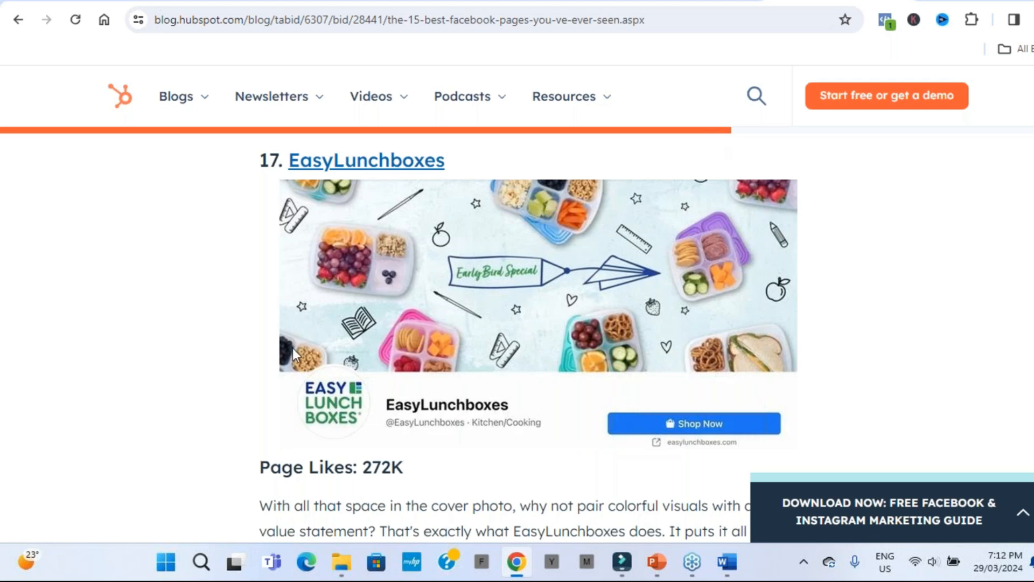
mouse_move(526, 401)
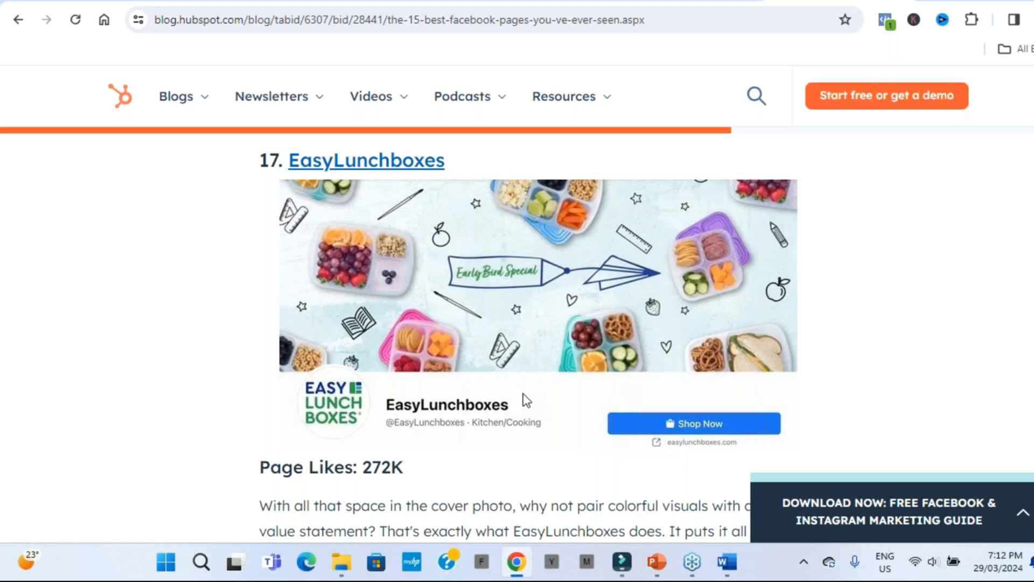
mouse_move(472, 414)
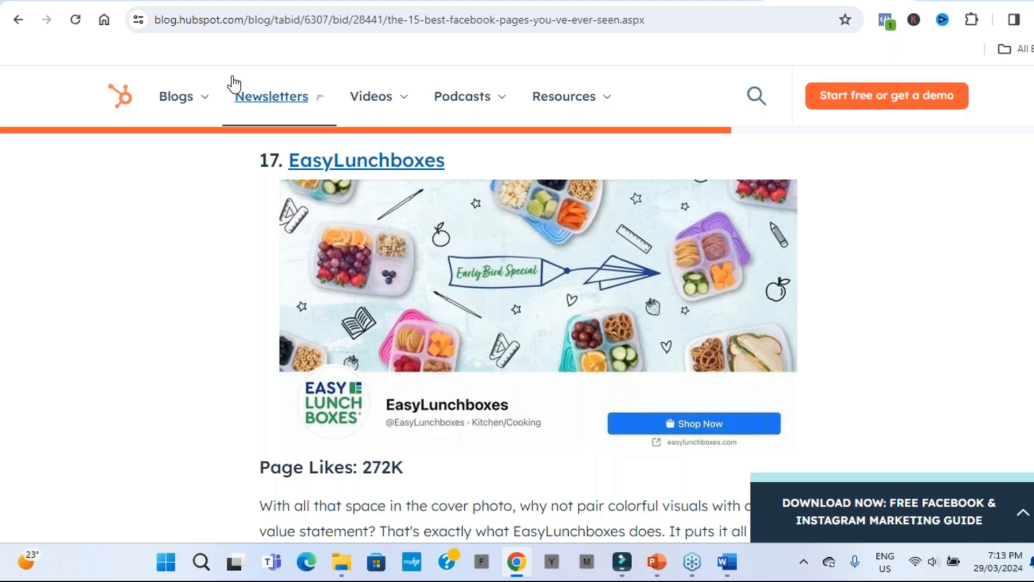
Open the EasyLunchboxes page (272K likes) and scroll through its intro, photos and posts
click(366, 160)
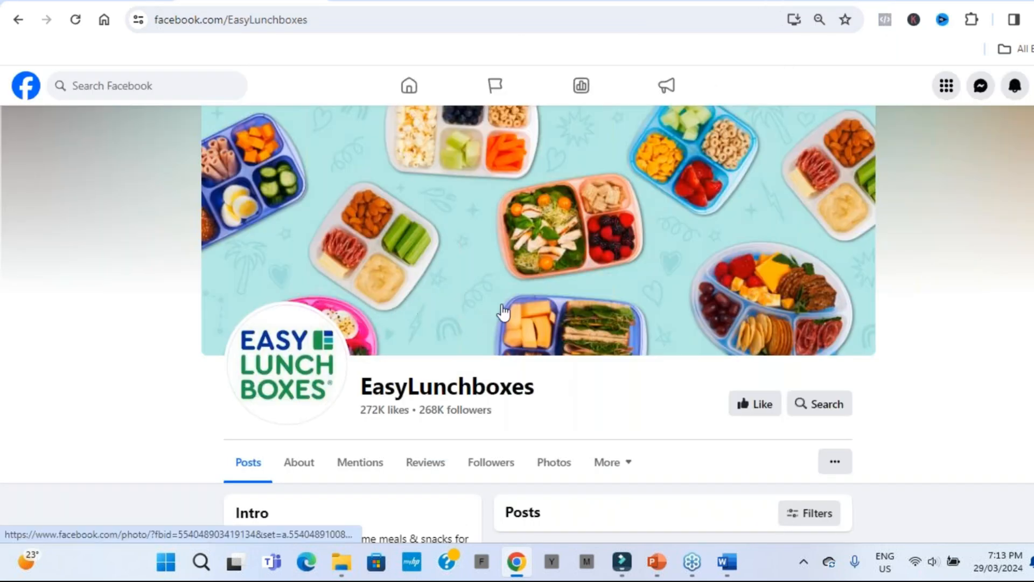
mouse_move(483, 305)
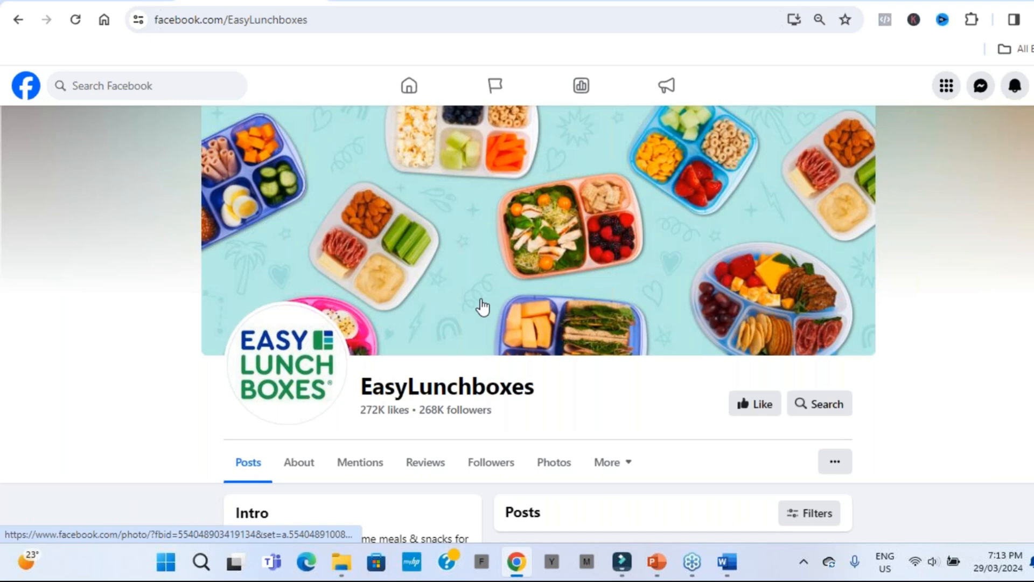
mouse_move(545, 257)
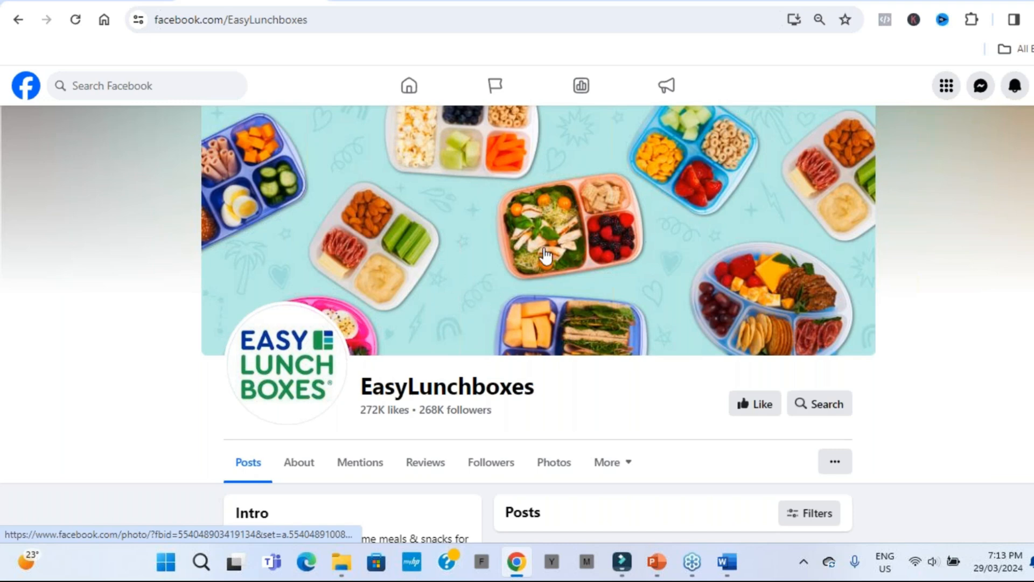
mouse_move(646, 303)
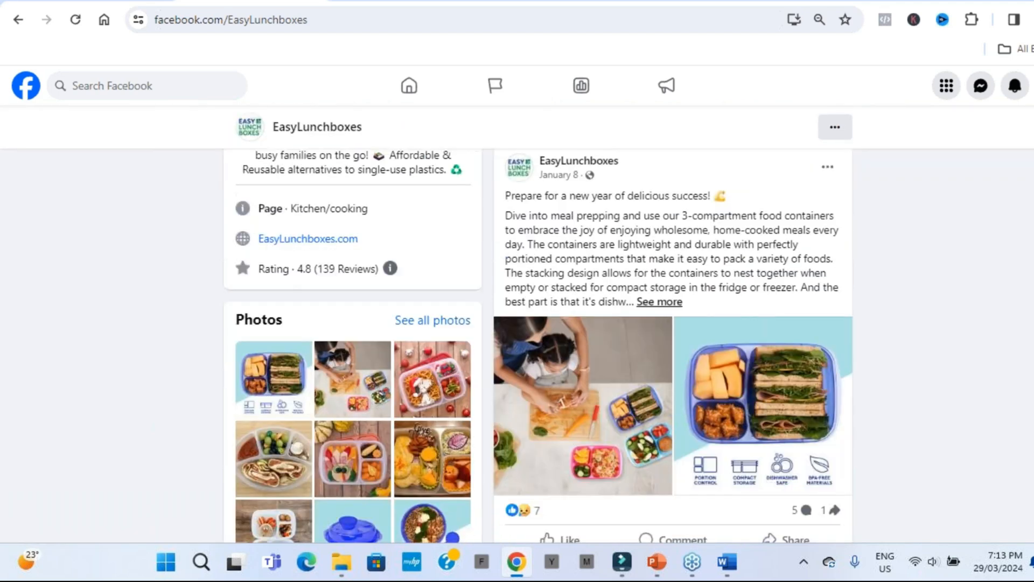
scroll(down, 3)
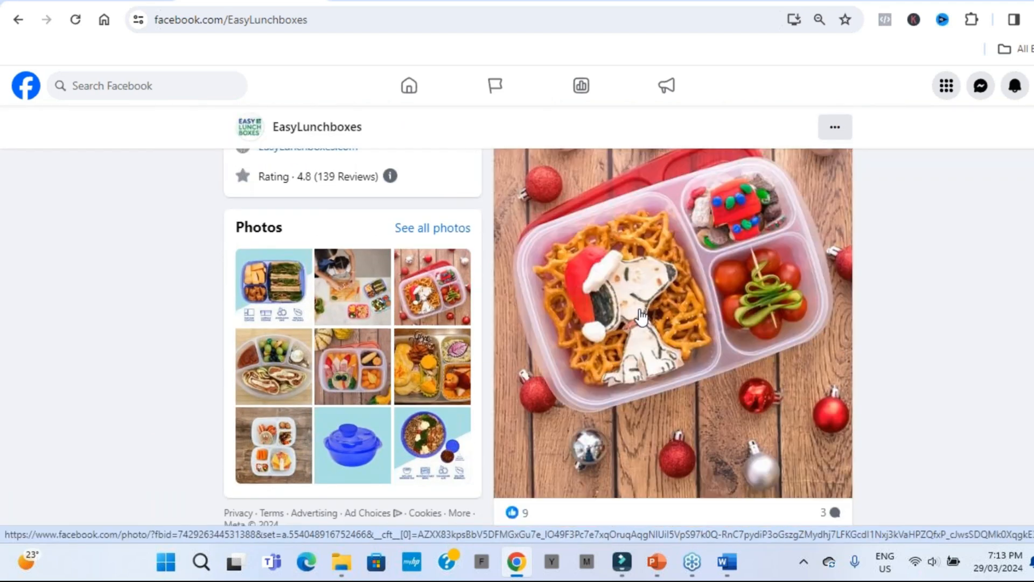
scroll(down, 3)
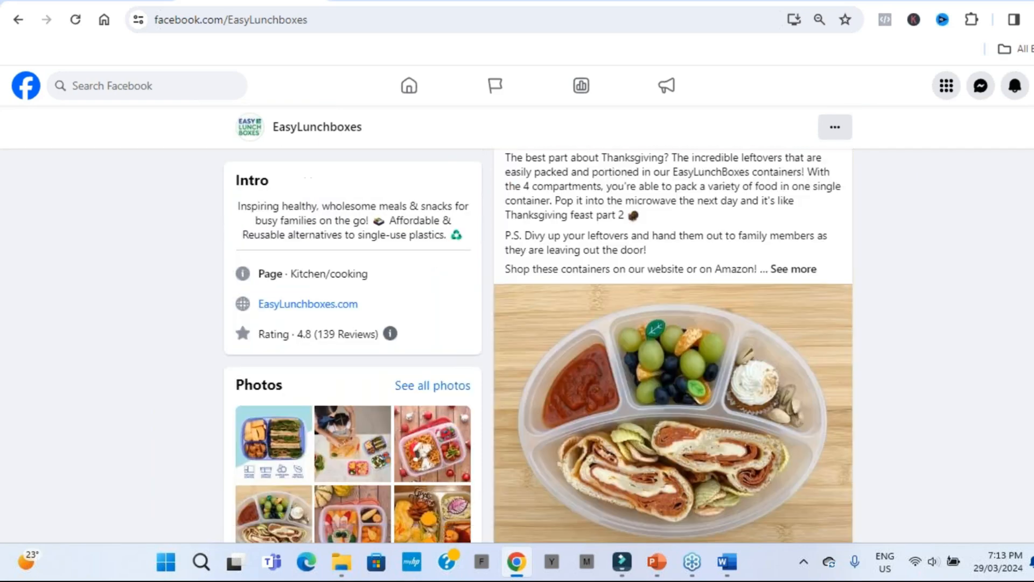
scroll(down, 3)
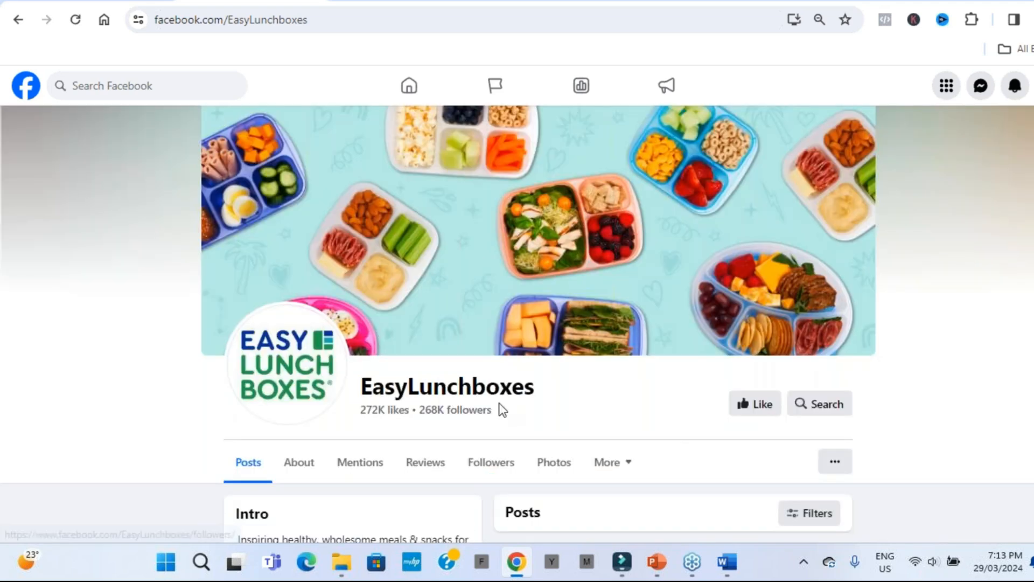
mouse_move(683, 300)
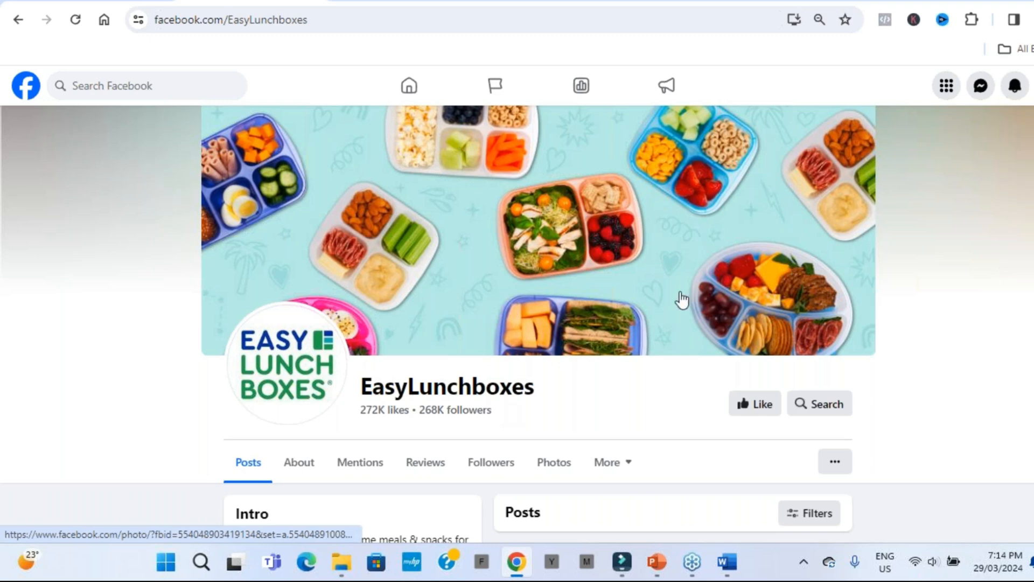
mouse_move(544, 316)
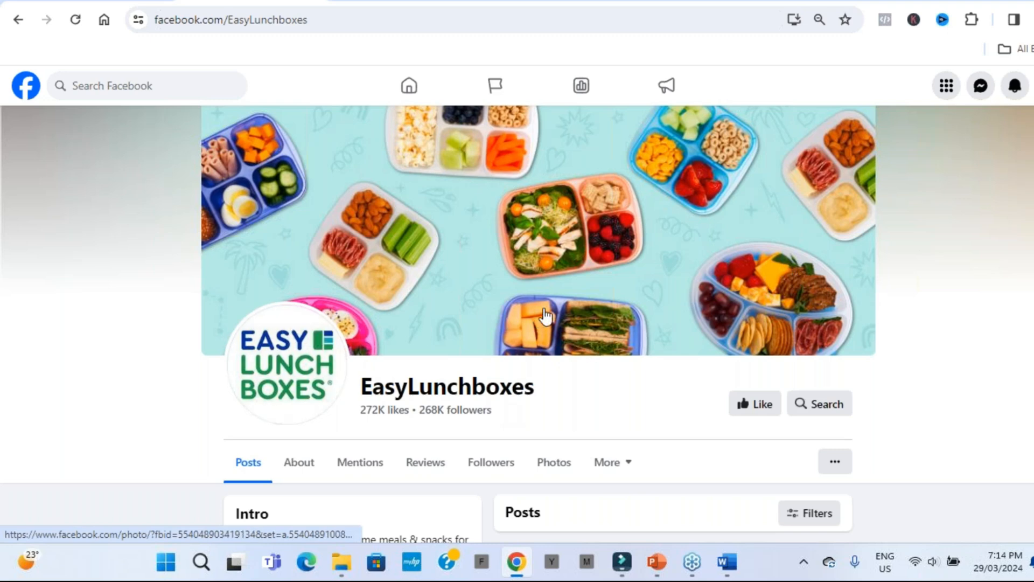
mouse_move(665, 307)
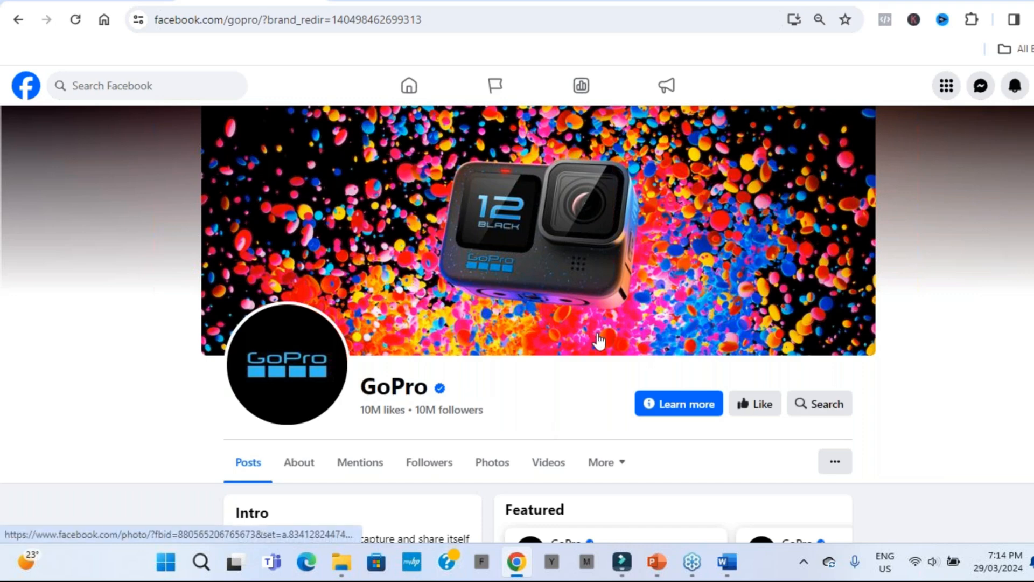
Scroll down the GoPro page to its Intro and Featured HERO12 Black posts
scroll(down, 3)
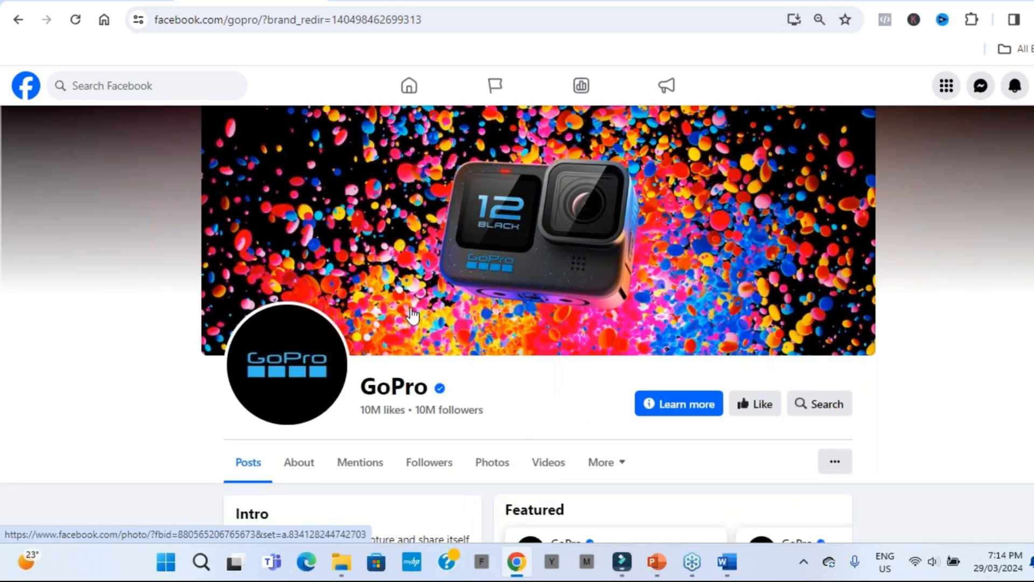
mouse_move(657, 322)
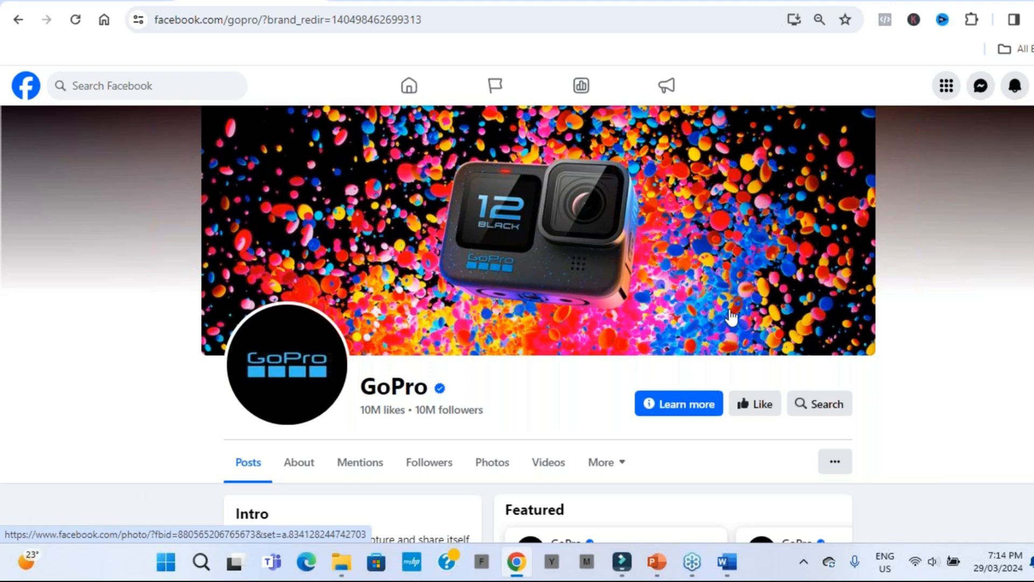
mouse_move(580, 383)
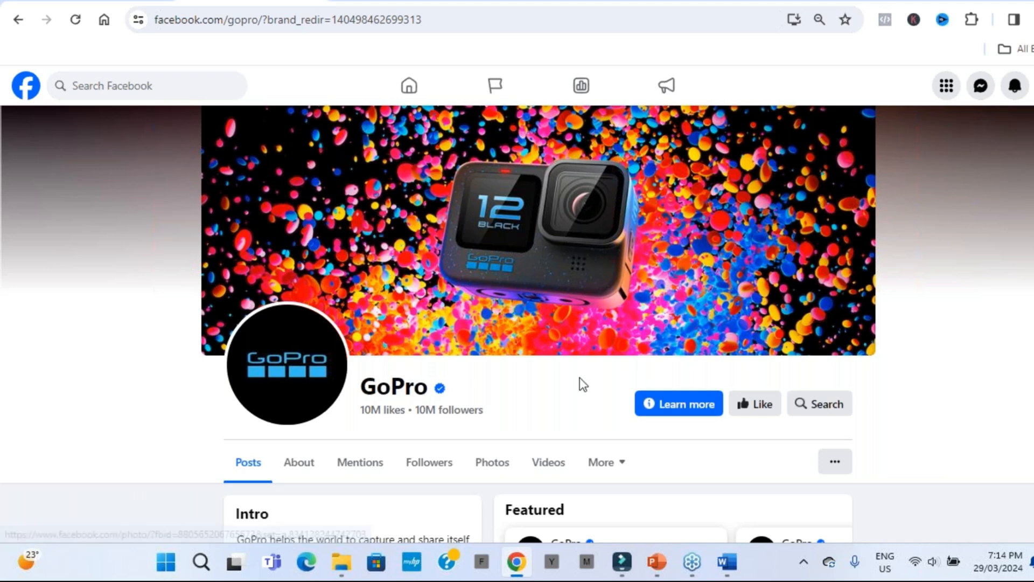
mouse_move(645, 283)
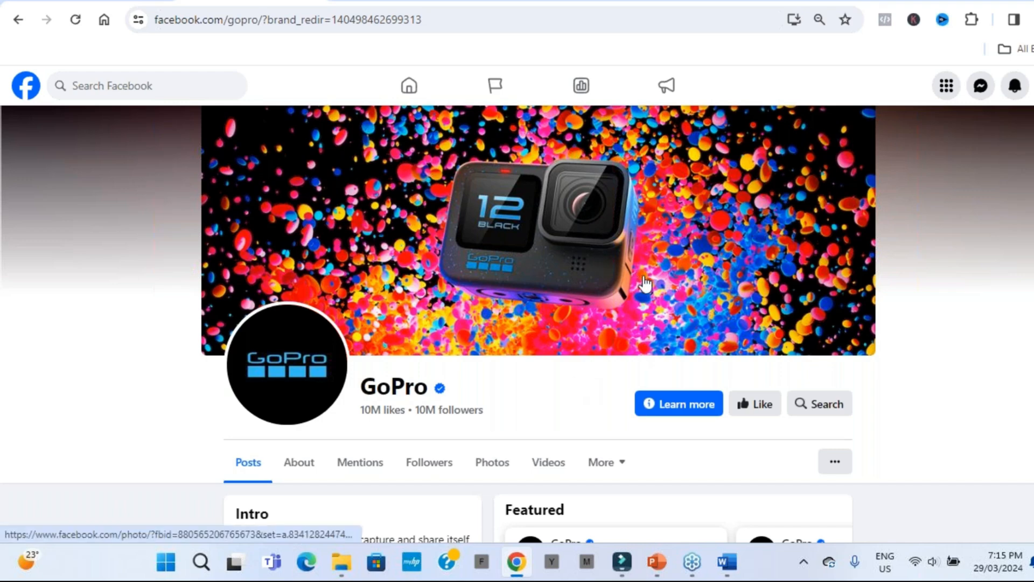
scroll(down, 3)
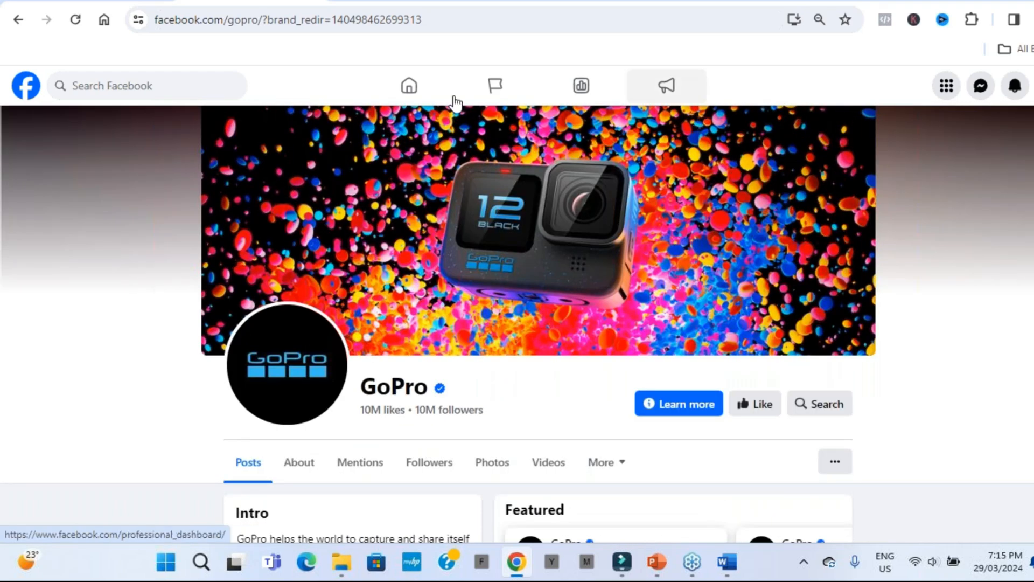
mouse_move(690, 309)
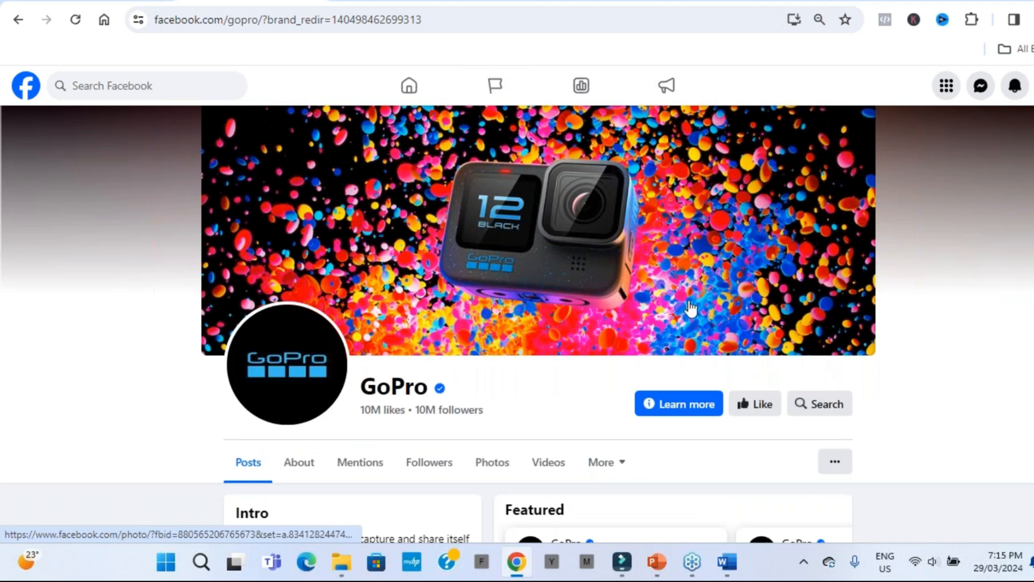
mouse_move(639, 321)
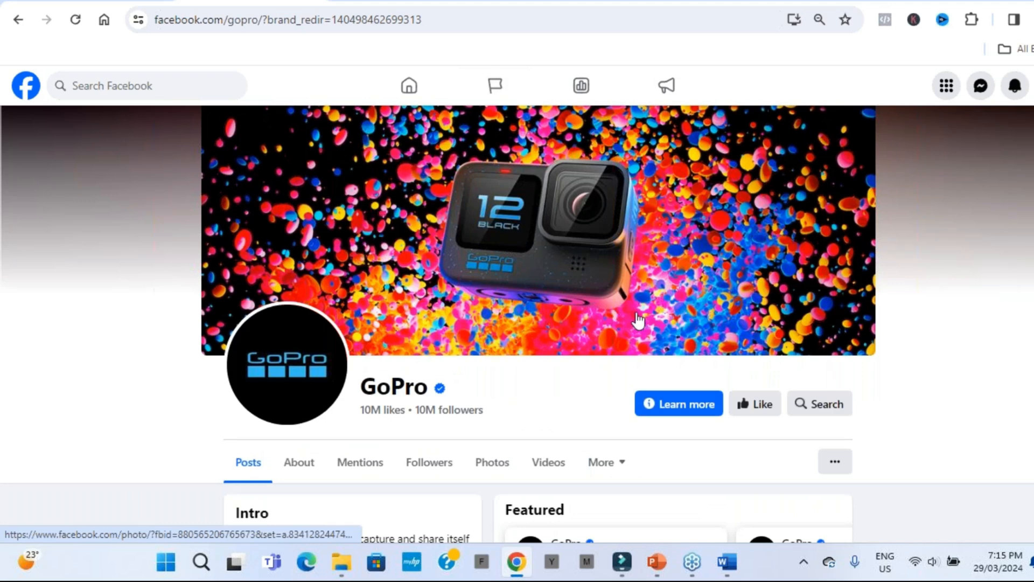
mouse_move(671, 288)
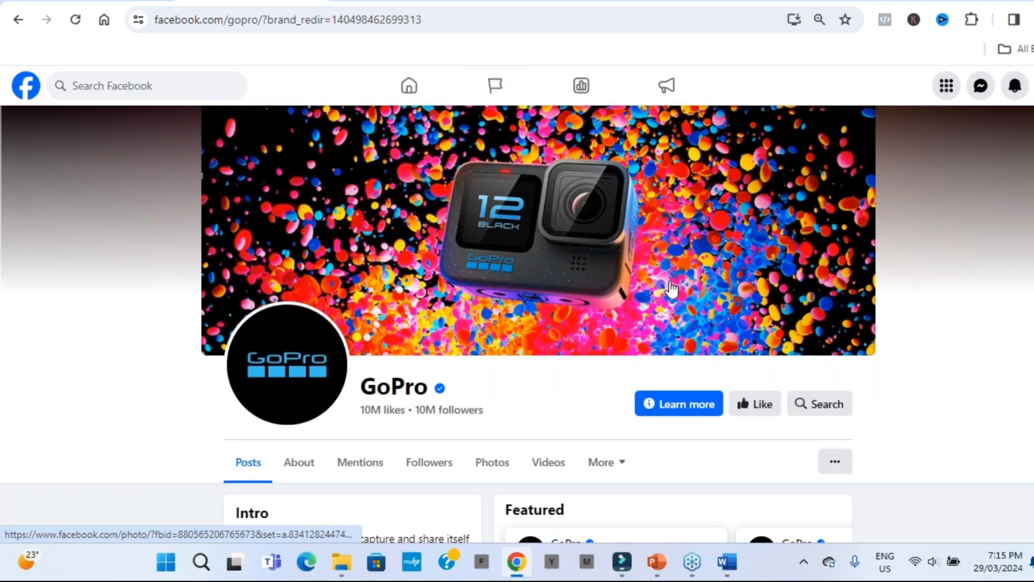
mouse_move(652, 277)
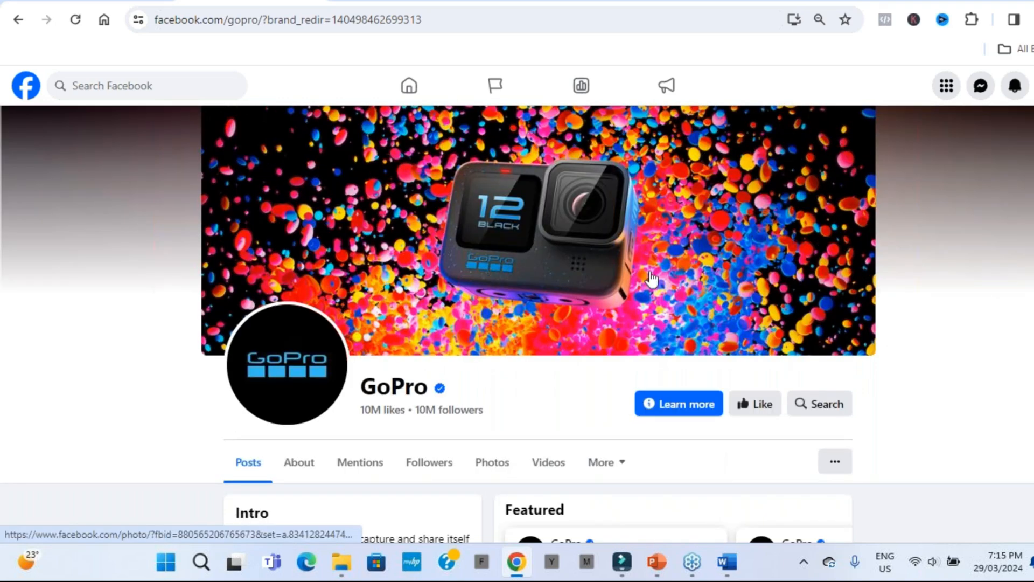
scroll(down, 3)
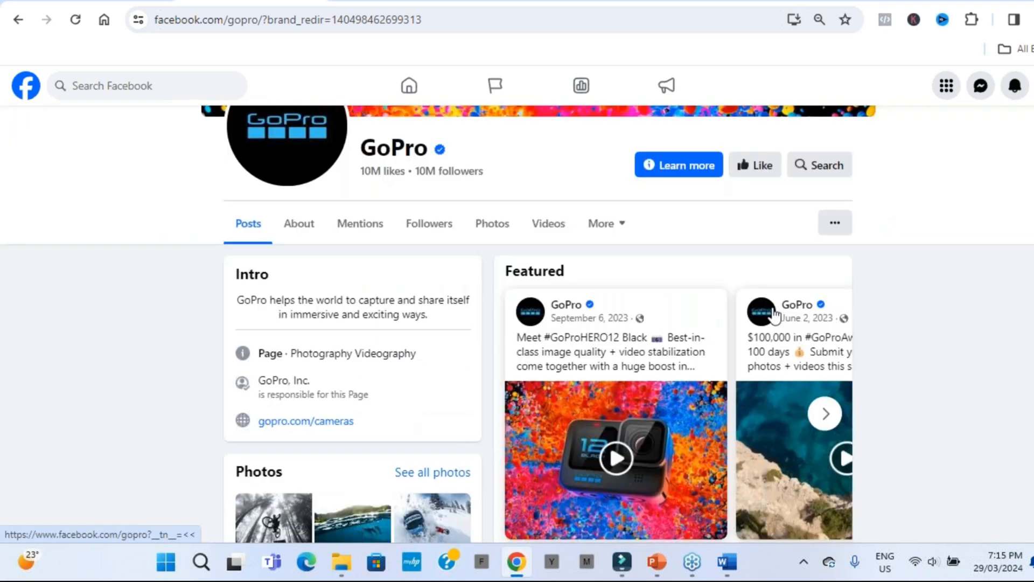
scroll(down, 3)
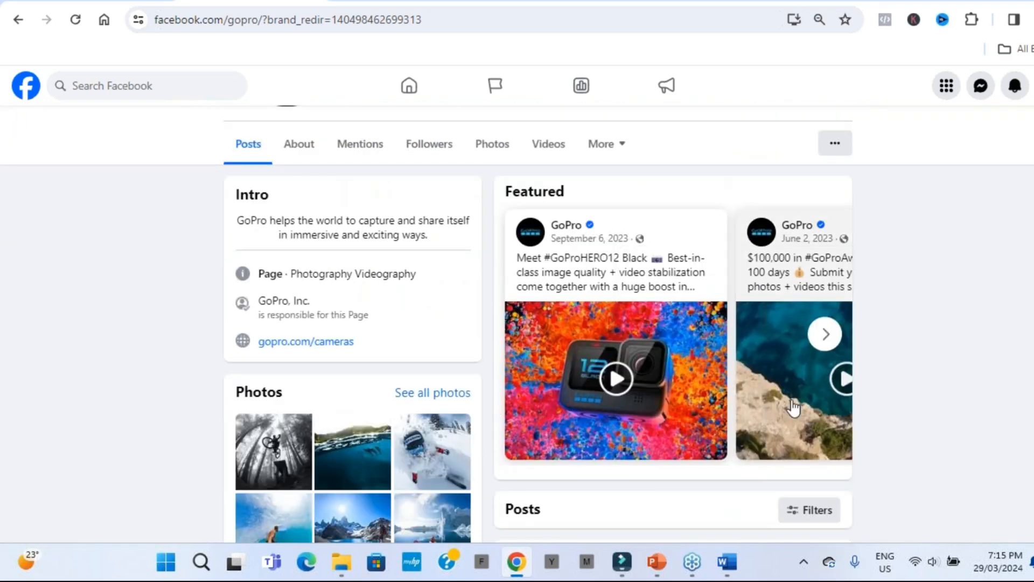
mouse_move(614, 283)
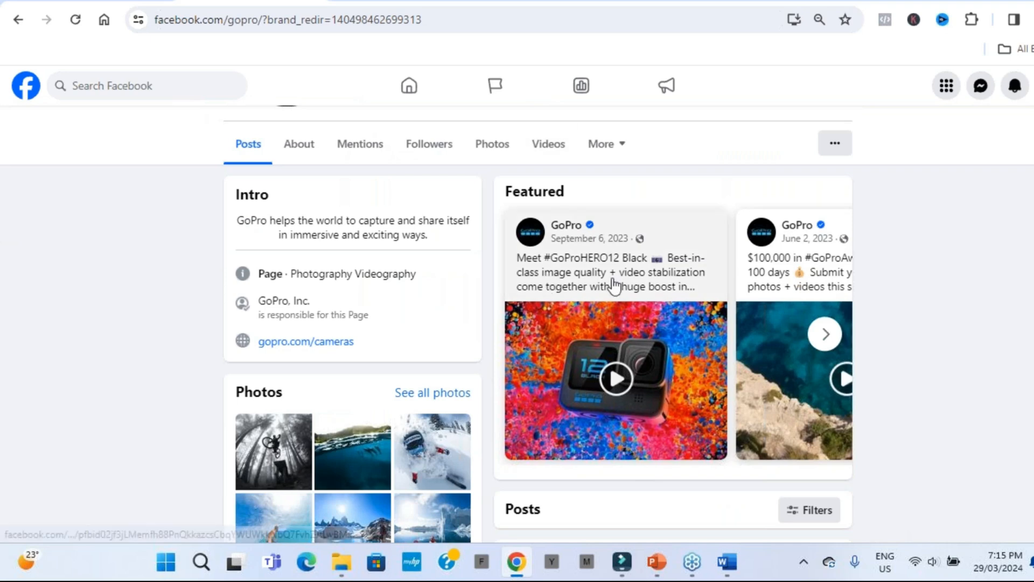
mouse_move(744, 370)
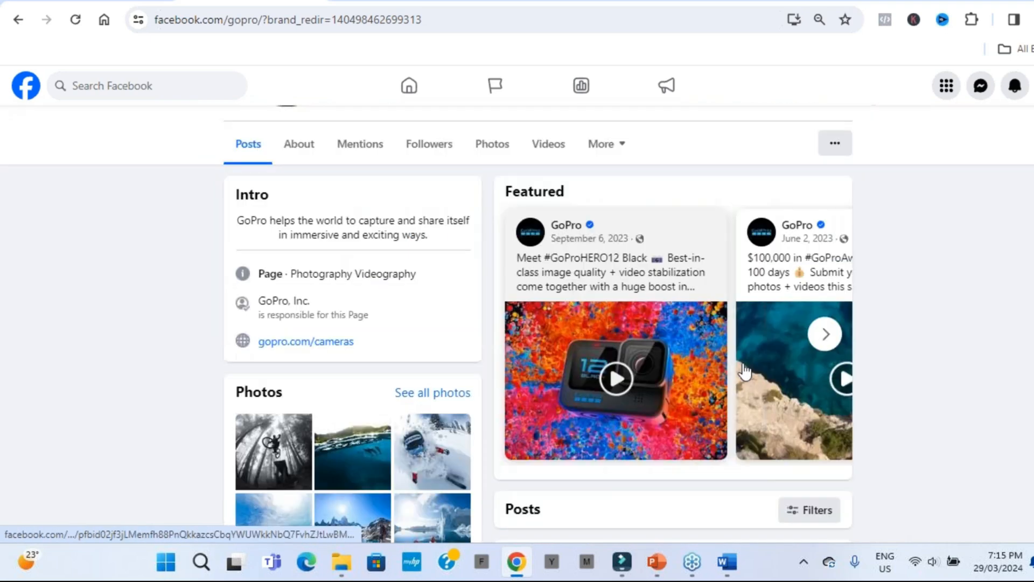
click(825, 334)
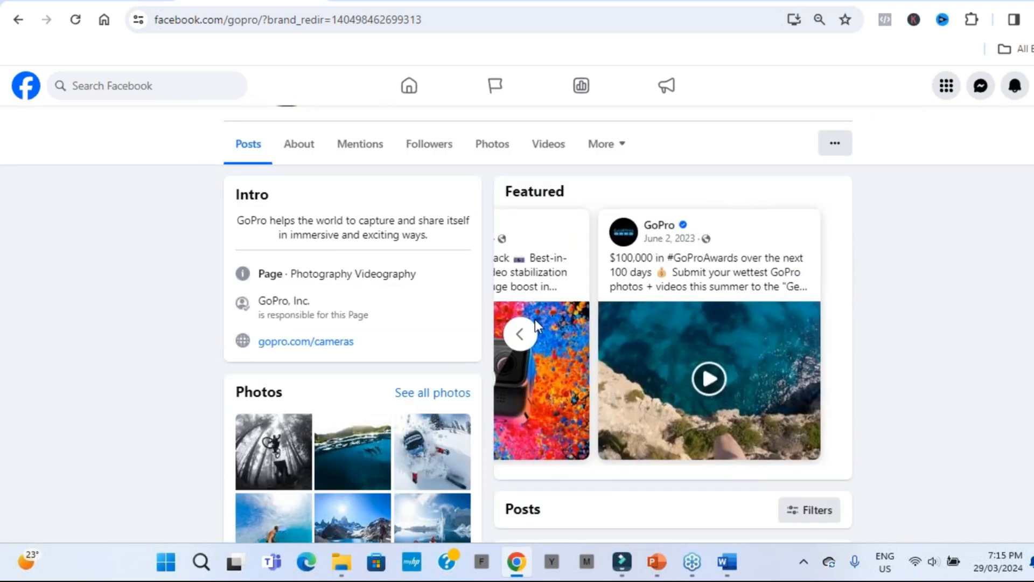
scroll(down, 3)
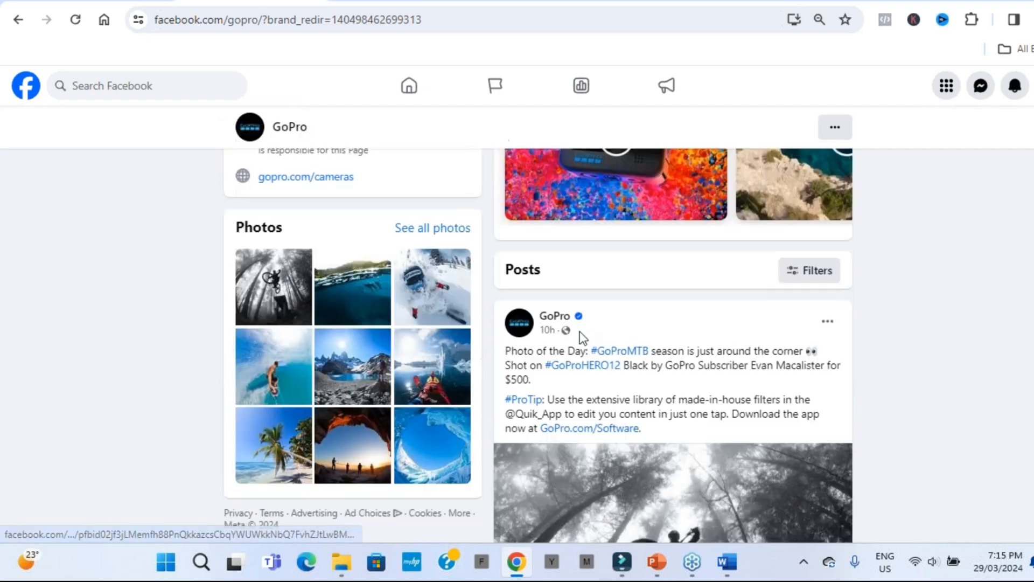
scroll(down, 3)
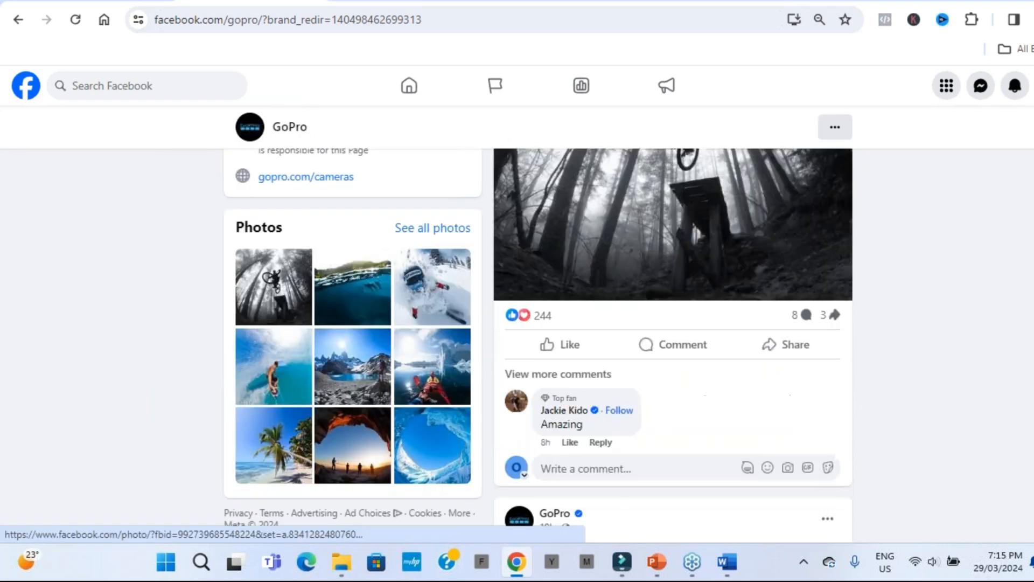
scroll(down, 3)
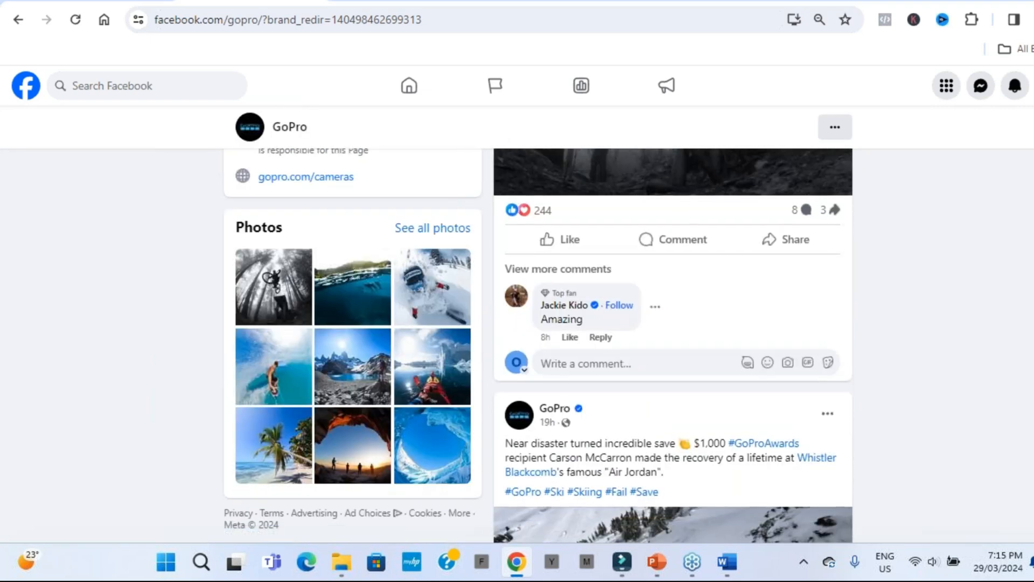
scroll(down, 3)
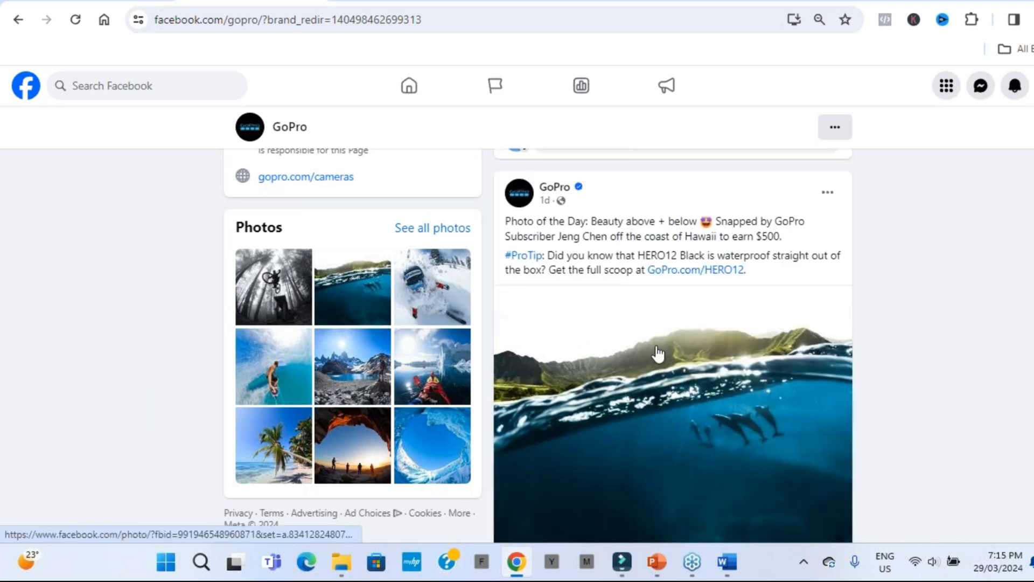
scroll(down, 3)
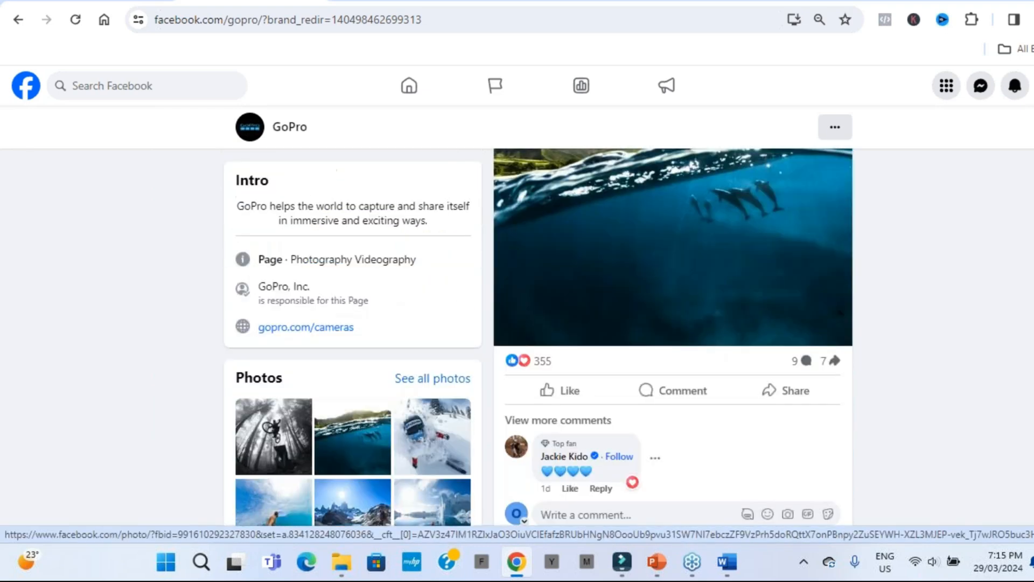
scroll(down, 3)
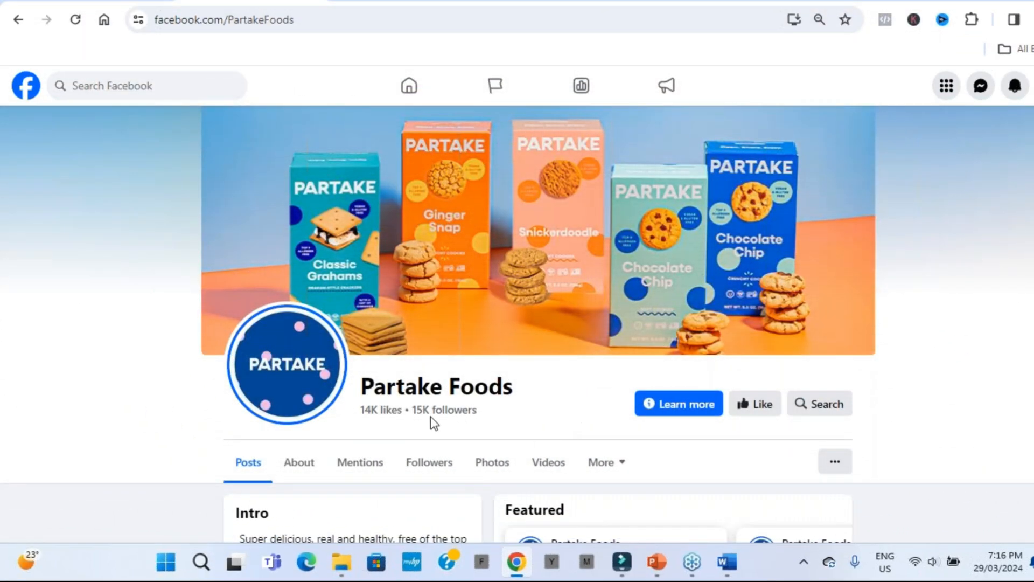
mouse_move(518, 400)
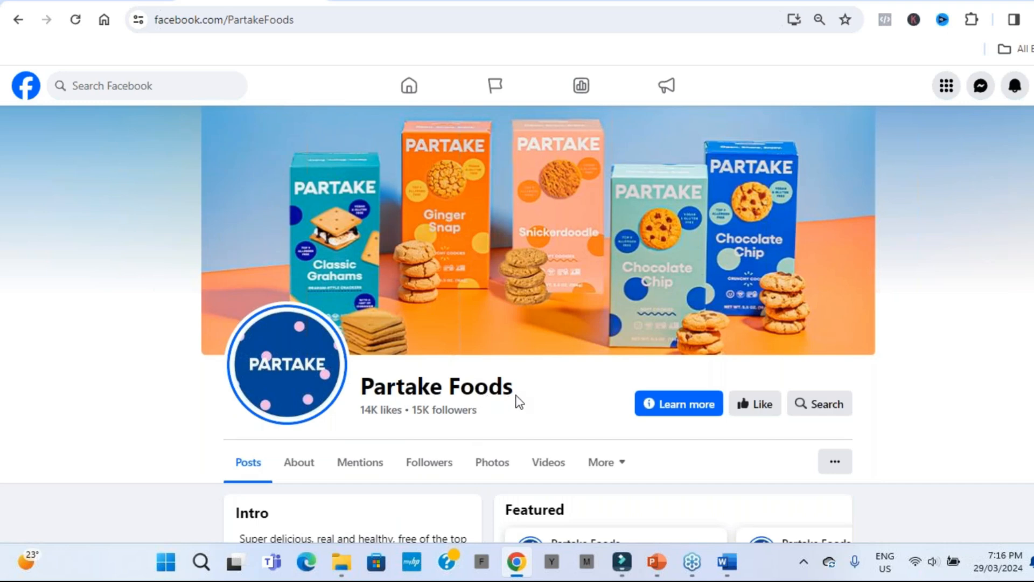
mouse_move(282, 205)
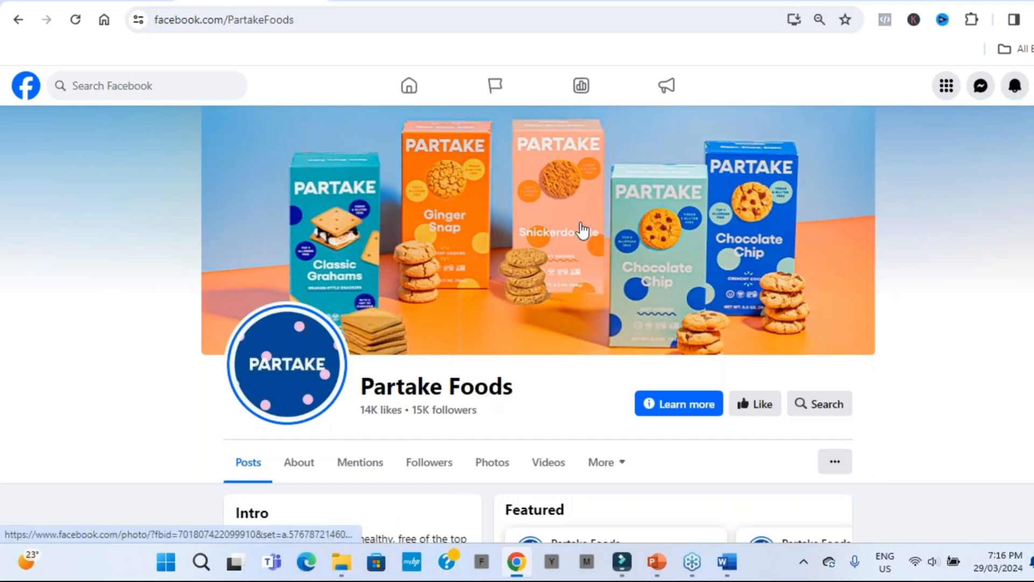
mouse_move(578, 346)
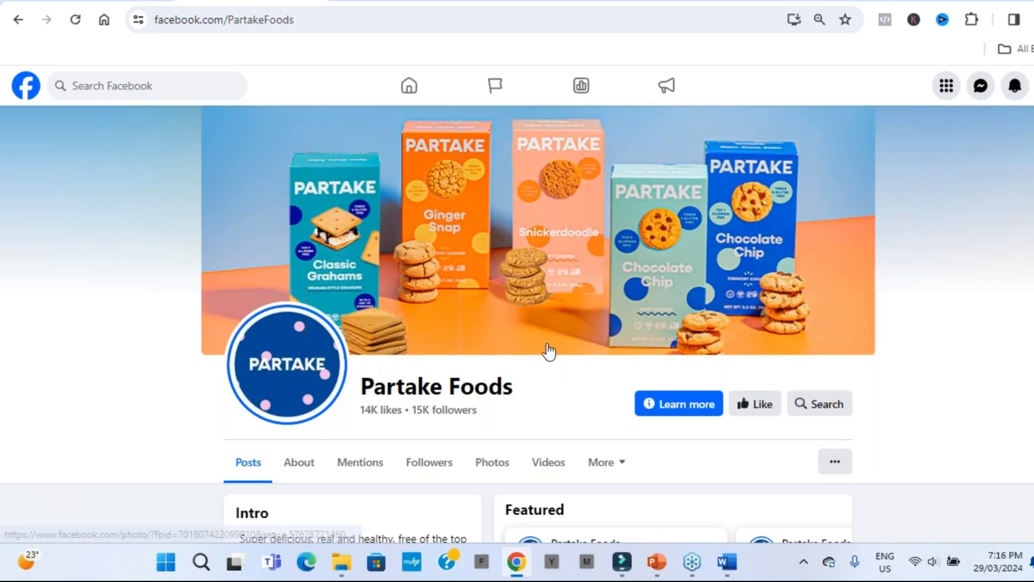
Scroll down the Partake Foods page to its allergen-free Intro and Featured posts
scroll(down, 3)
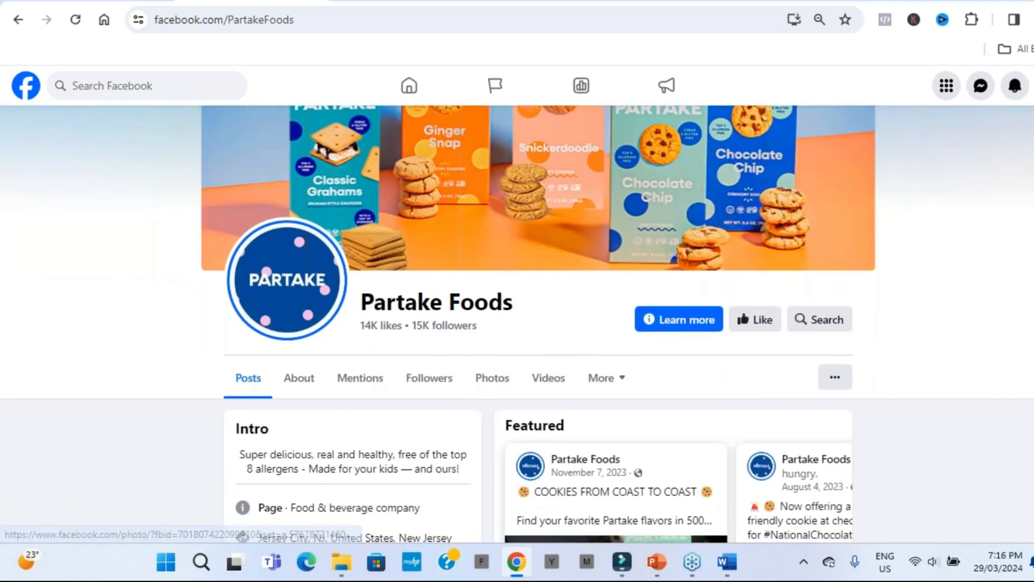
scroll(down, 3)
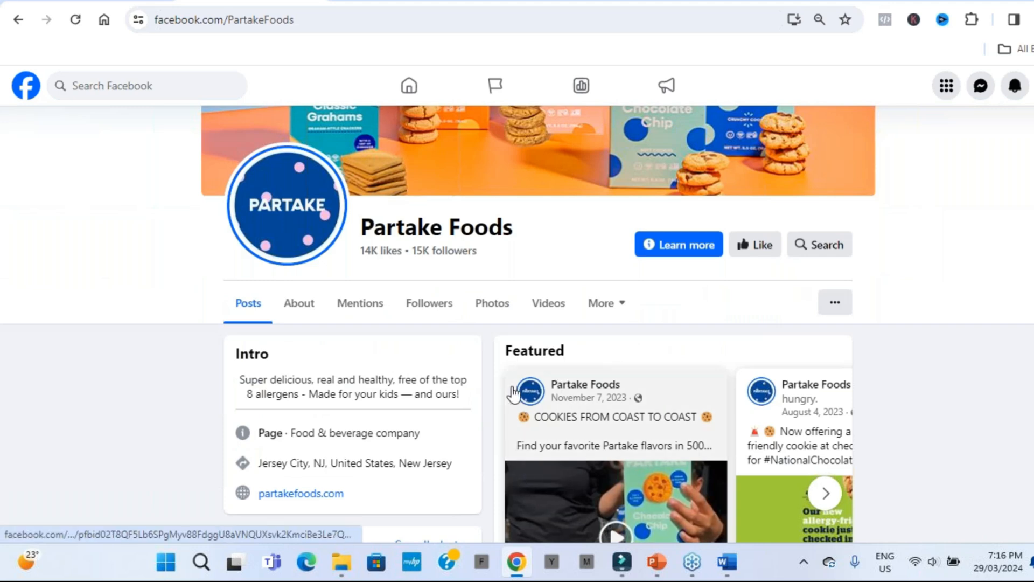
drag(239, 379, 392, 384)
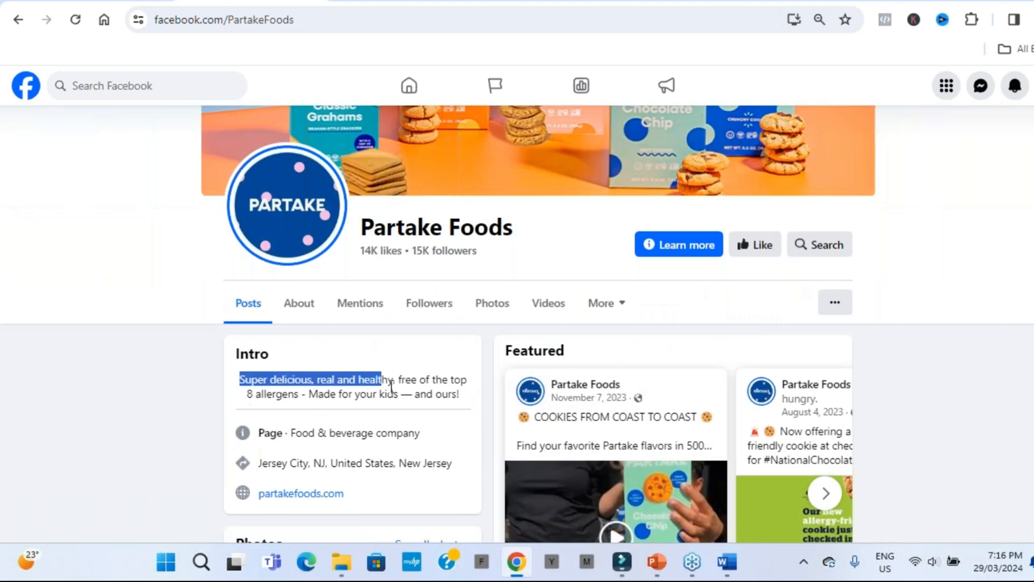
drag(380, 379, 462, 394)
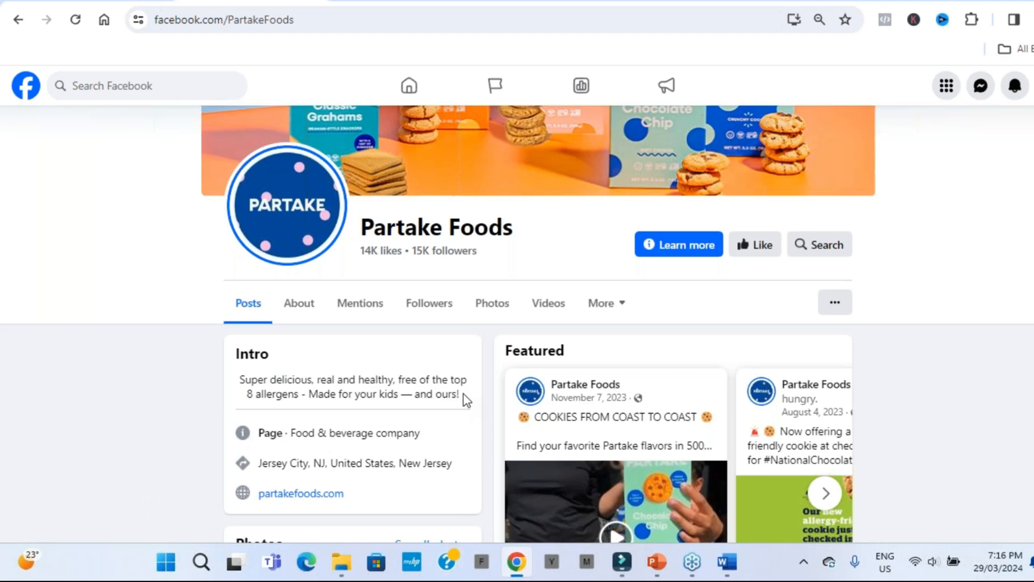
mouse_move(237, 387)
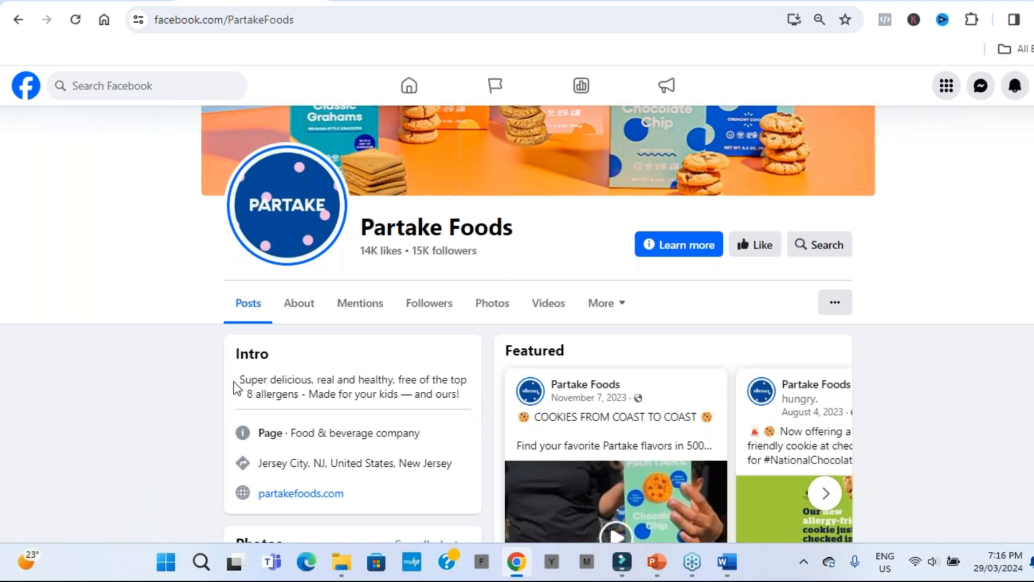
drag(239, 379, 460, 394)
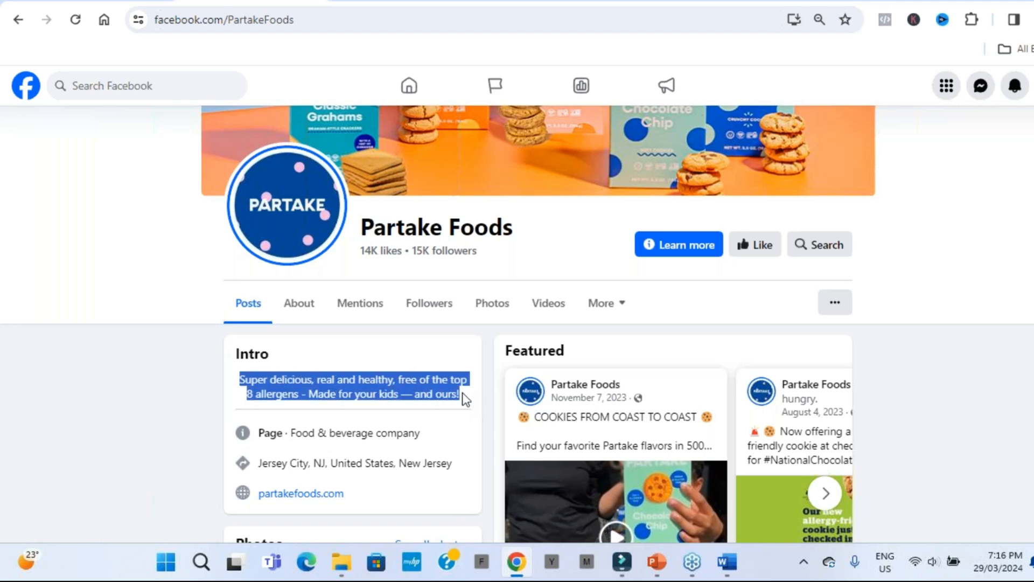
click(432, 401)
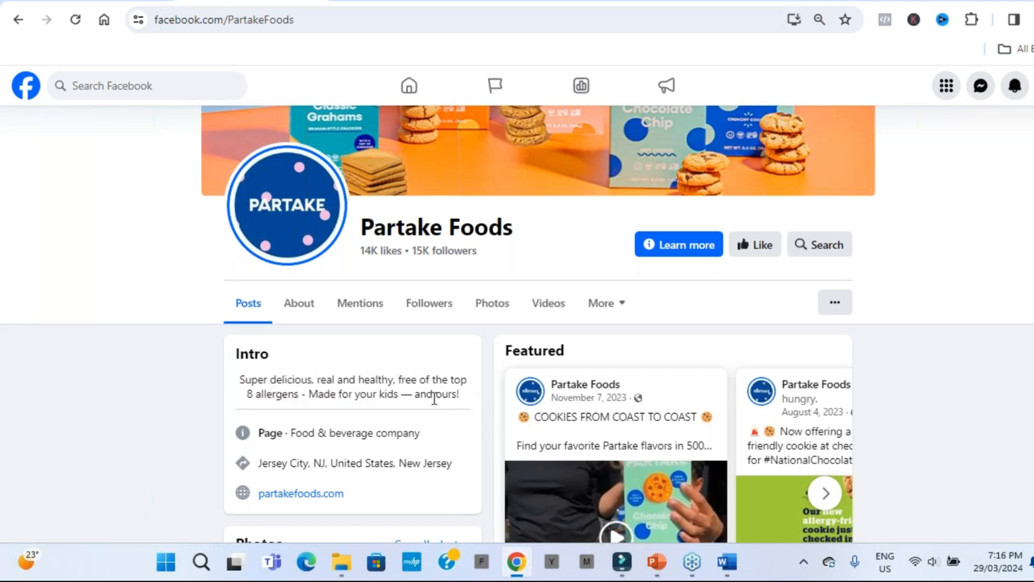
scroll(up, 3)
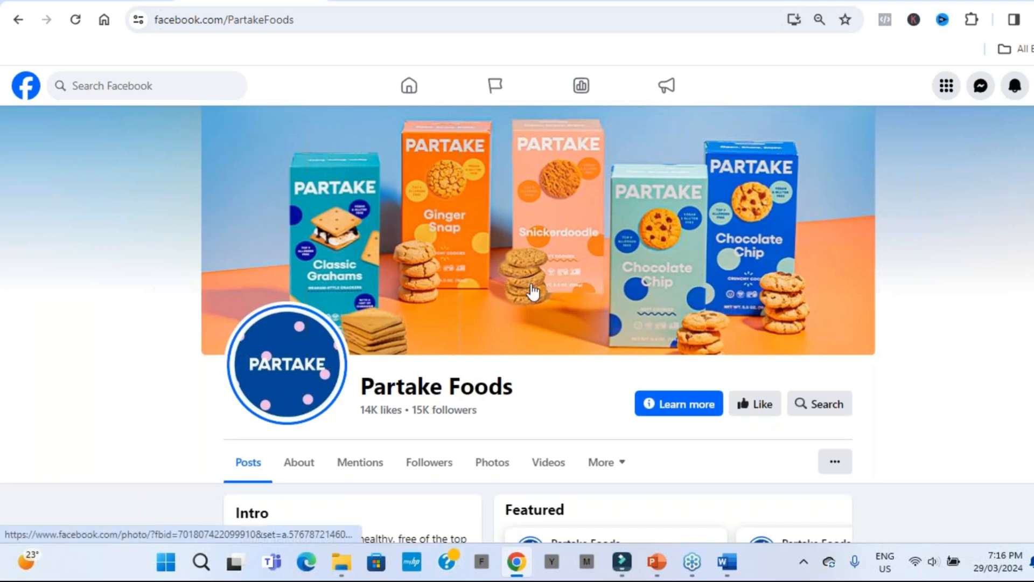
scroll(down, 3)
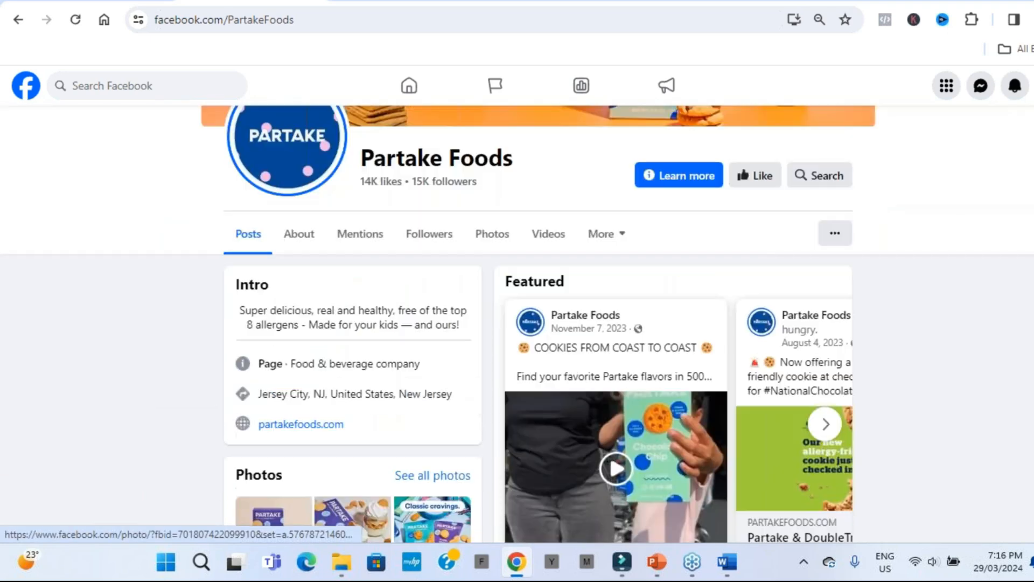
scroll(down, 3)
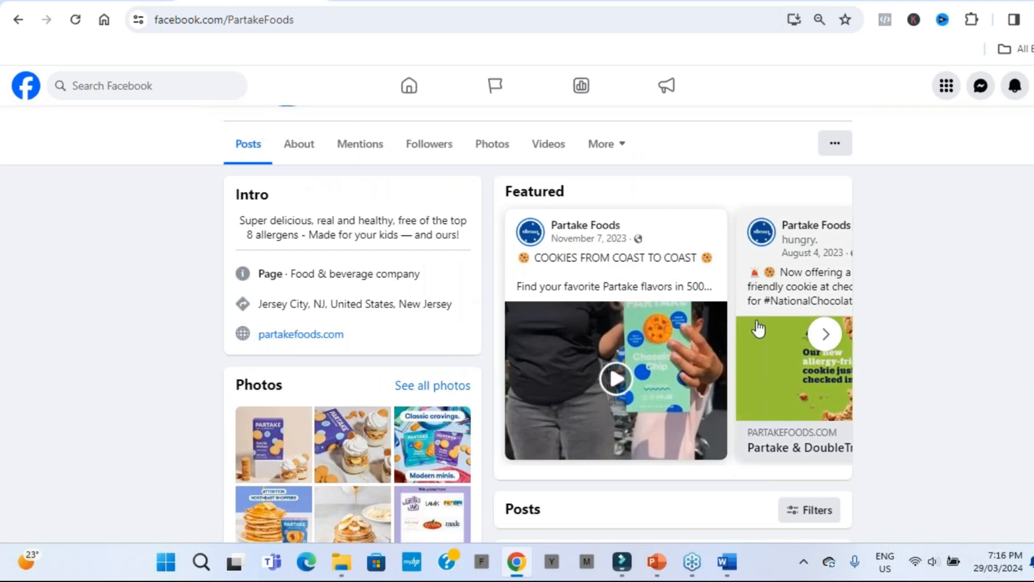
click(823, 334)
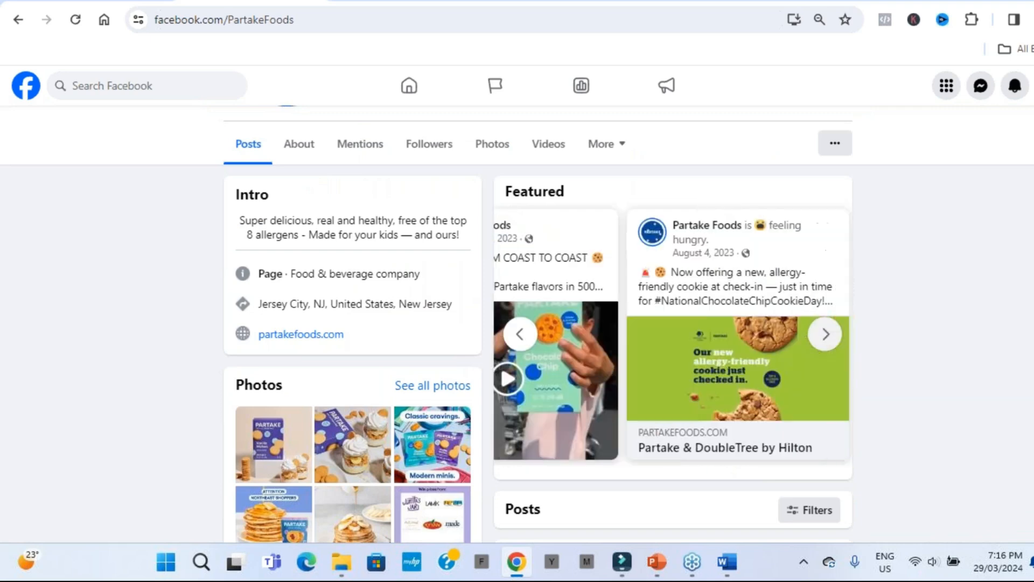
click(520, 334)
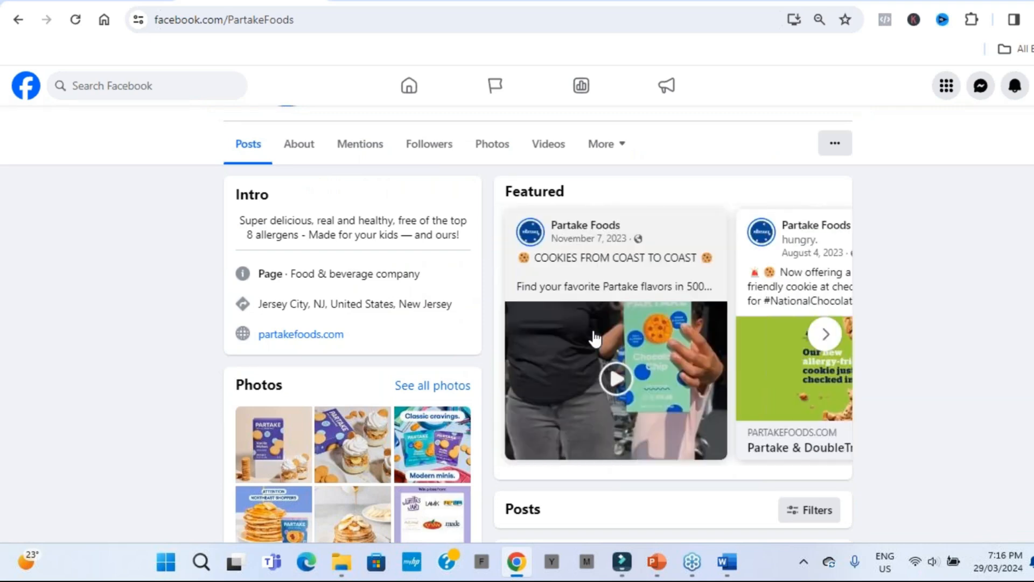
scroll(down, 3)
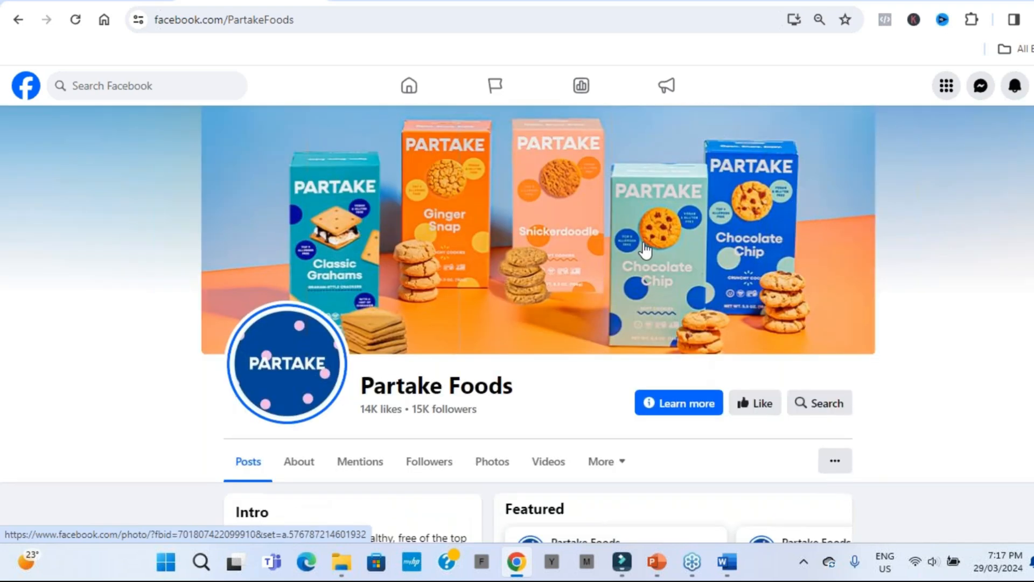
scroll(down, 3)
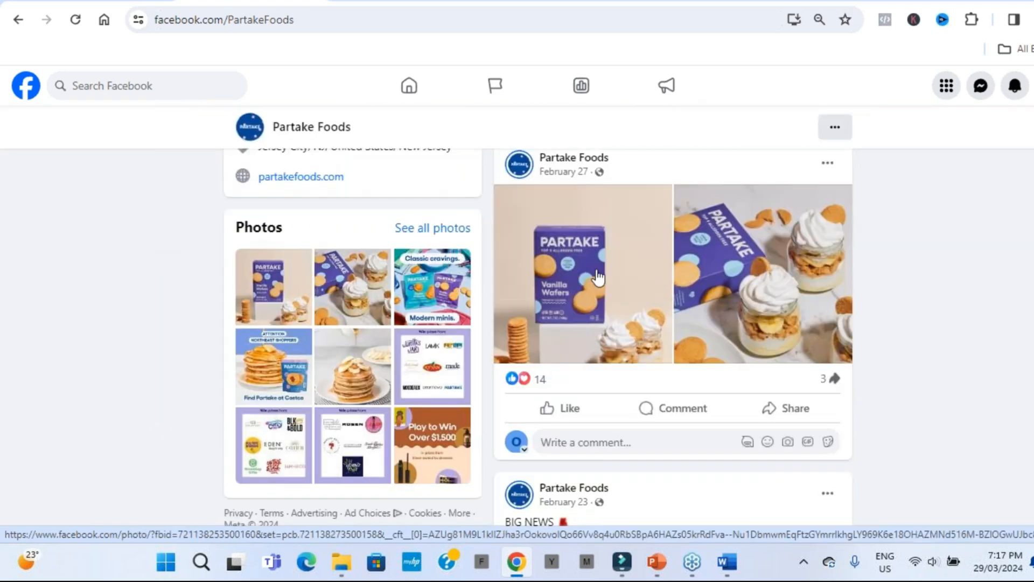
scroll(down, 3)
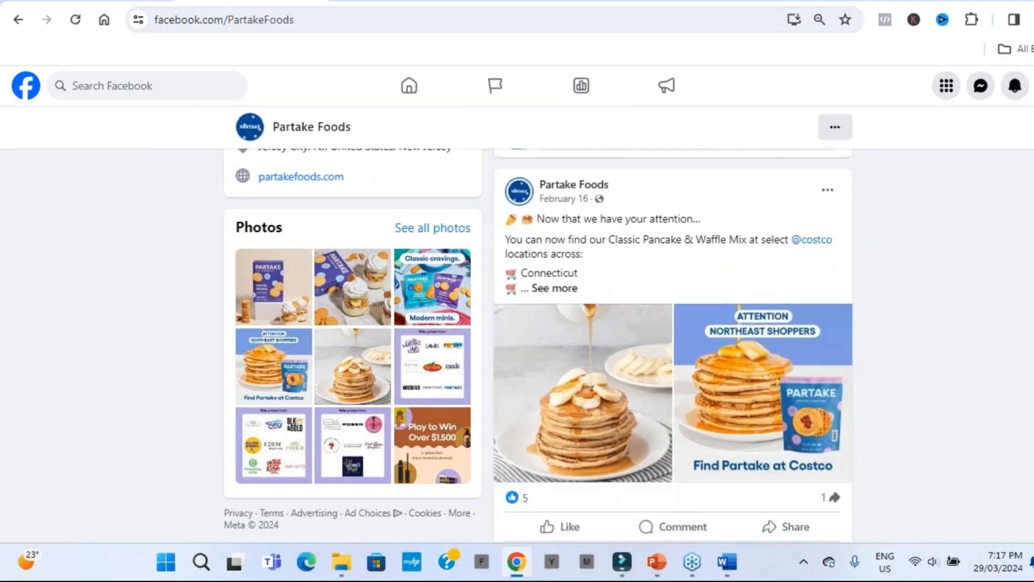
scroll(down, 3)
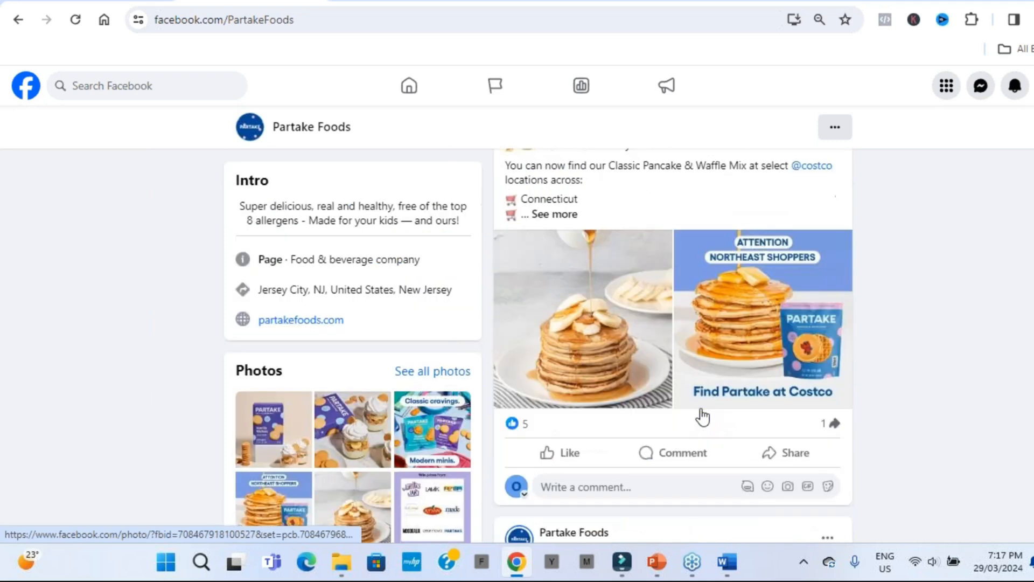
scroll(down, 3)
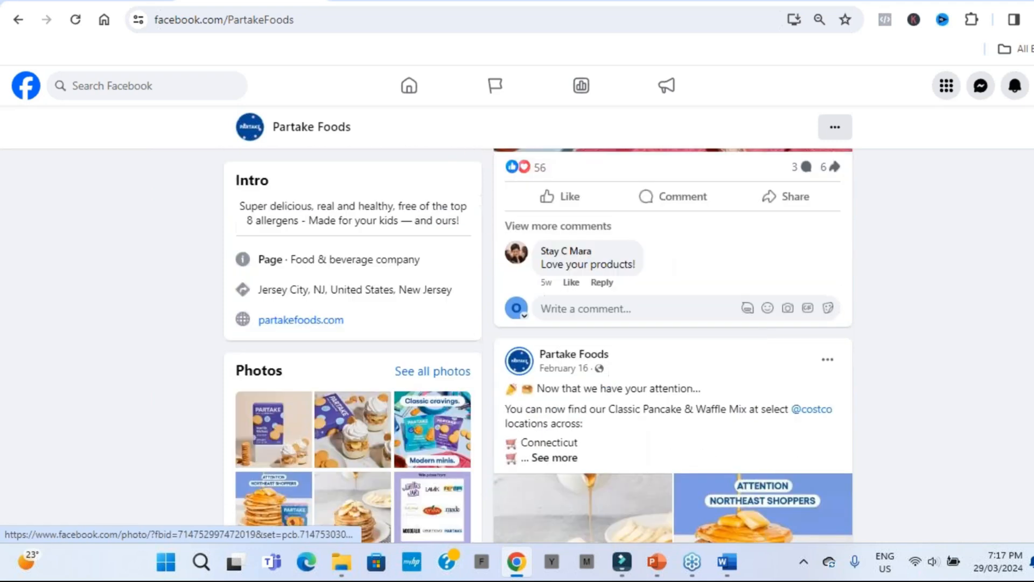
scroll(up, 3)
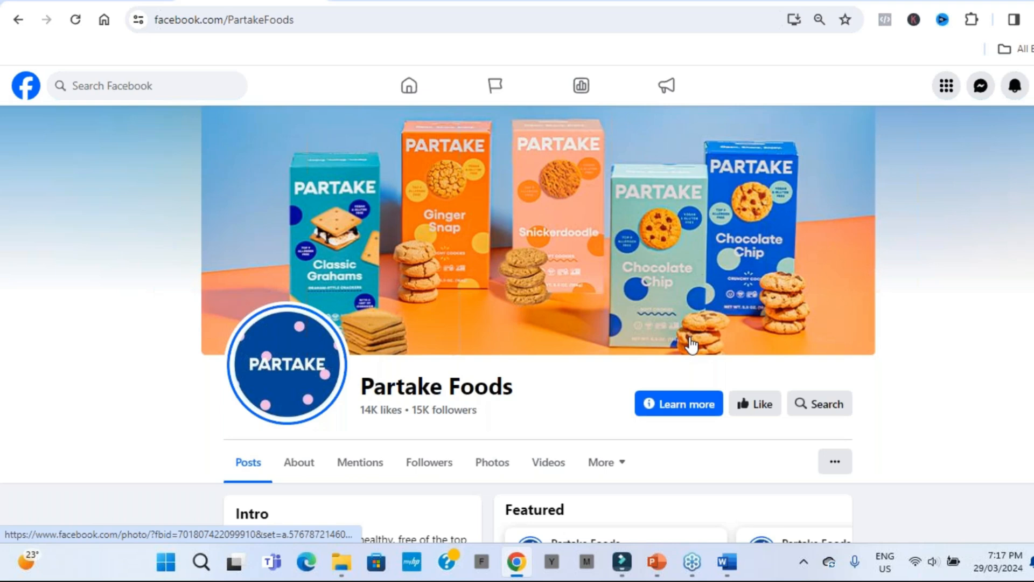
mouse_move(692, 348)
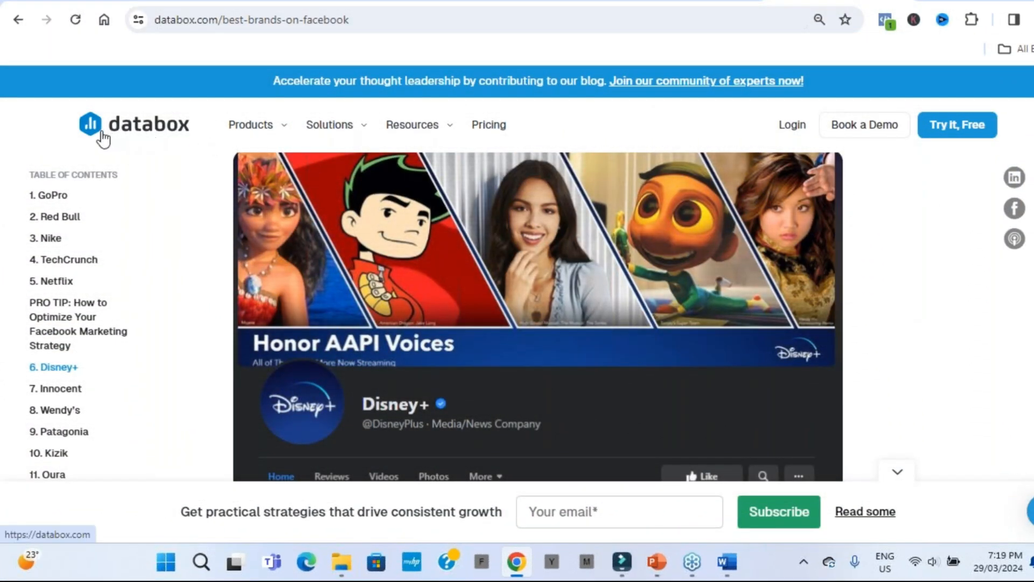
mouse_move(438, 312)
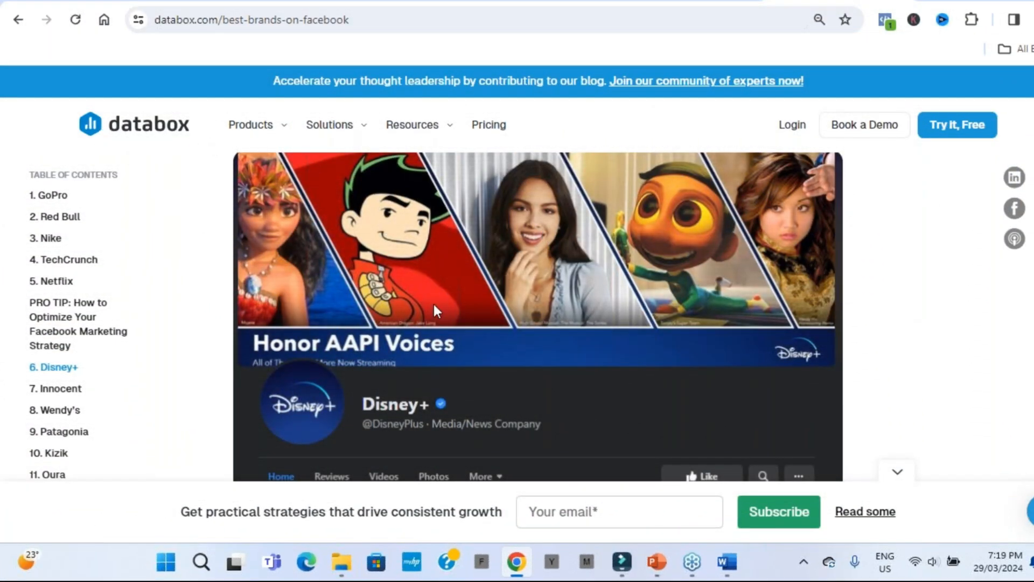
mouse_move(617, 206)
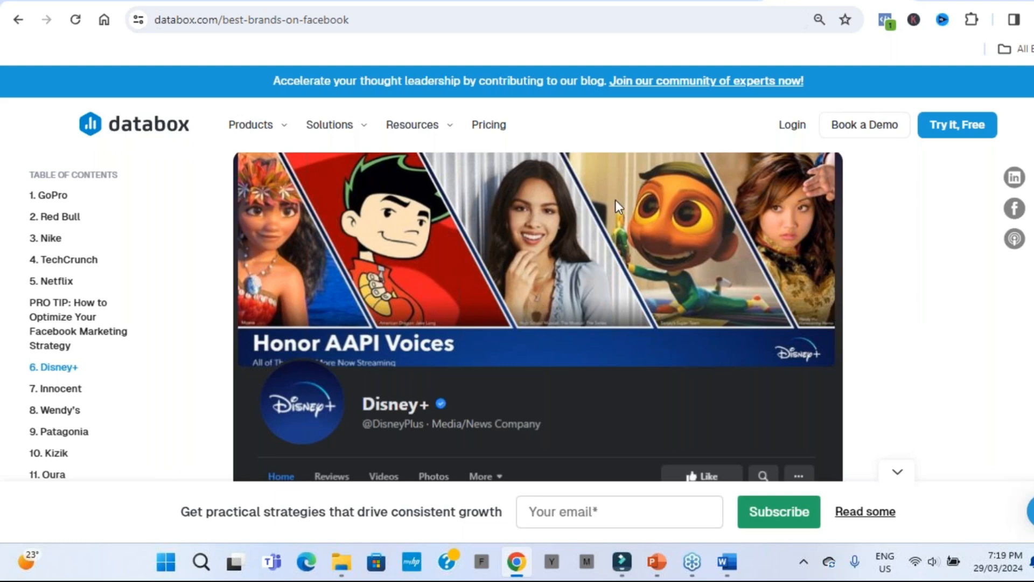
mouse_move(389, 201)
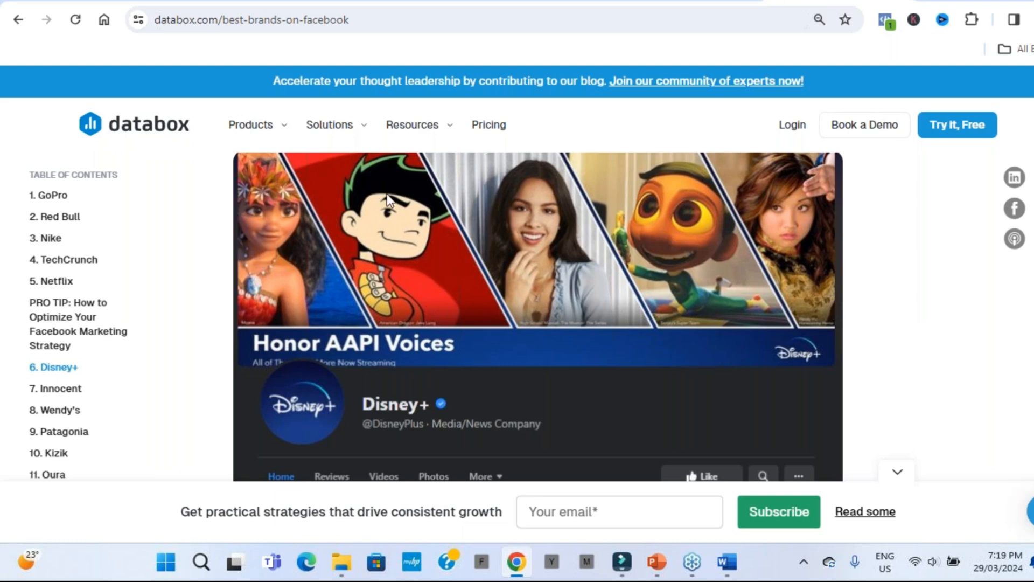
mouse_move(331, 239)
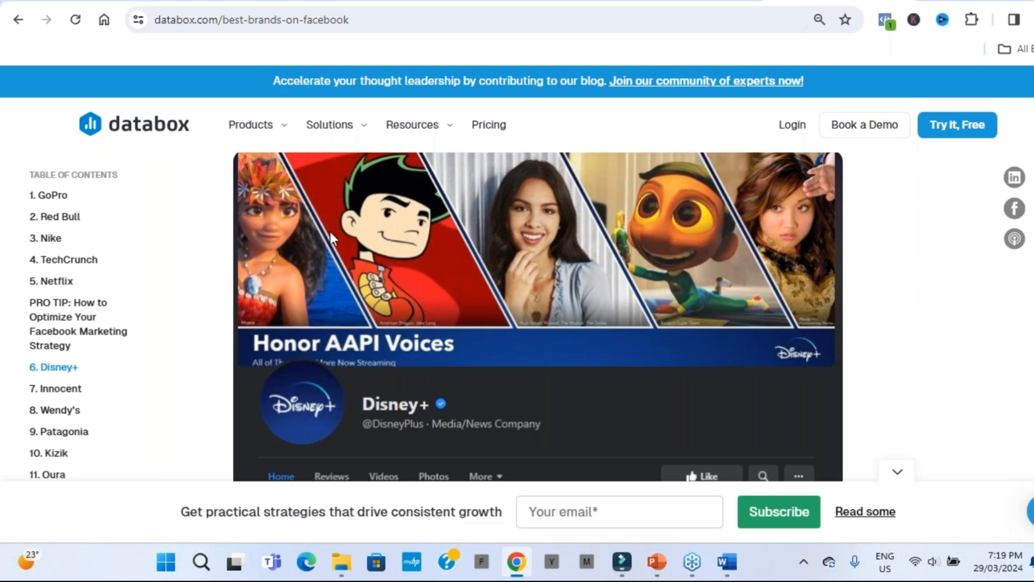
mouse_move(371, 236)
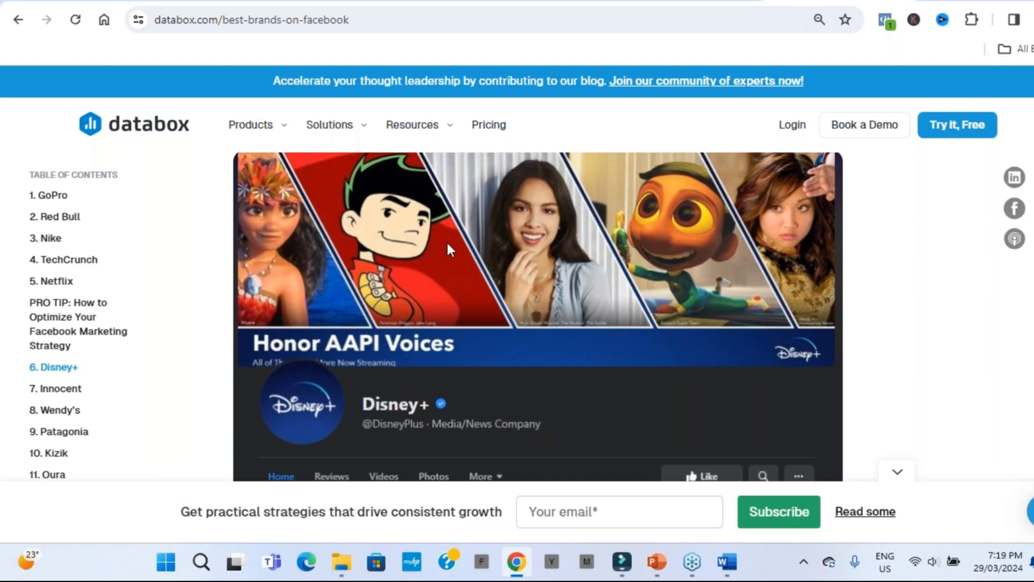
mouse_move(553, 242)
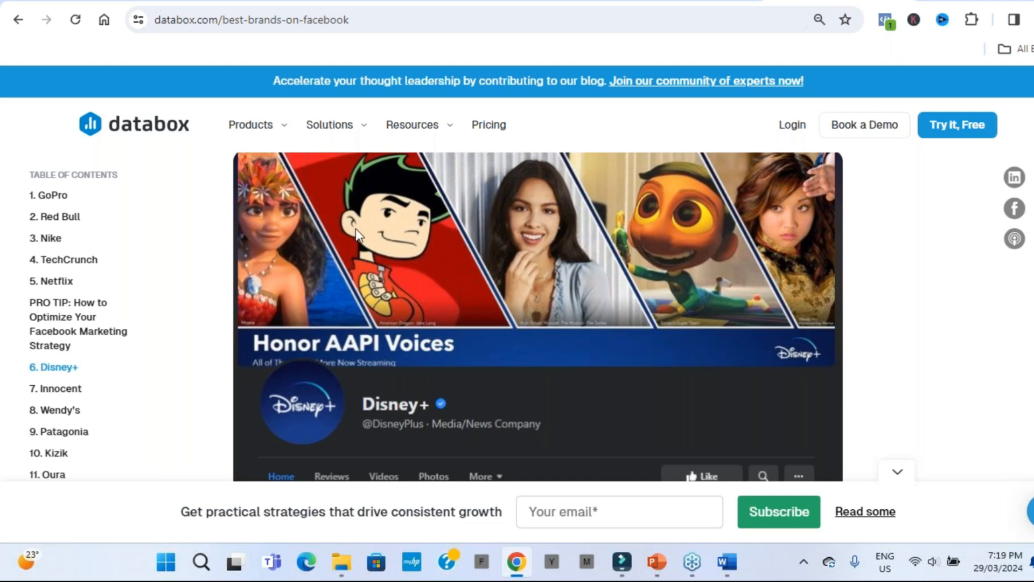
mouse_move(480, 242)
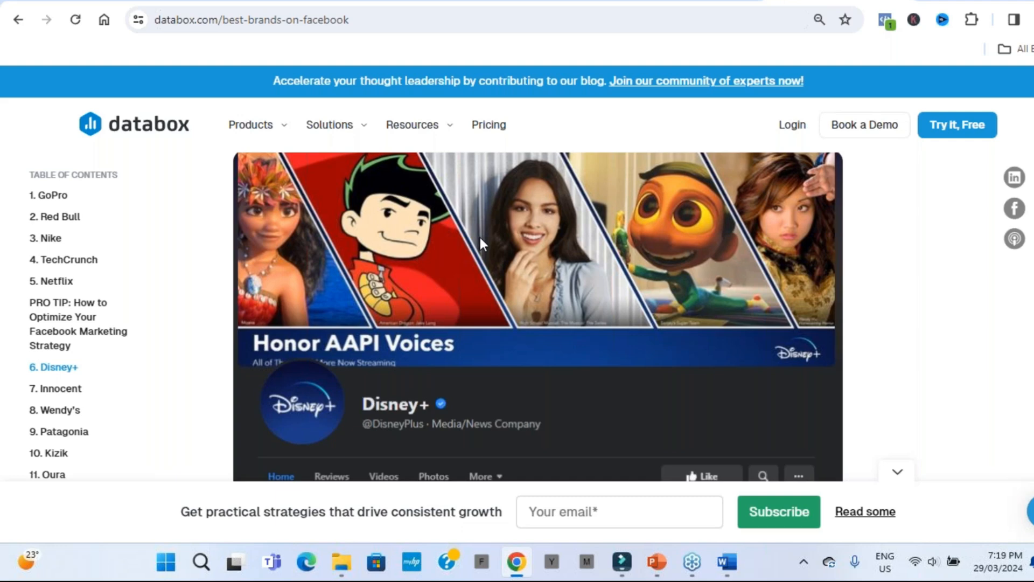
mouse_move(462, 246)
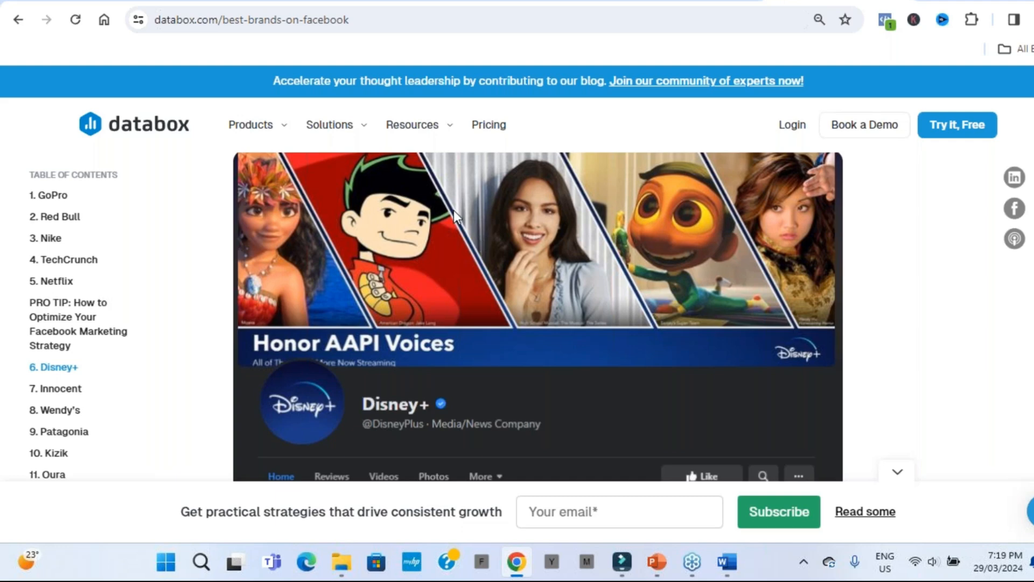
mouse_move(360, 240)
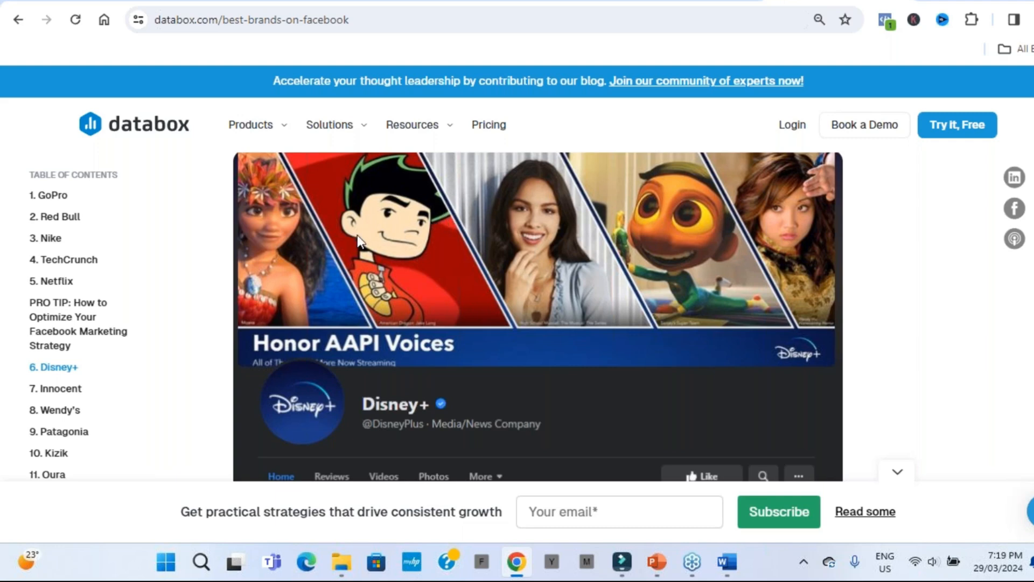
mouse_move(333, 242)
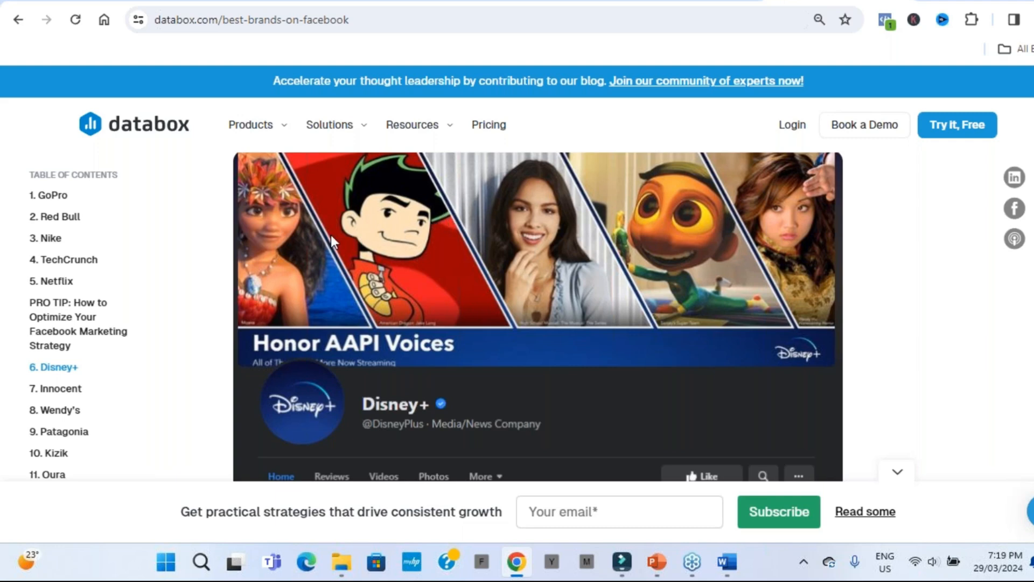
mouse_move(296, 268)
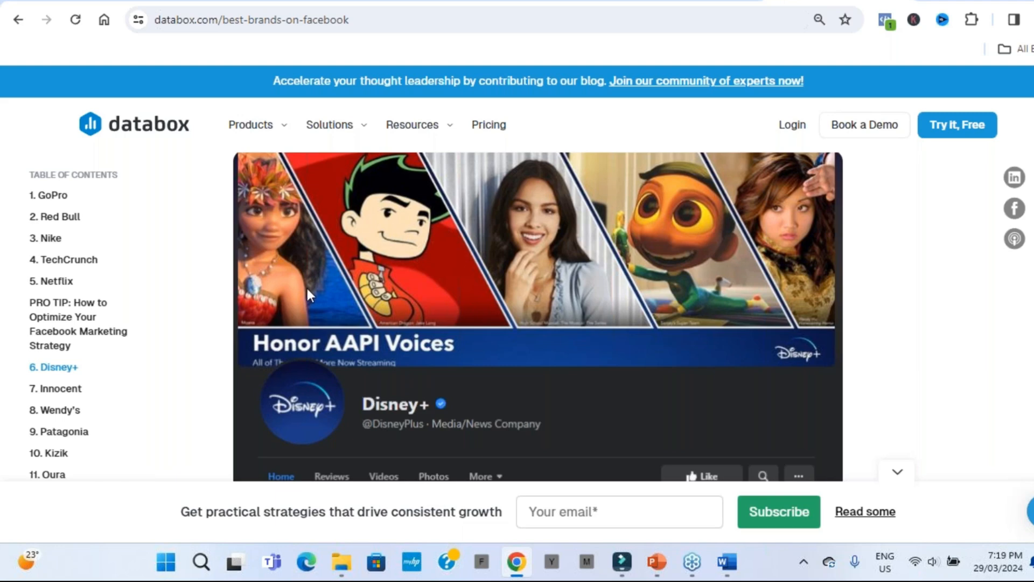
mouse_move(469, 125)
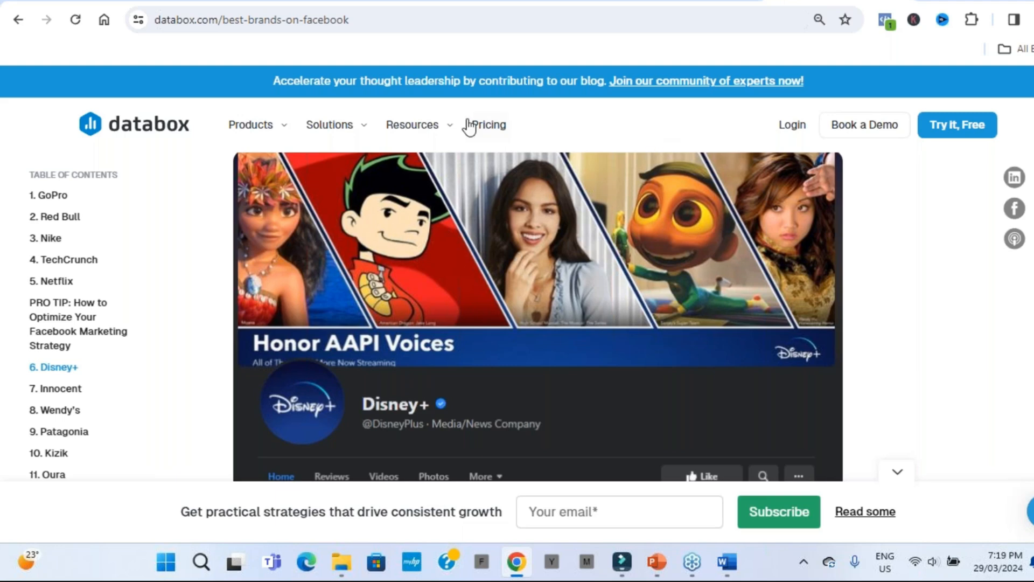
mouse_move(392, 198)
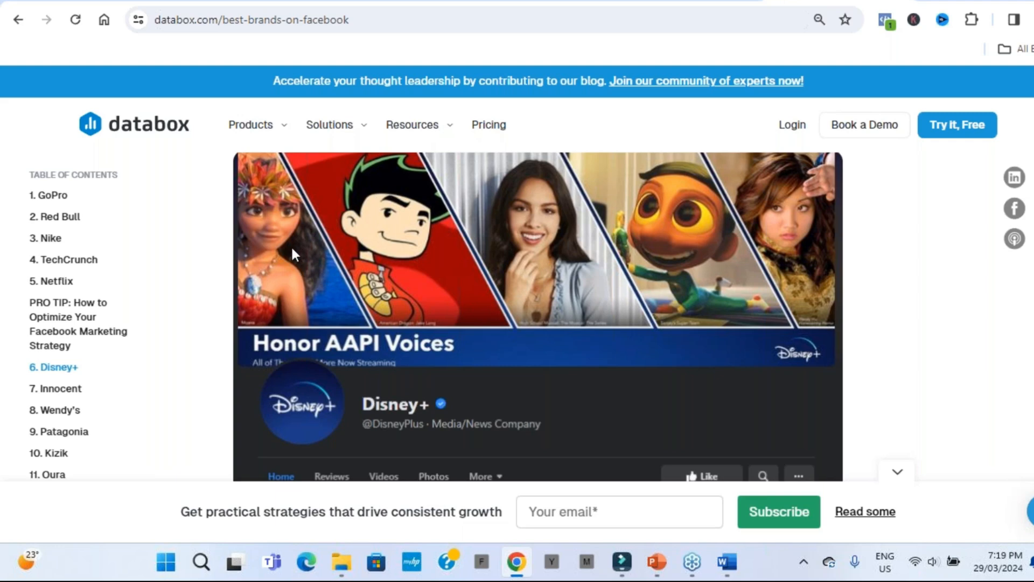
mouse_move(430, 263)
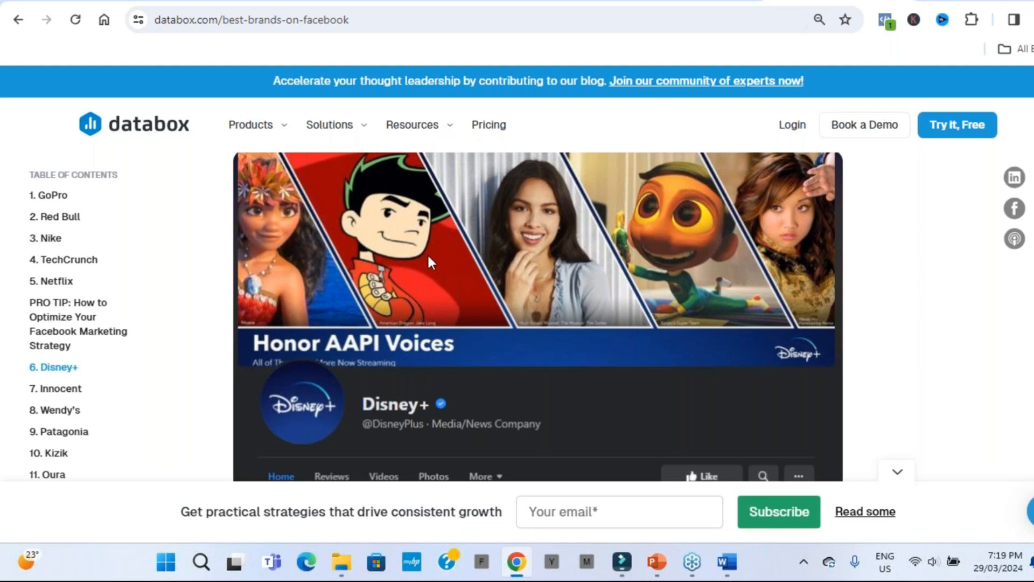
mouse_move(521, 347)
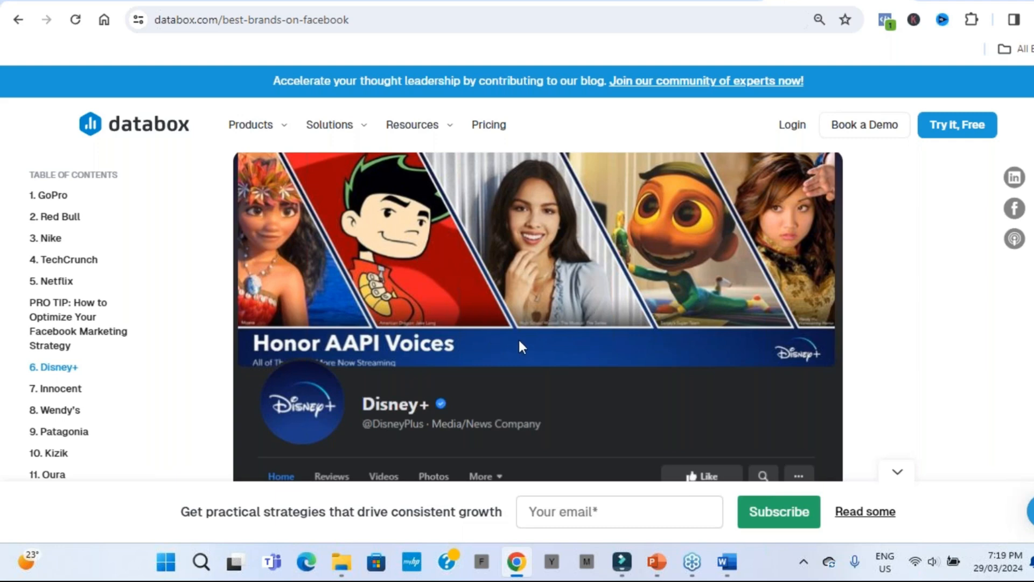
mouse_move(346, 301)
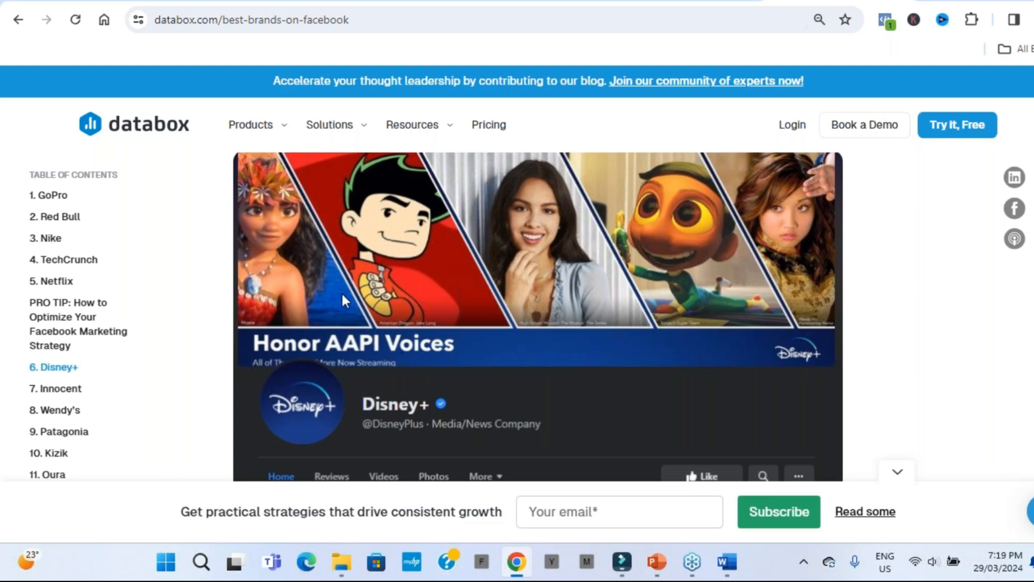
mouse_move(346, 251)
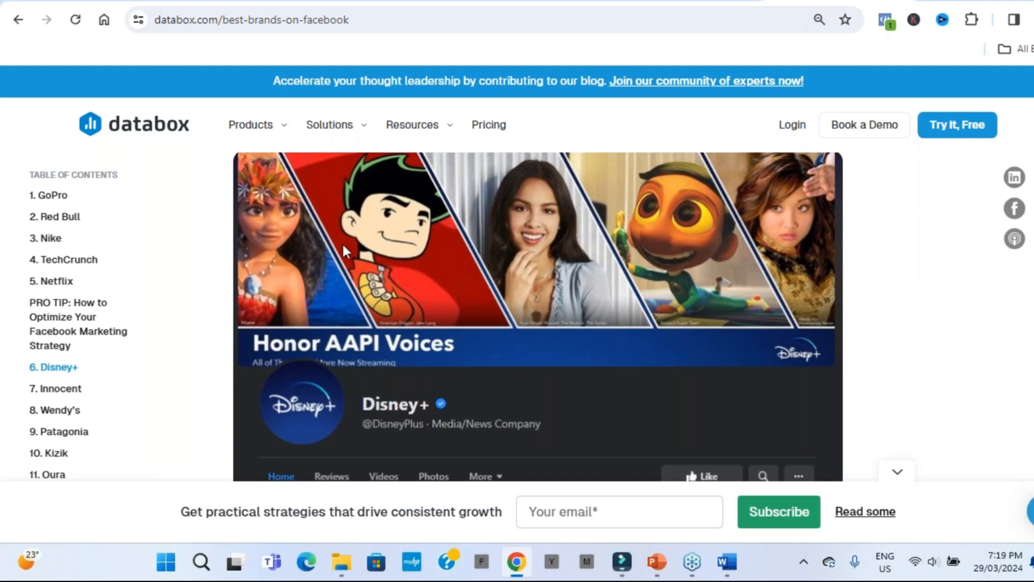
mouse_move(479, 284)
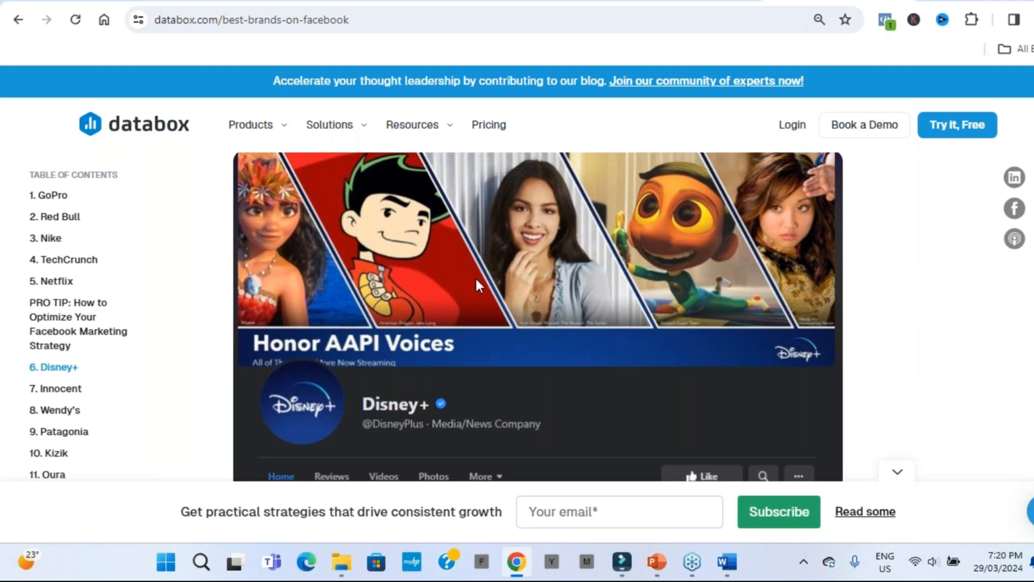
mouse_move(575, 262)
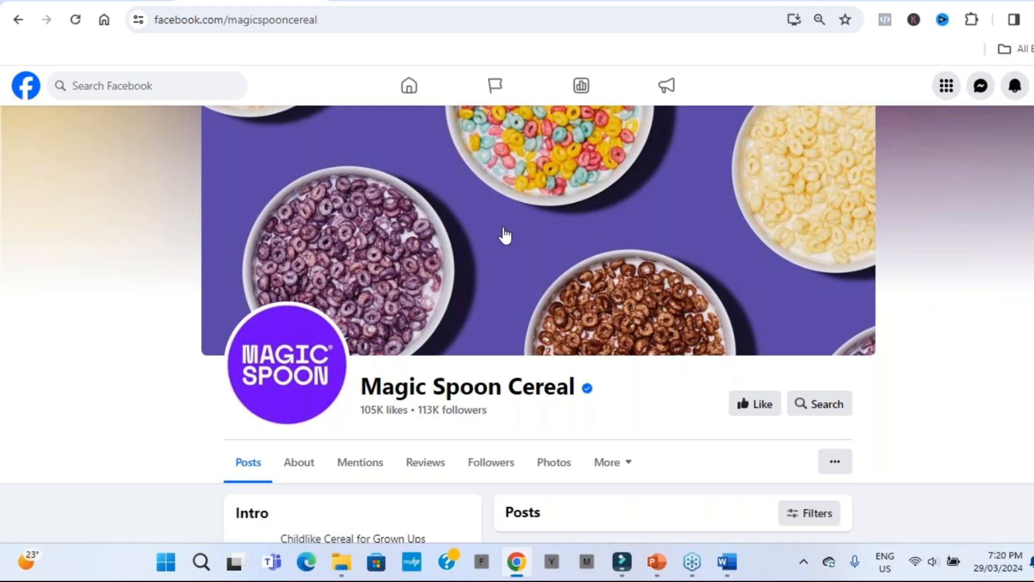
mouse_move(303, 307)
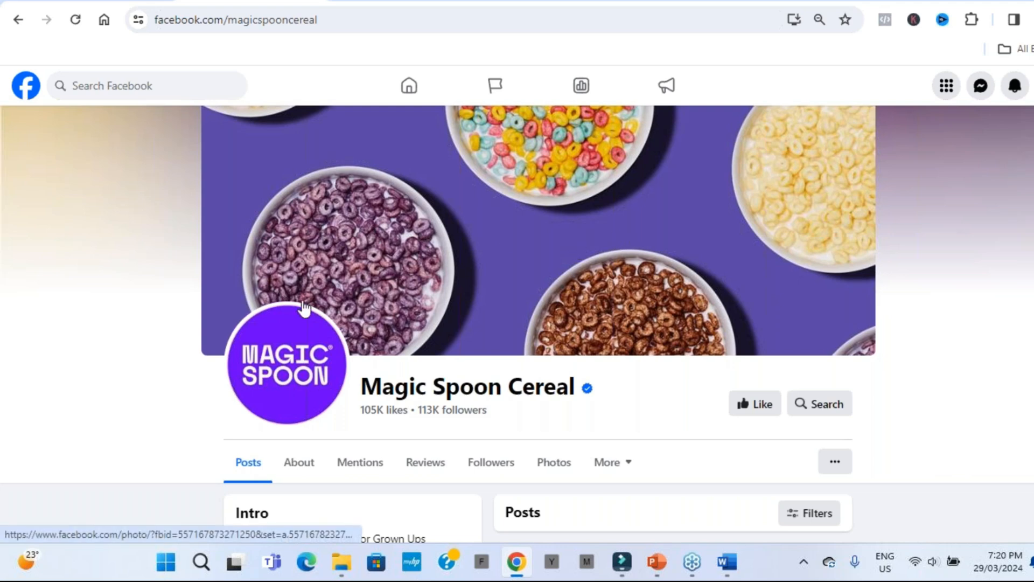
mouse_move(286, 364)
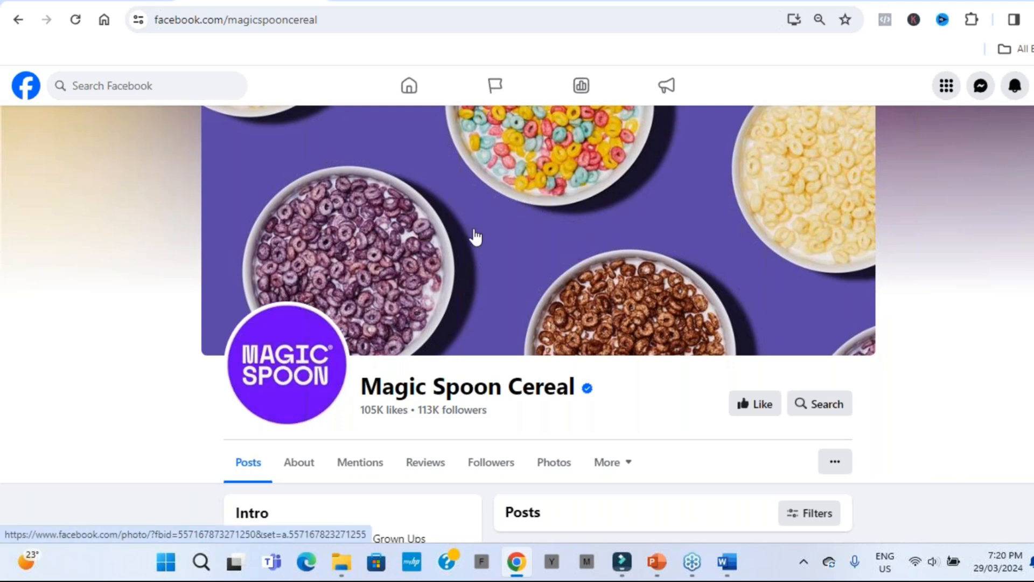
mouse_move(434, 205)
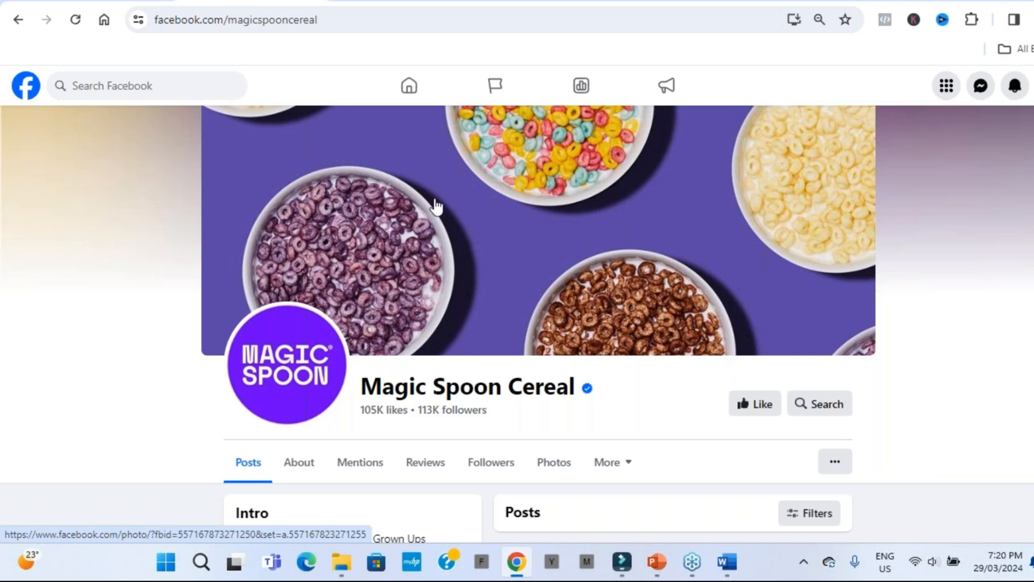
mouse_move(550, 231)
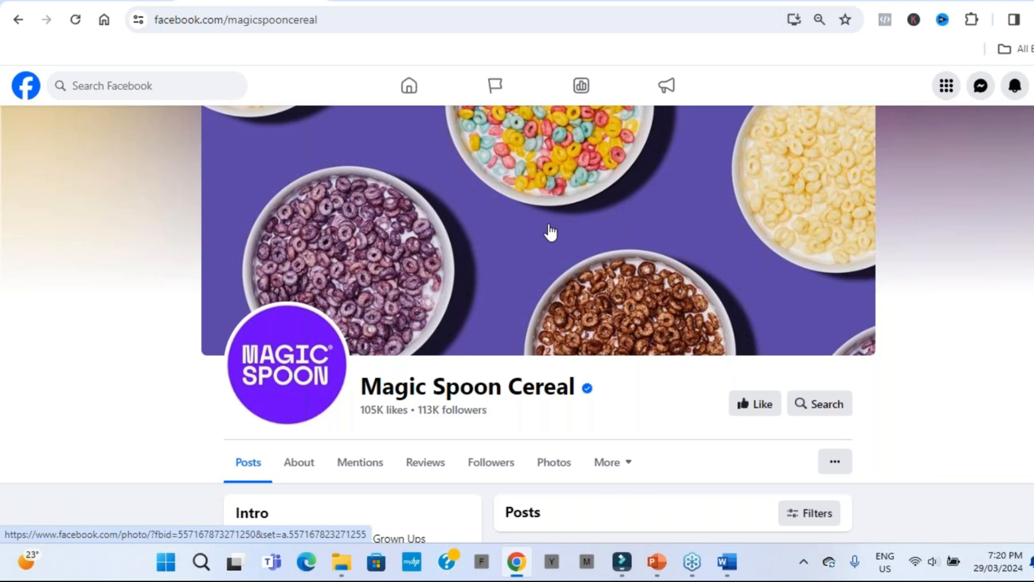
Scroll through Magic Spoon Cereal's Intro, photo grid and recent product posts
scroll(down, 3)
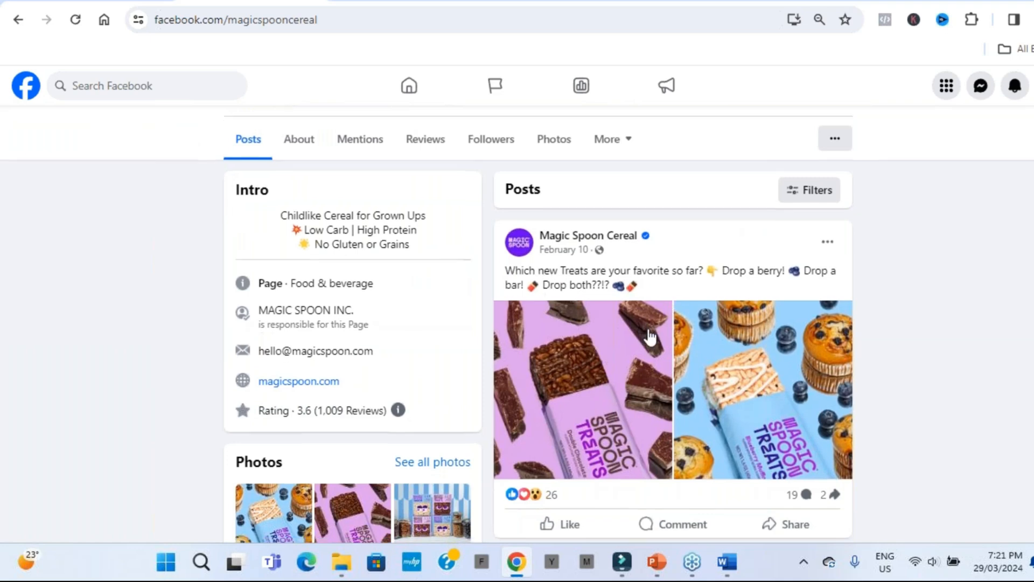
scroll(down, 3)
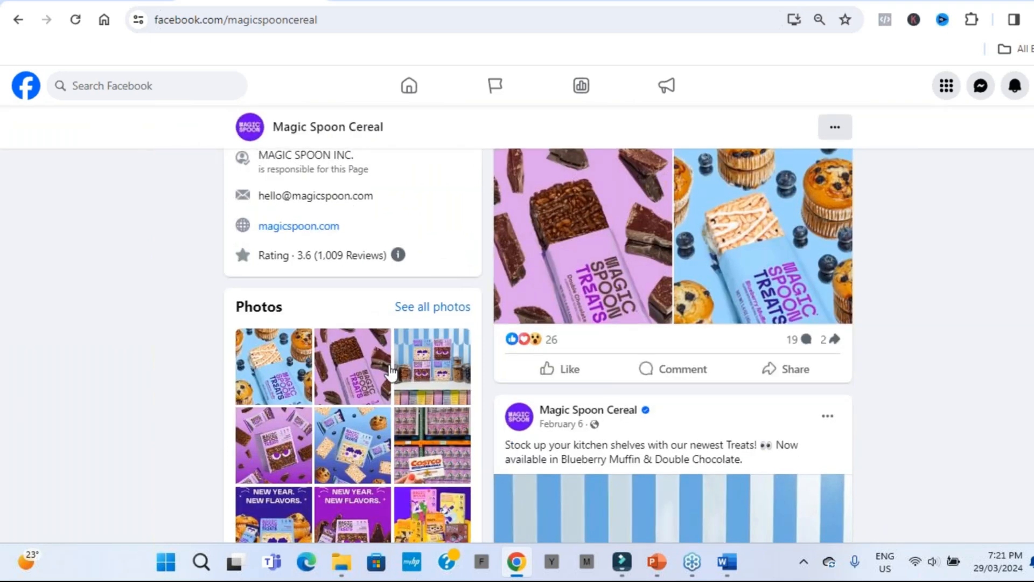
scroll(down, 3)
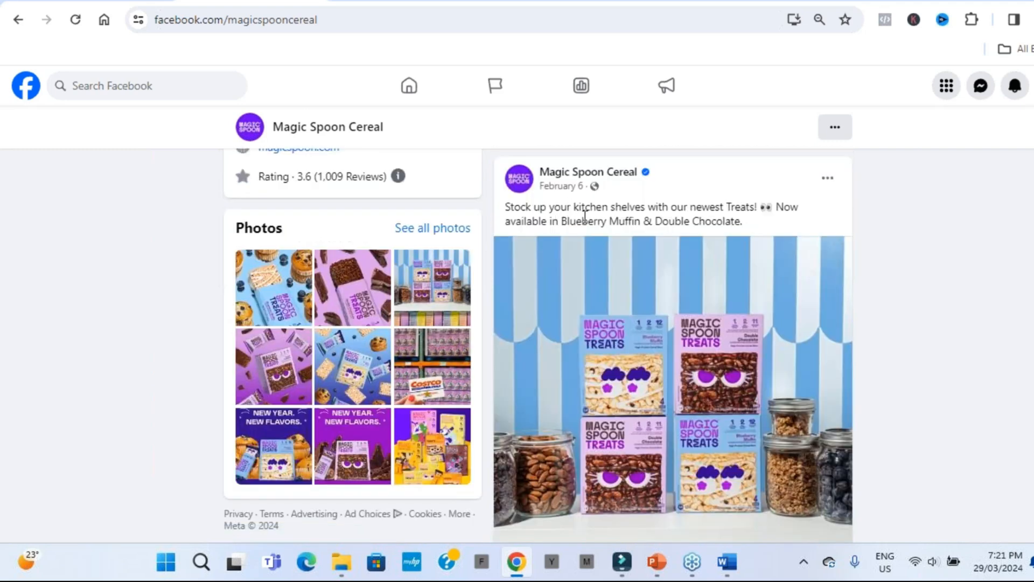
mouse_move(674, 276)
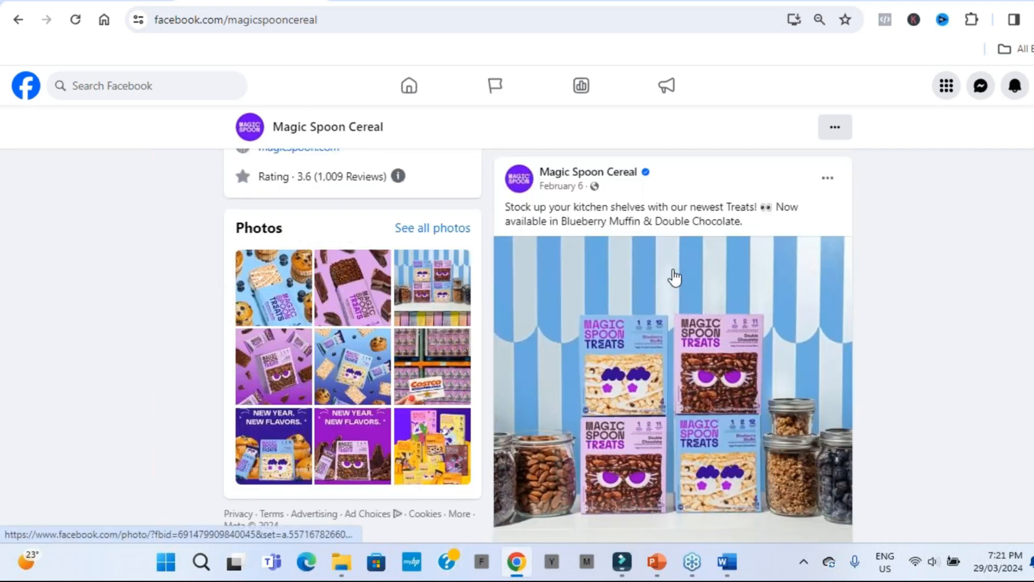
scroll(down, 3)
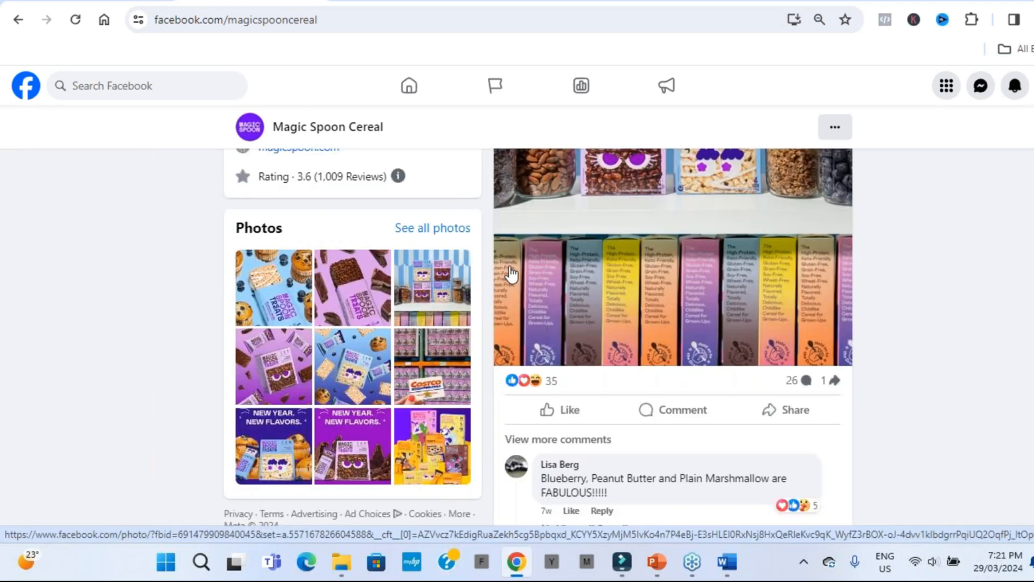
scroll(down, 3)
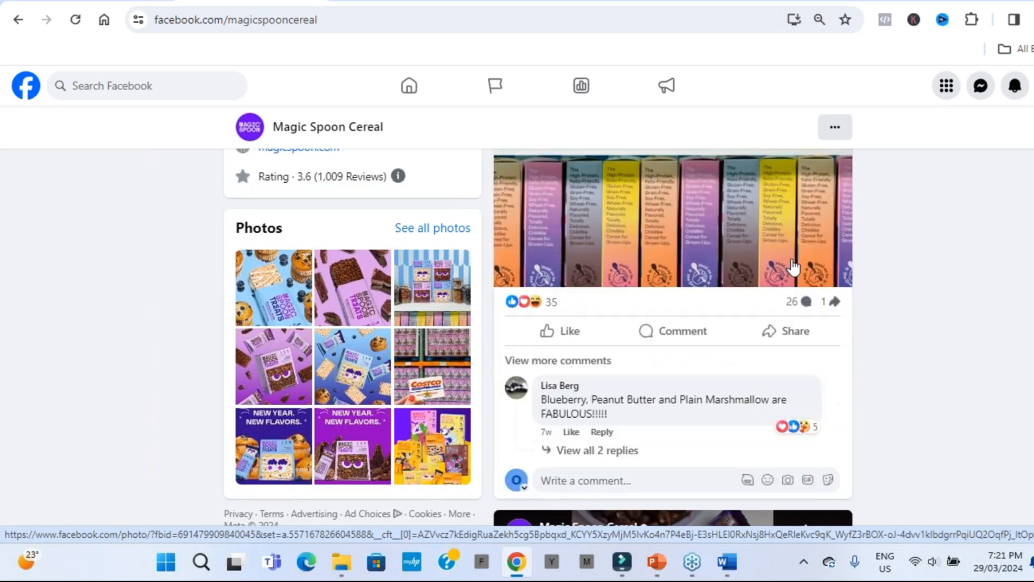
scroll(down, 3)
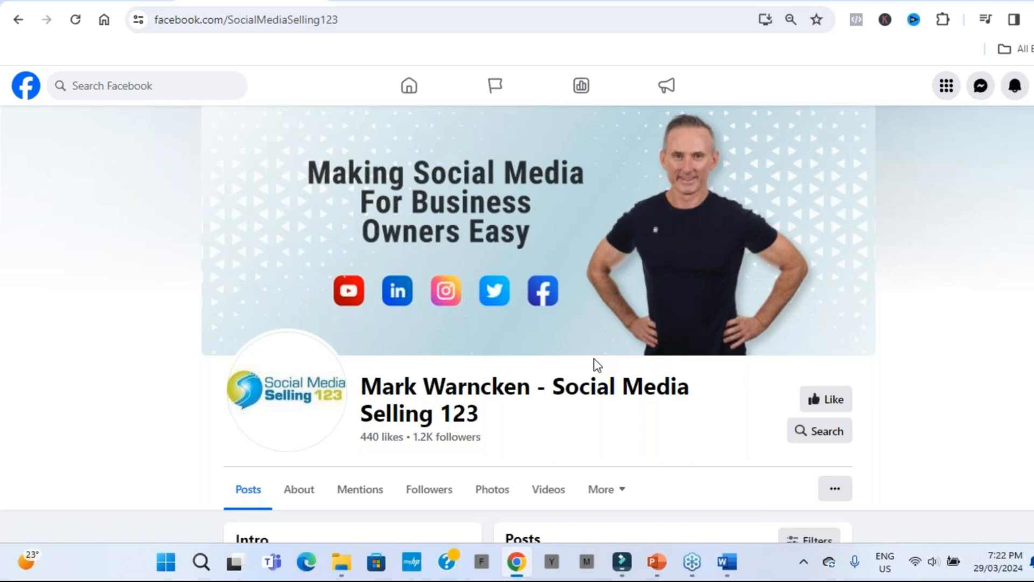
mouse_move(754, 398)
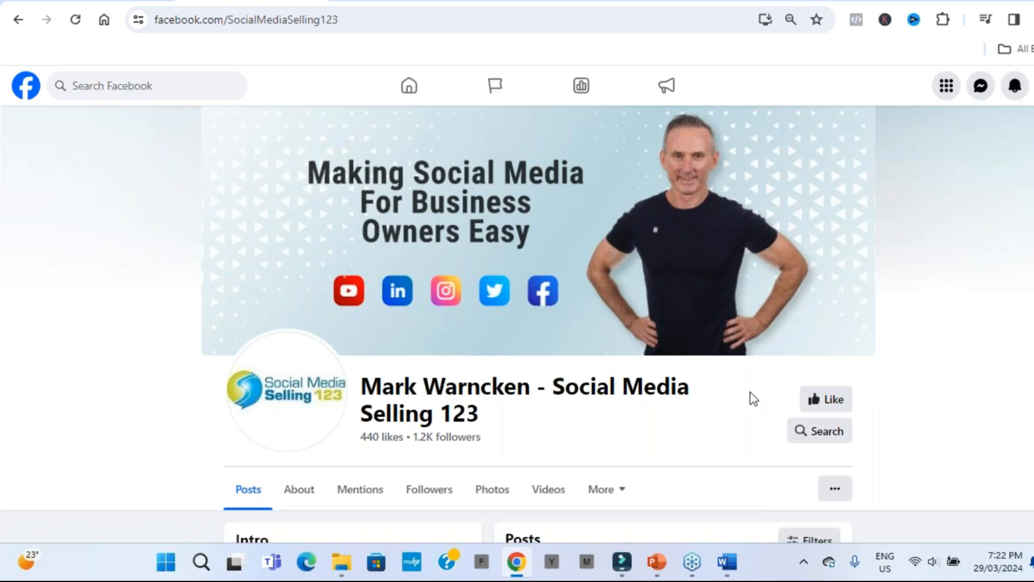
mouse_move(728, 400)
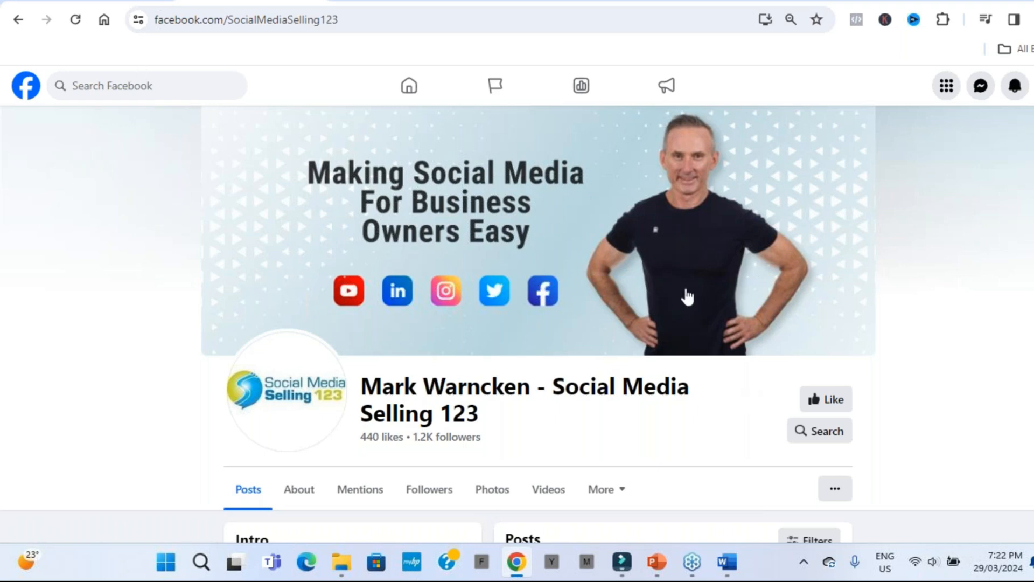
mouse_move(139, 3)
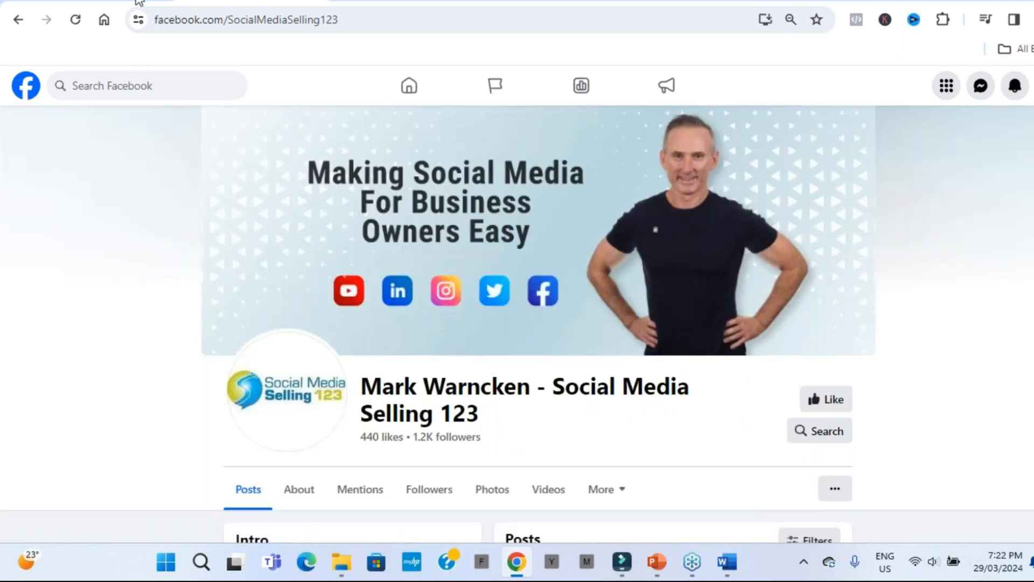